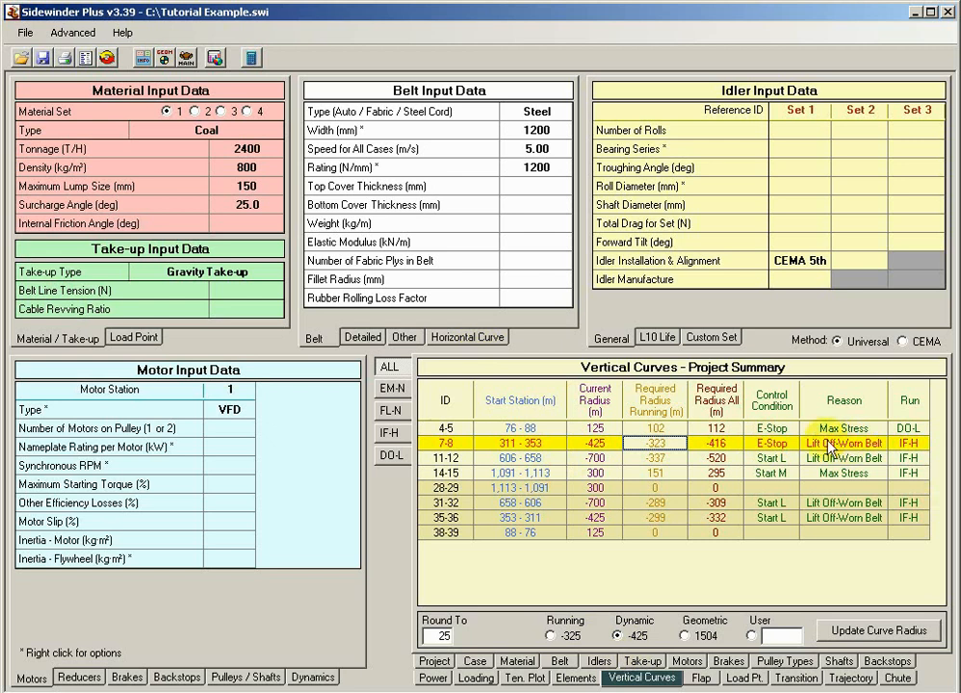
mouse_move(771, 452)
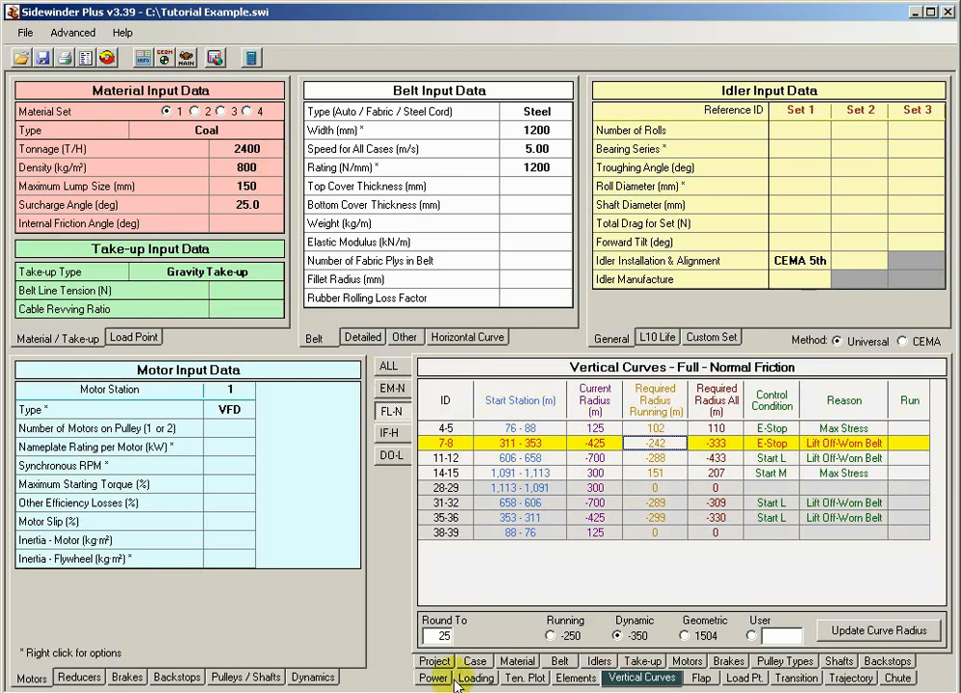
Step: Switch the vertical curve results to the Empty - Normal Friction load case
click(474, 663)
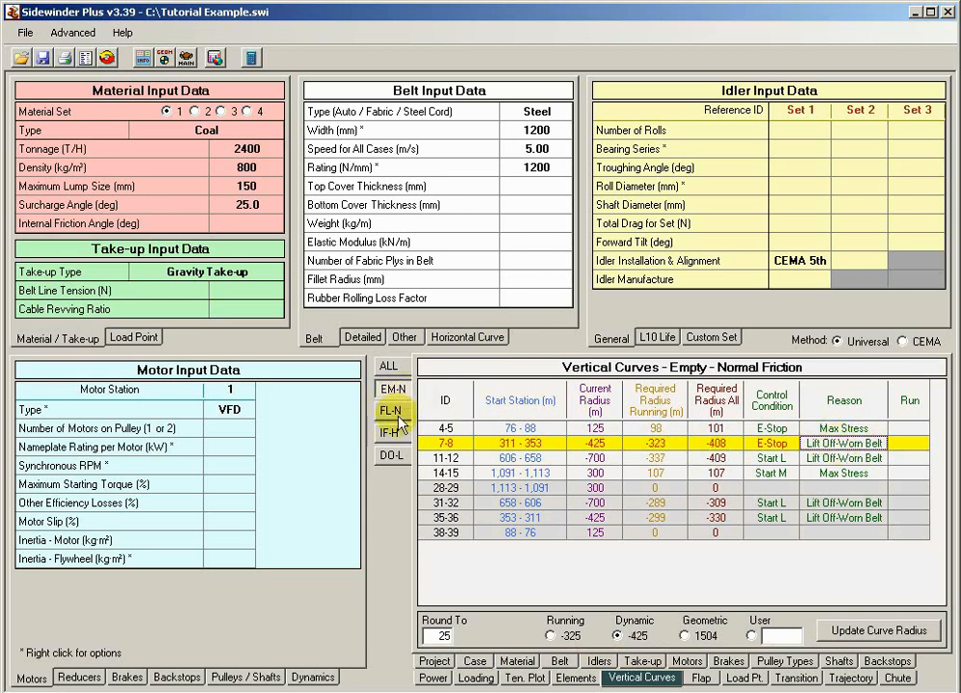
Step: Cycle through IF-H and DO-L results, landing on Full - Normal Friction
click(393, 389)
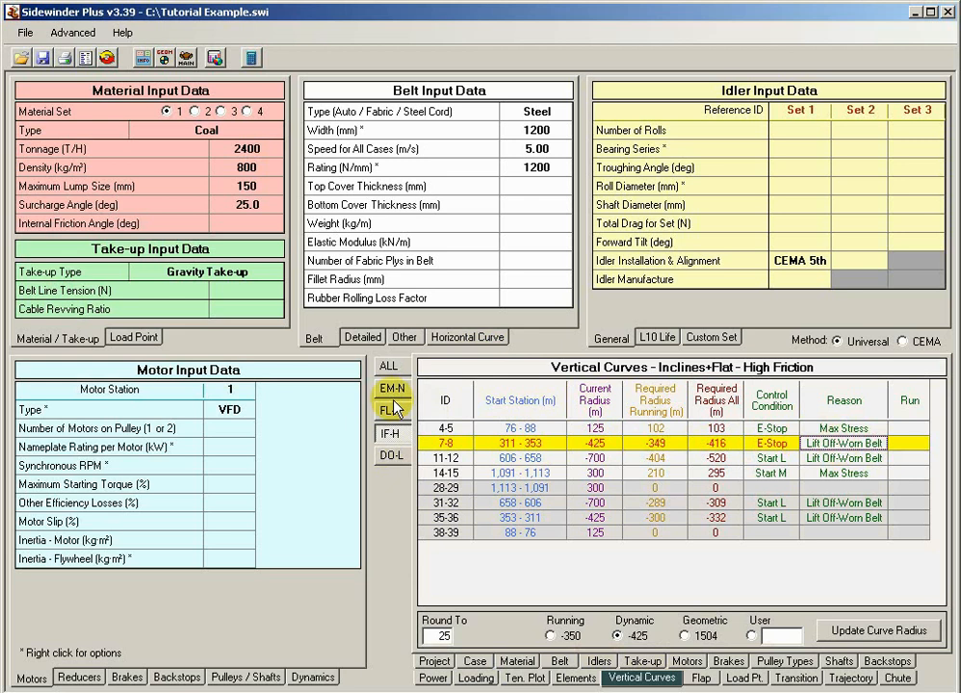
click(393, 411)
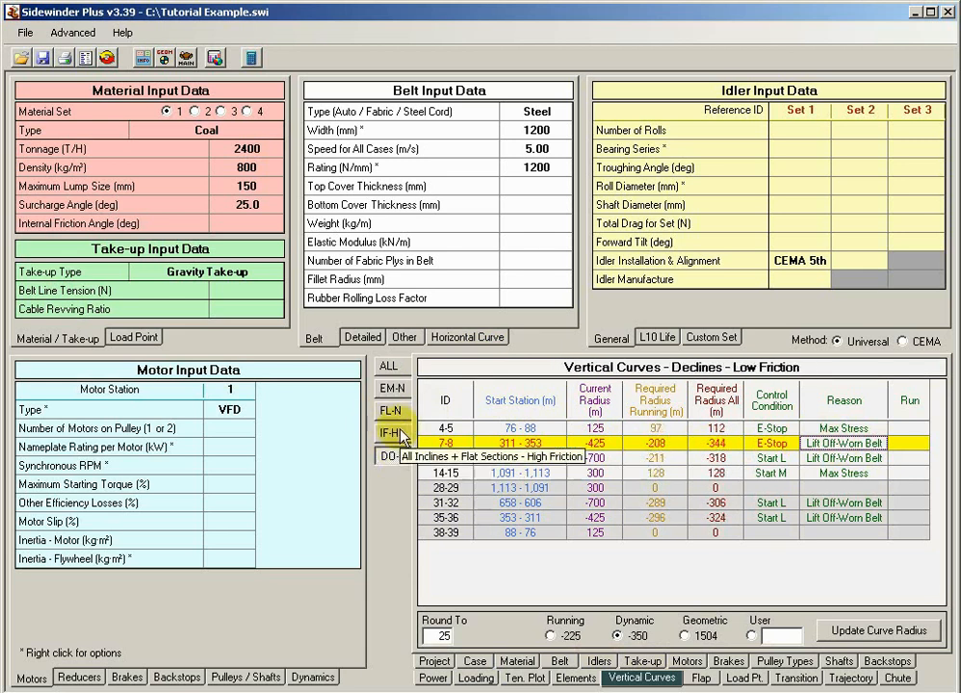
click(393, 412)
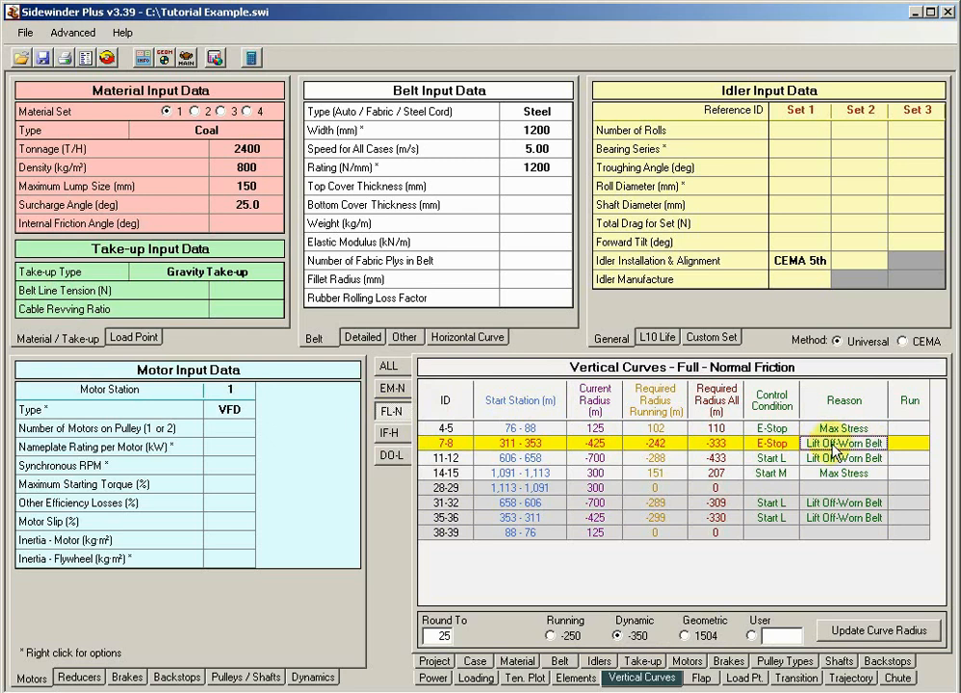
mouse_move(748, 452)
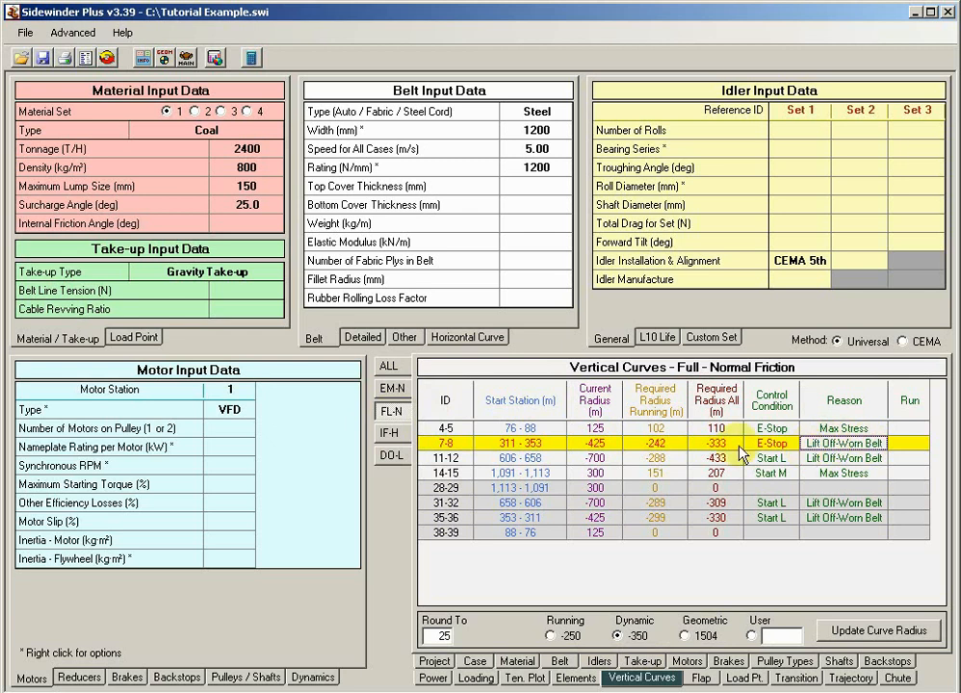
mouse_move(805, 481)
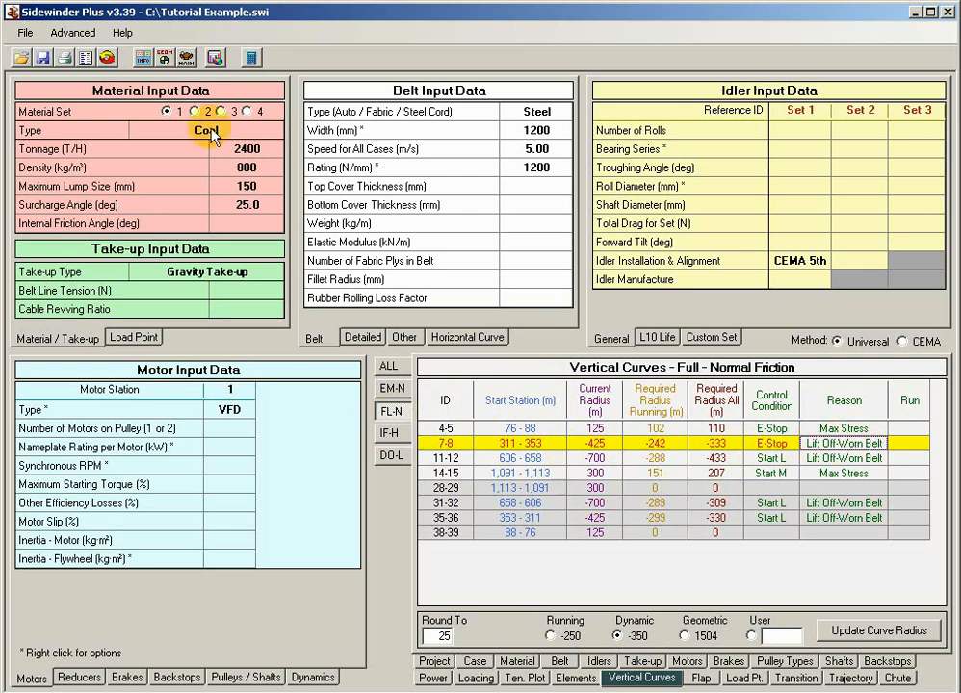
Step: In the design criteria, set 'Use Worn Mass for Belt Lift Off Calculations' to No
click(143, 57)
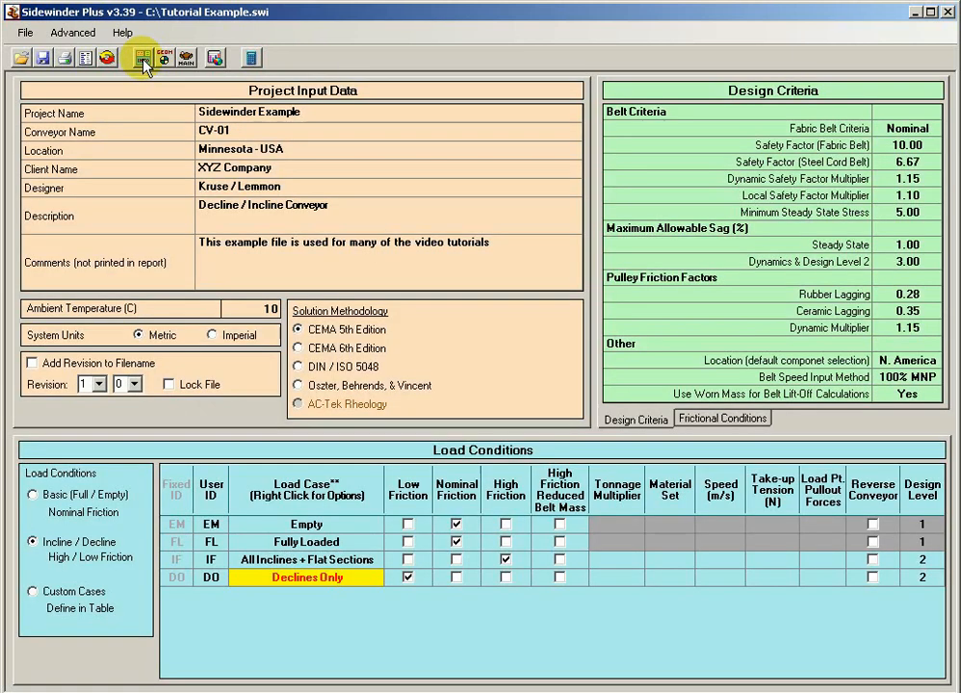
mouse_move(460, 166)
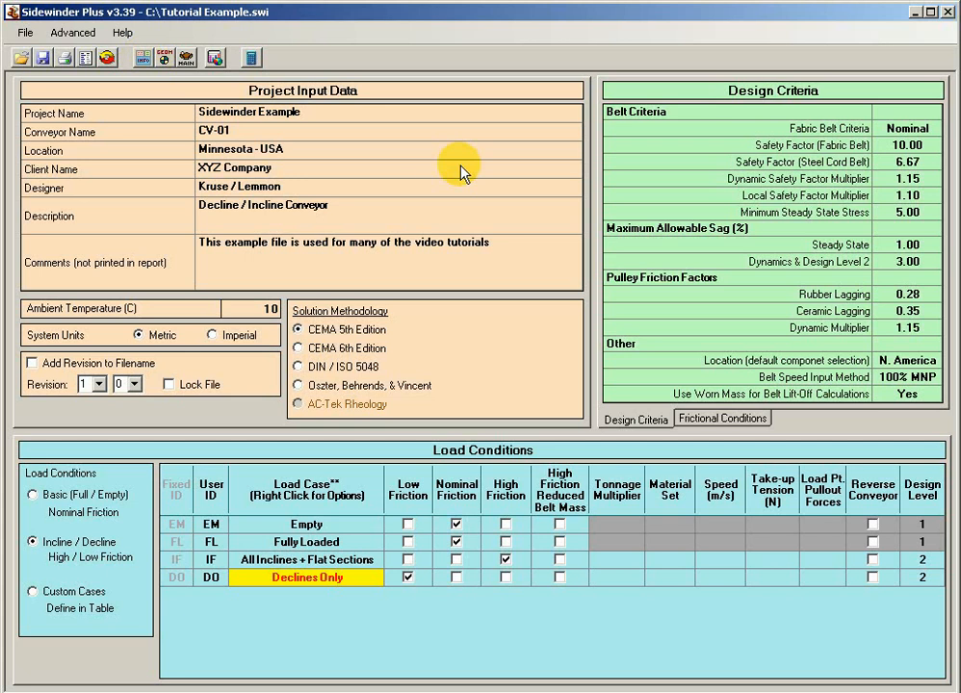
mouse_move(711, 397)
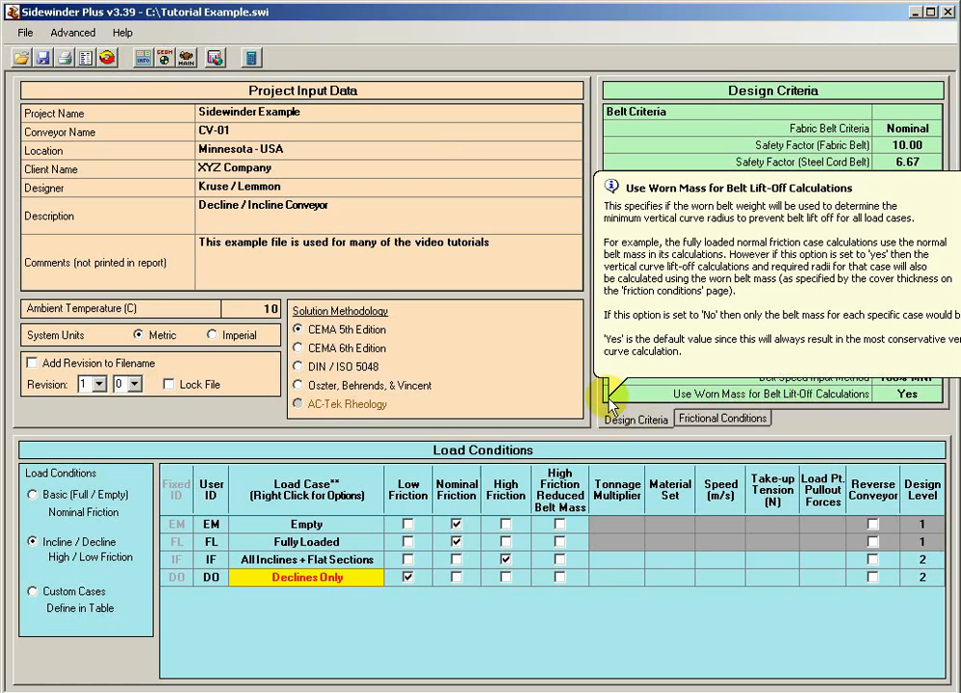
mouse_move(824, 409)
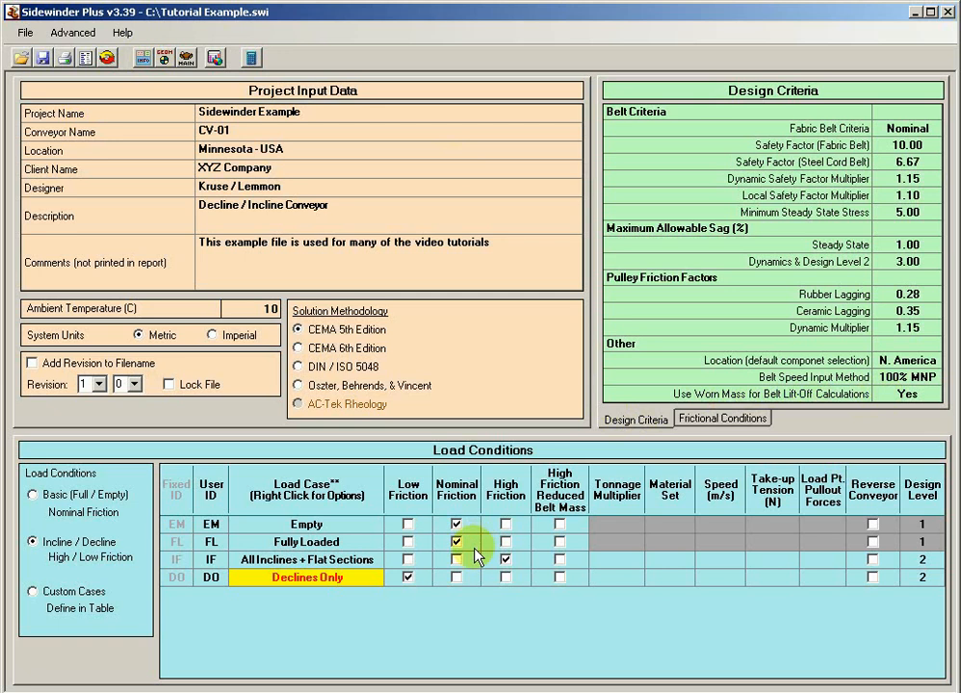
mouse_move(481, 555)
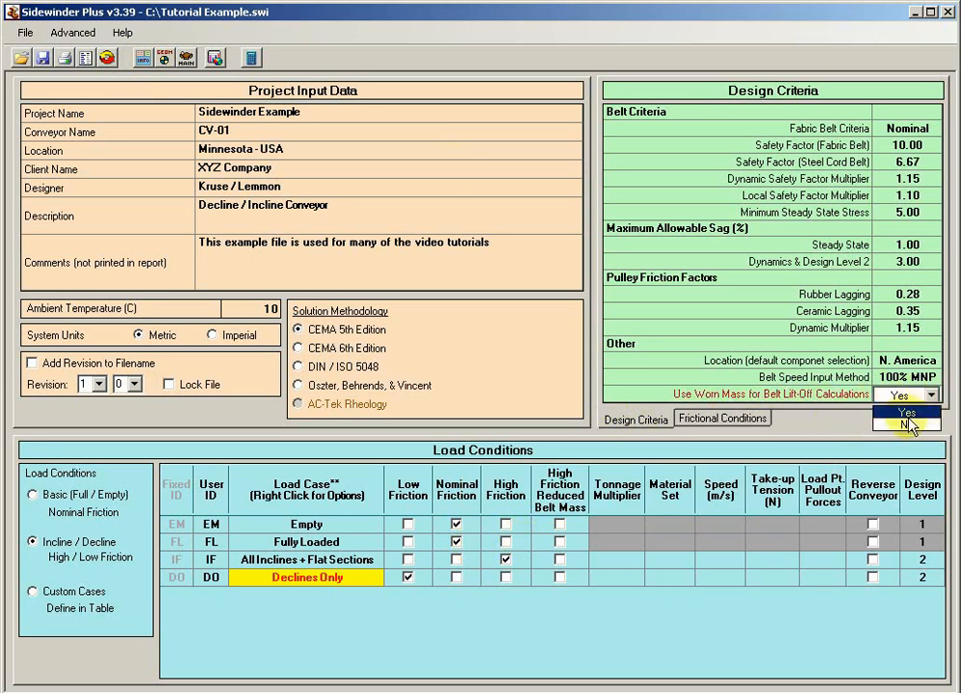
click(903, 424)
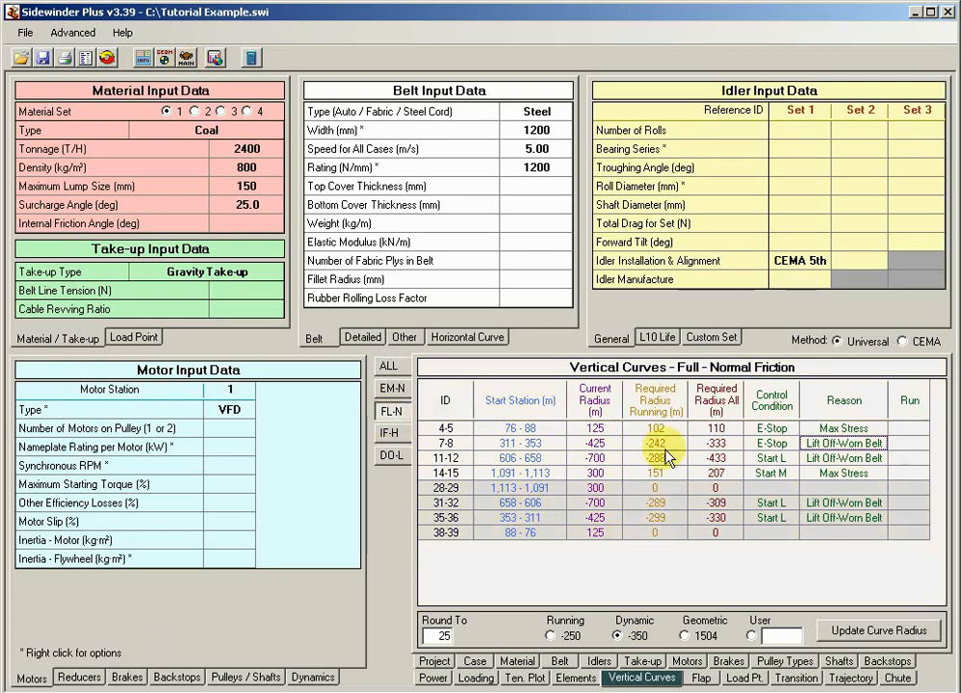
Step: Recalculate the vertical curve radii so lift-off uses unworn belt mass
click(717, 443)
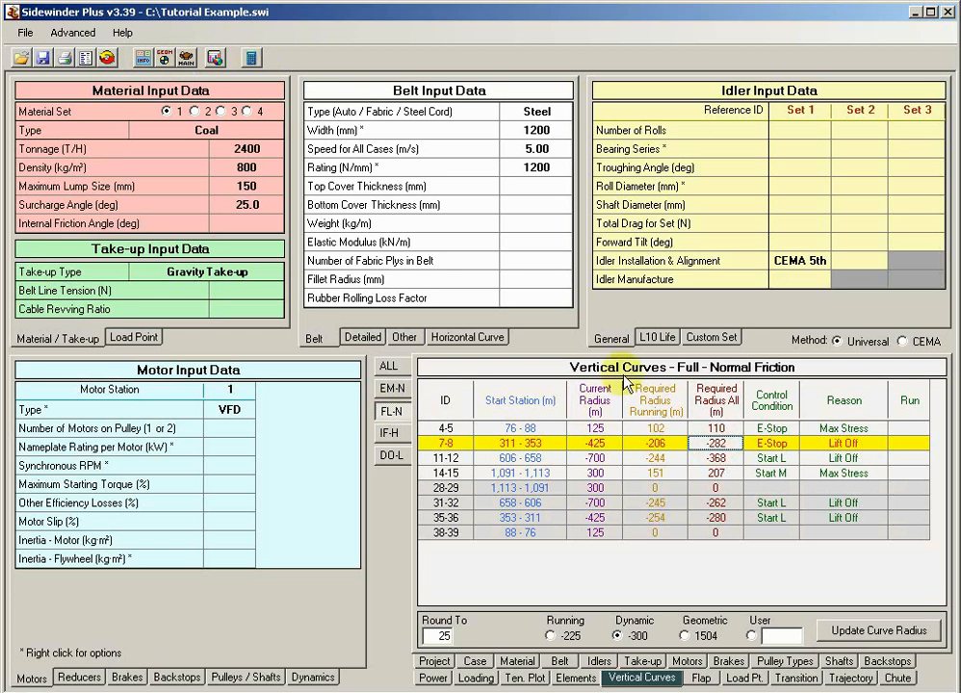
mouse_move(734, 458)
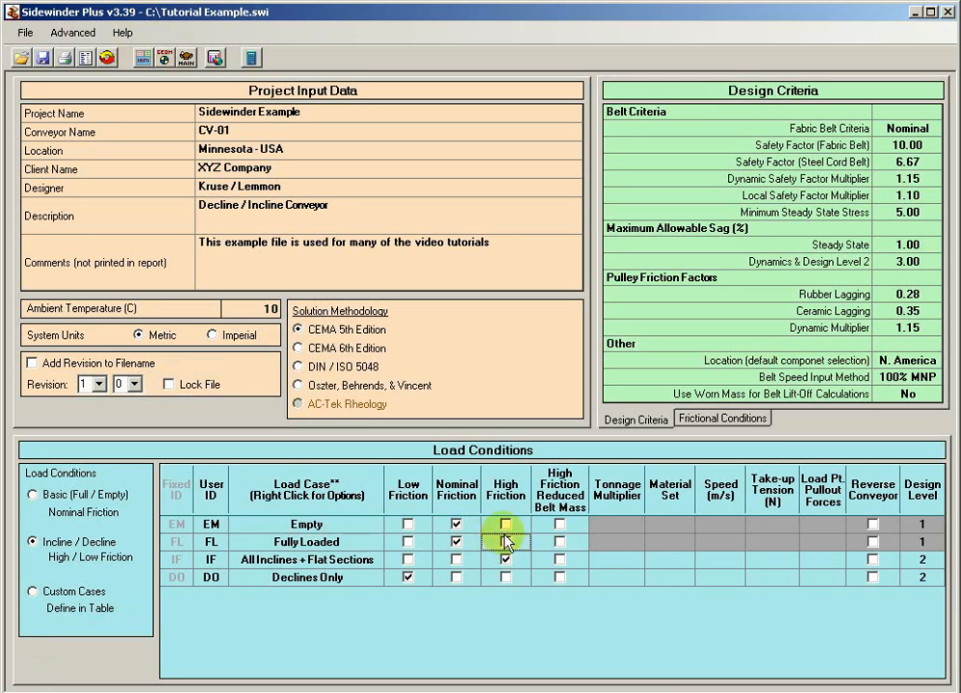
Step: Show the frictional conditions and point out the belt bottom and top cover change values
click(505, 541)
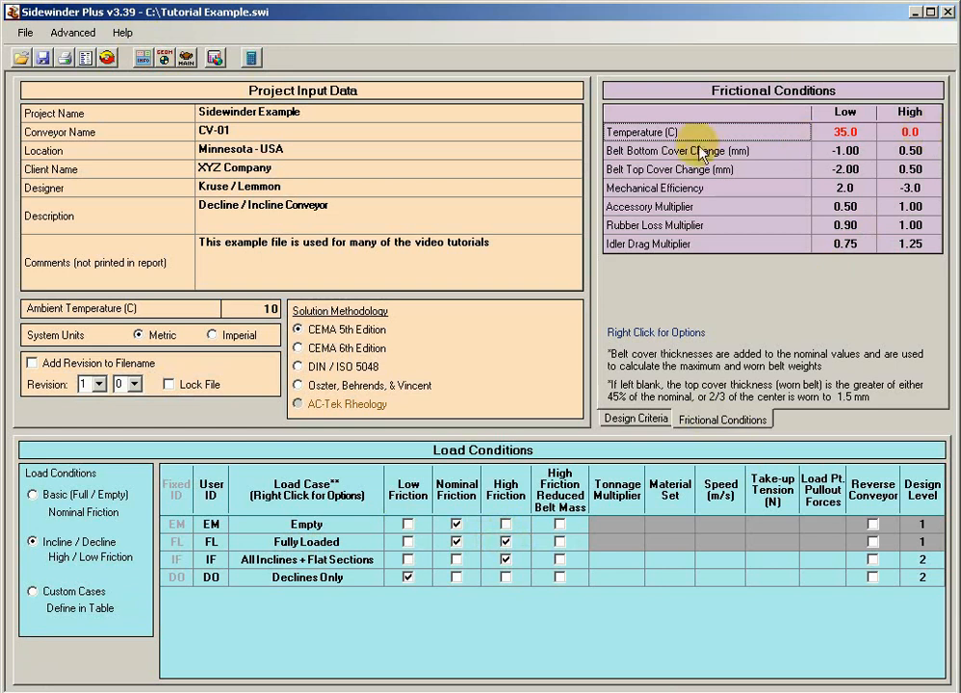
click(693, 150)
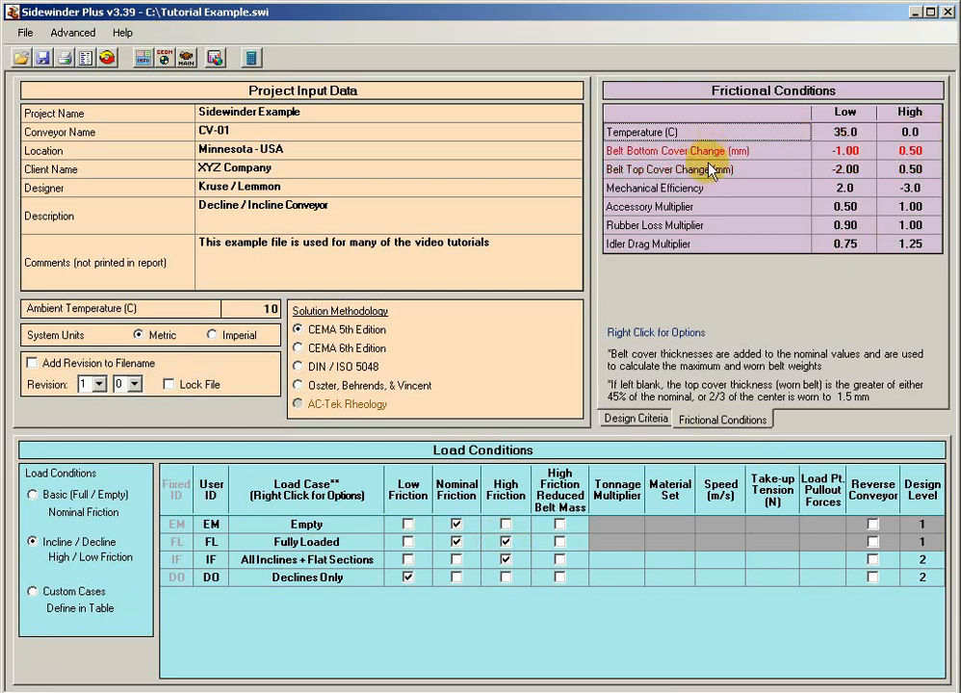
click(909, 170)
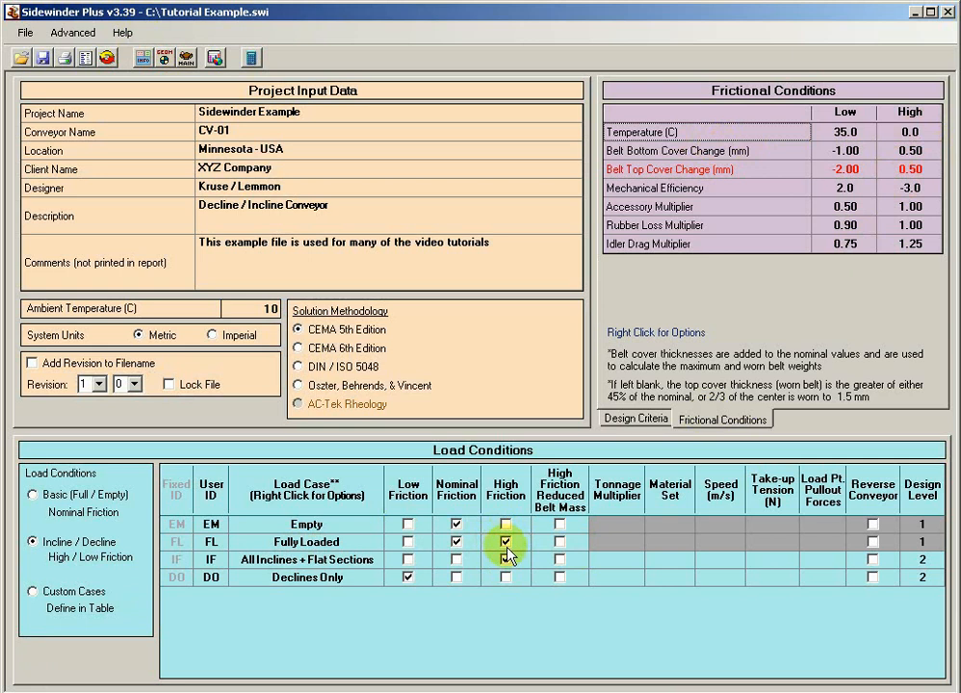
Step: Toggle the High Friction checkbox for the Fully Loaded case
click(505, 542)
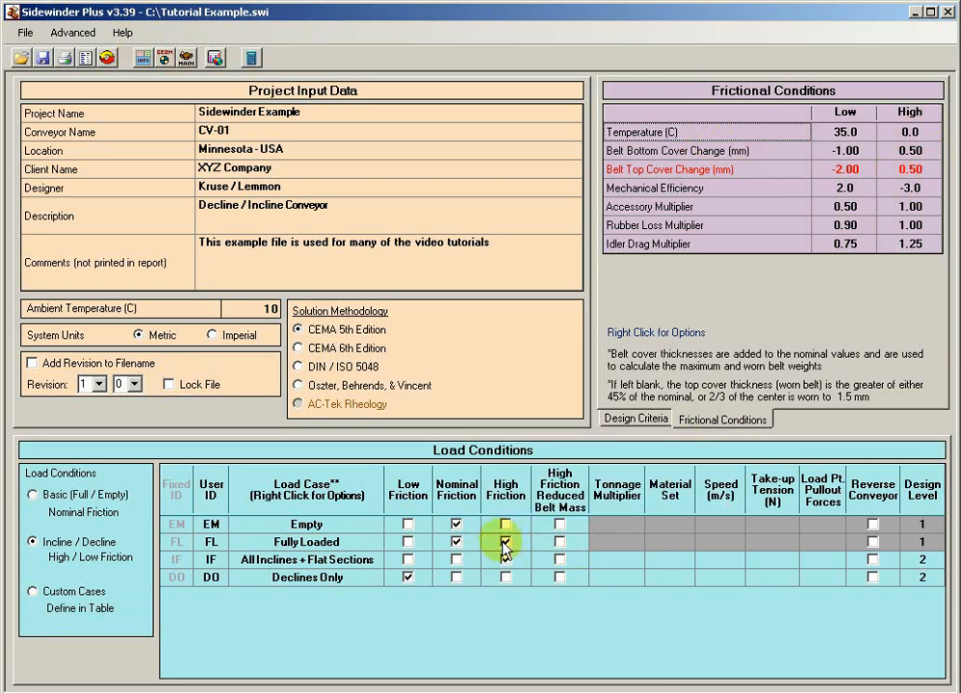
click(505, 561)
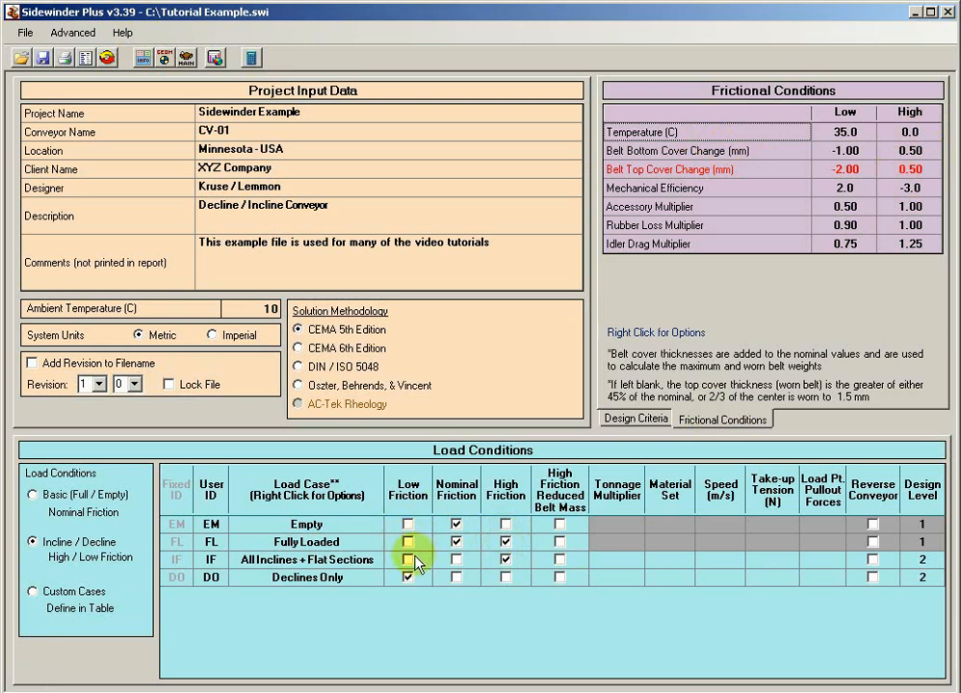
click(505, 543)
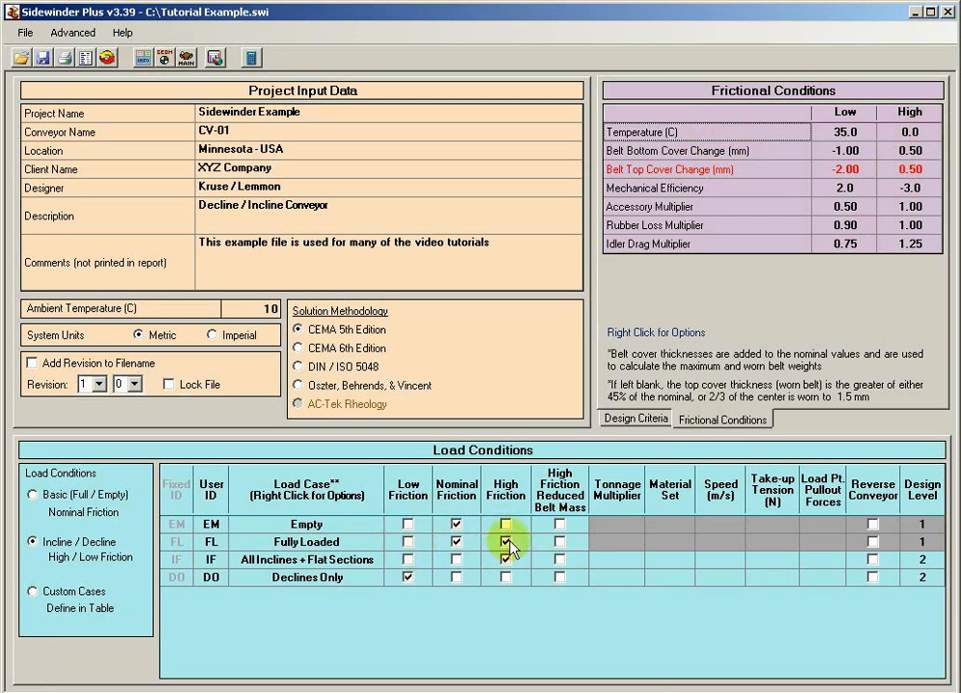
mouse_move(505, 543)
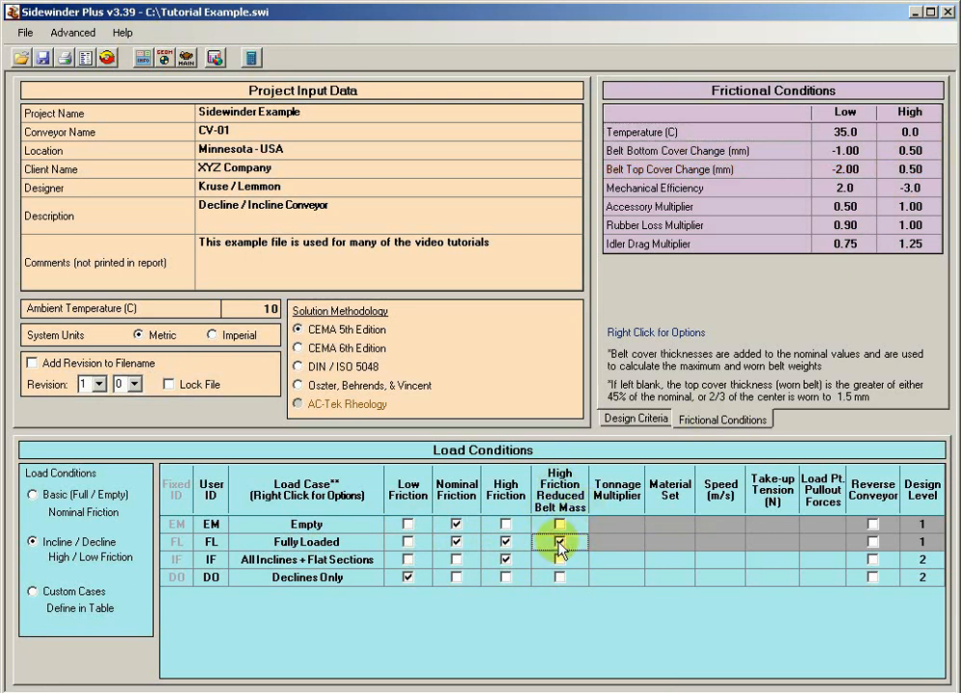
Step: Enable High Friction Reduced Belt Mass for Fully Loaded and return to Design Criteria
click(559, 543)
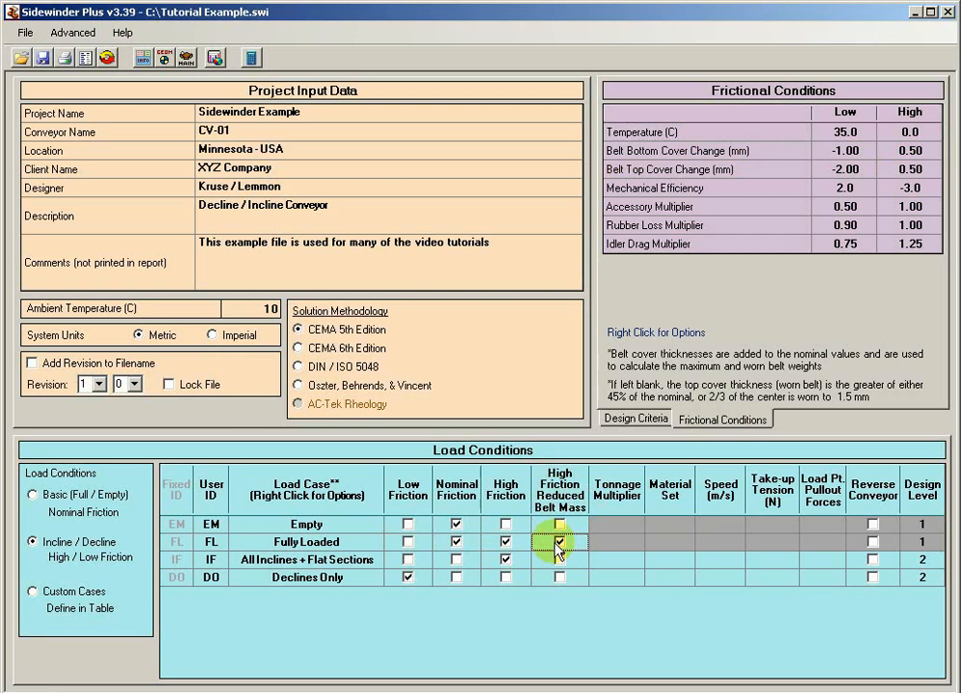
click(558, 543)
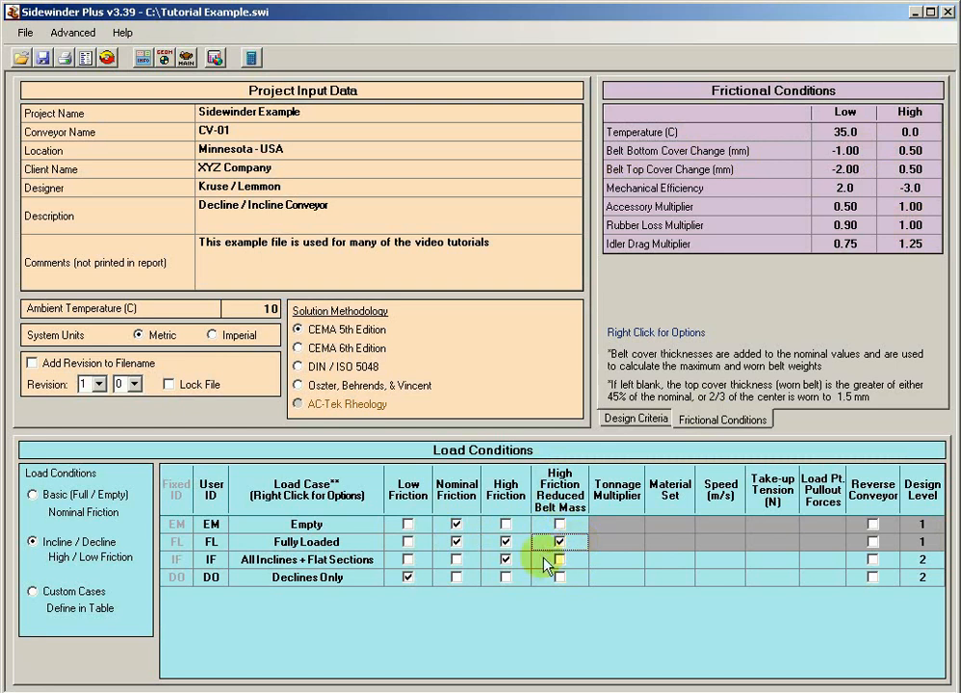
click(559, 558)
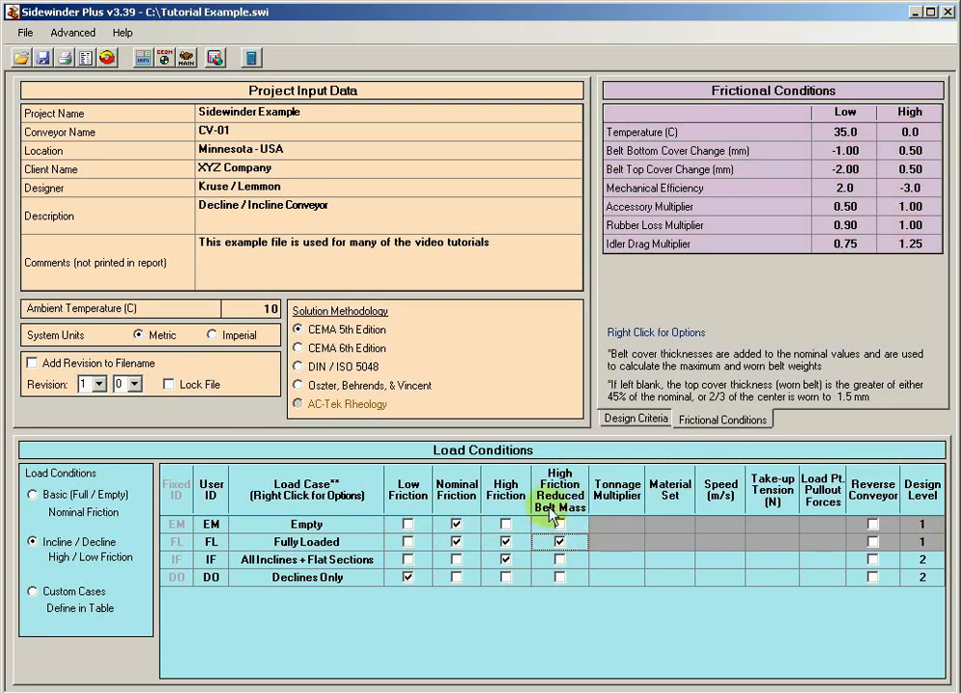
click(635, 418)
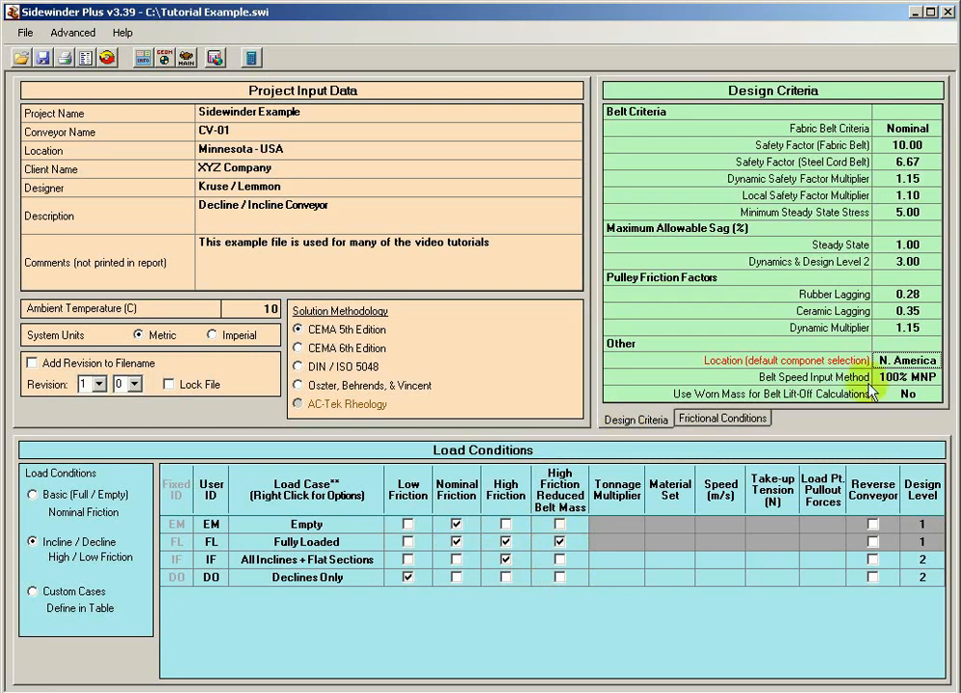
mouse_move(831, 406)
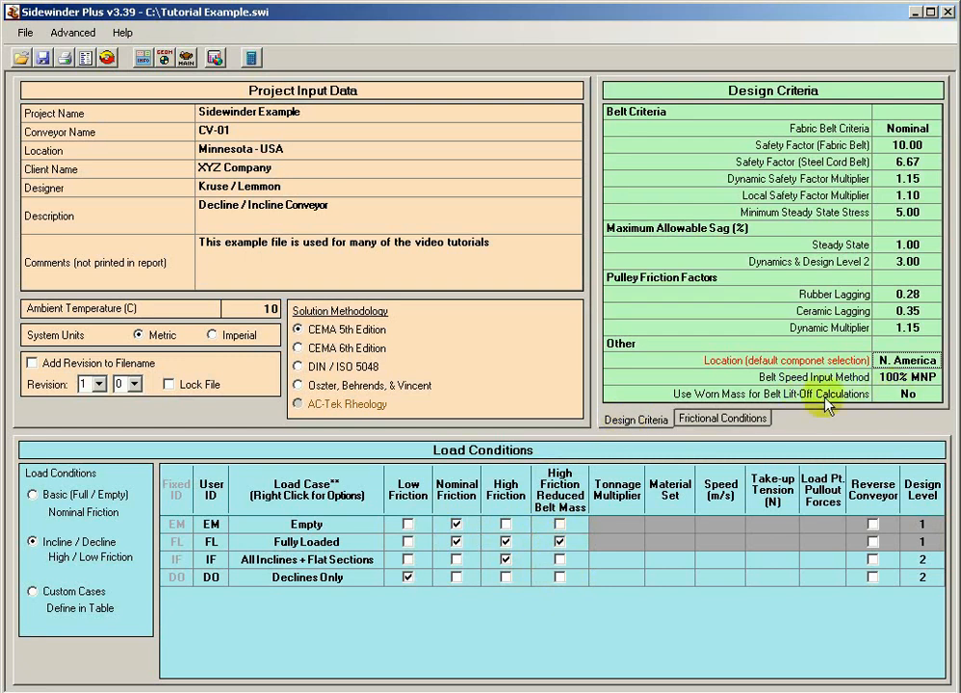
mouse_move(261, 50)
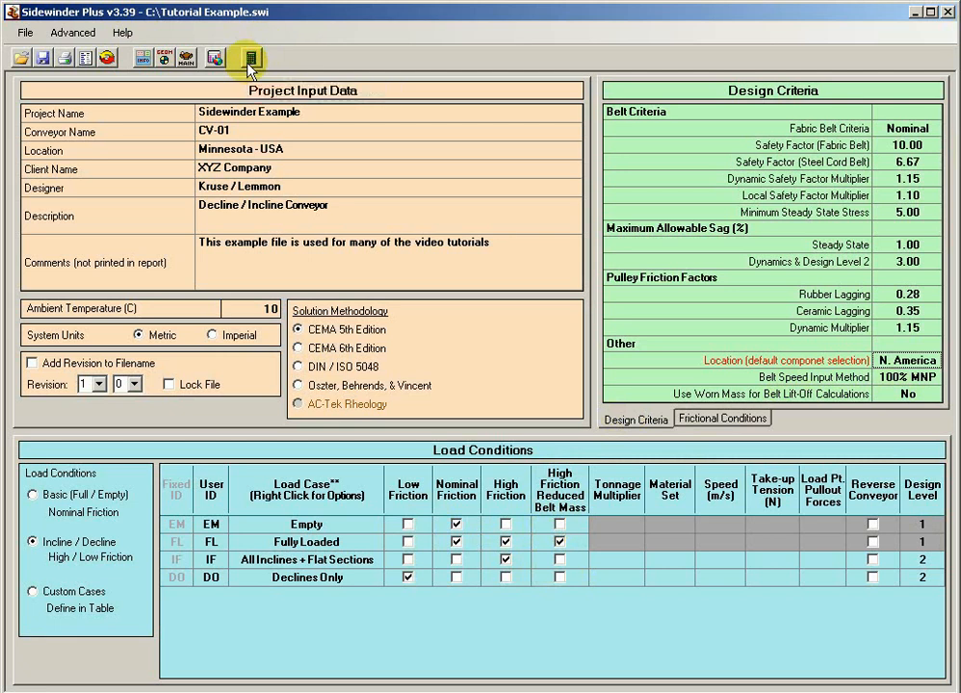
Step: Show the Full - Reduced Belt Mass High Friction results and pick out the 7-8 curve row
click(249, 58)
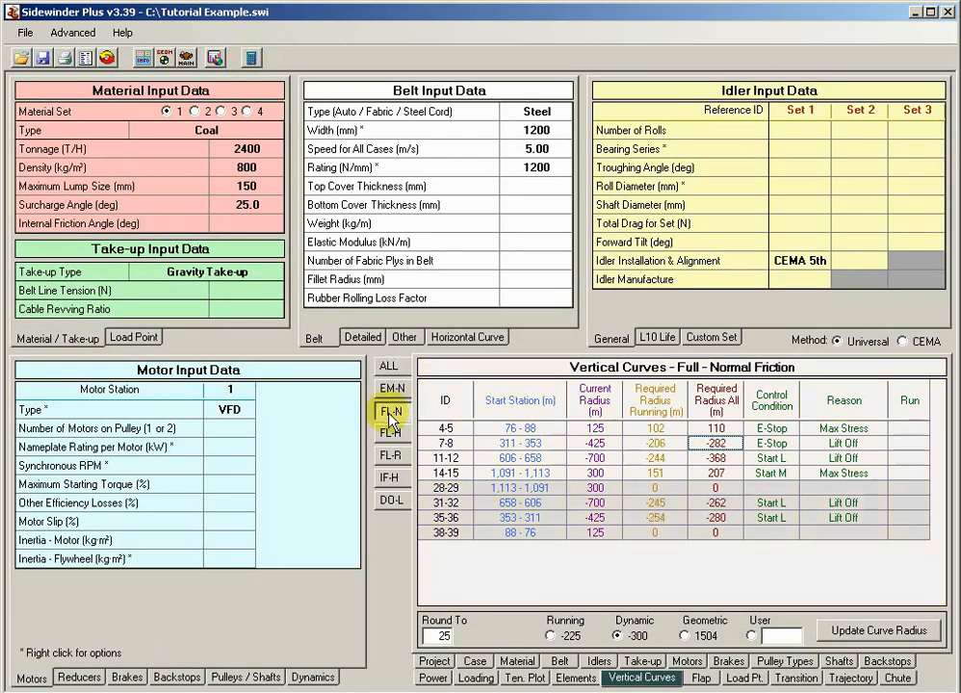
click(391, 414)
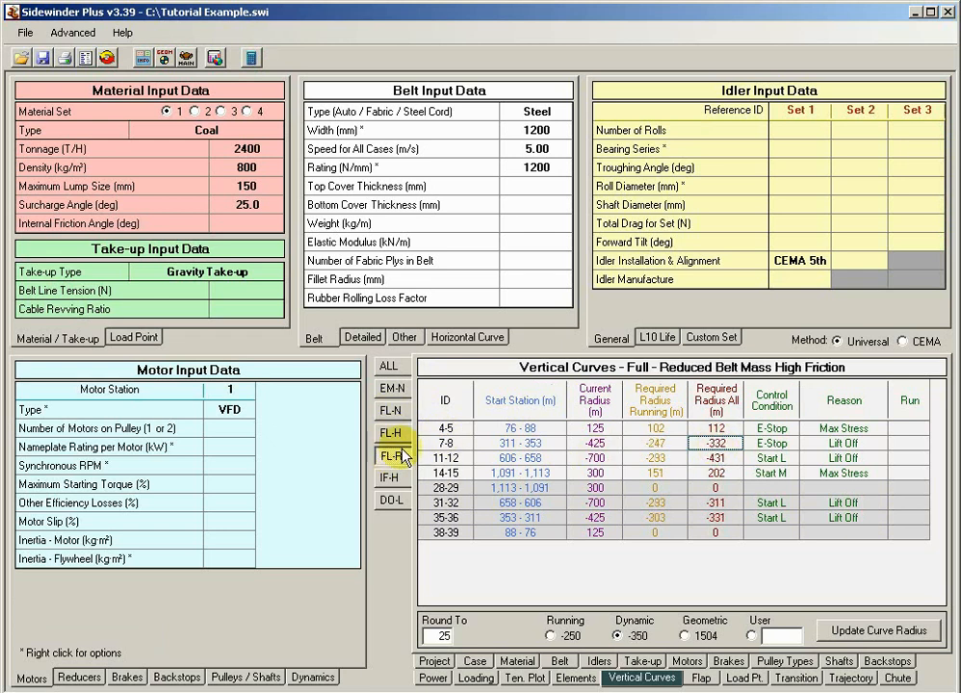
click(715, 444)
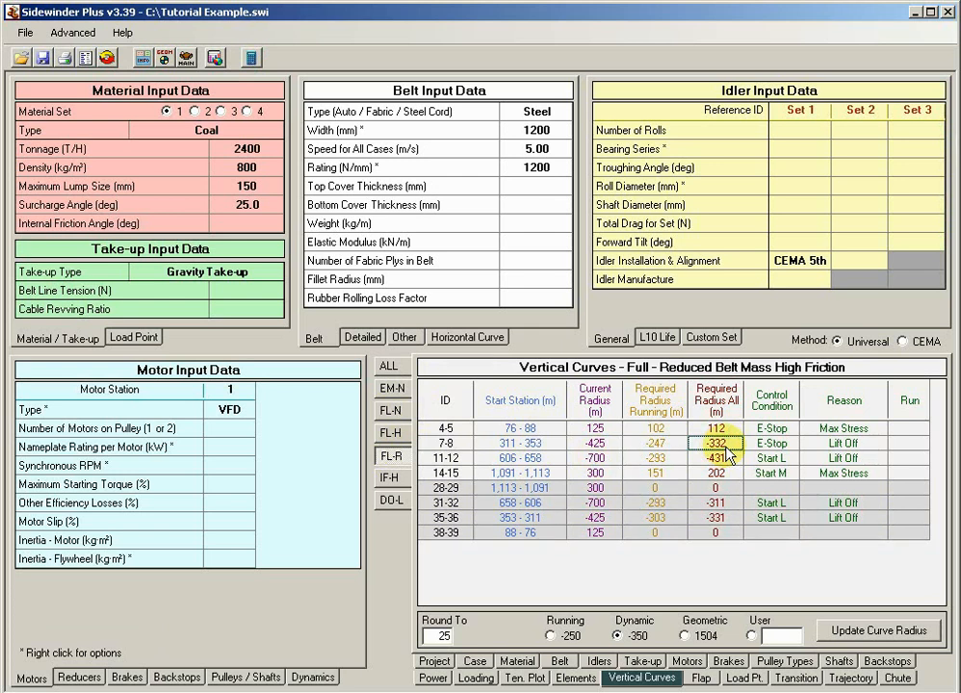
click(717, 474)
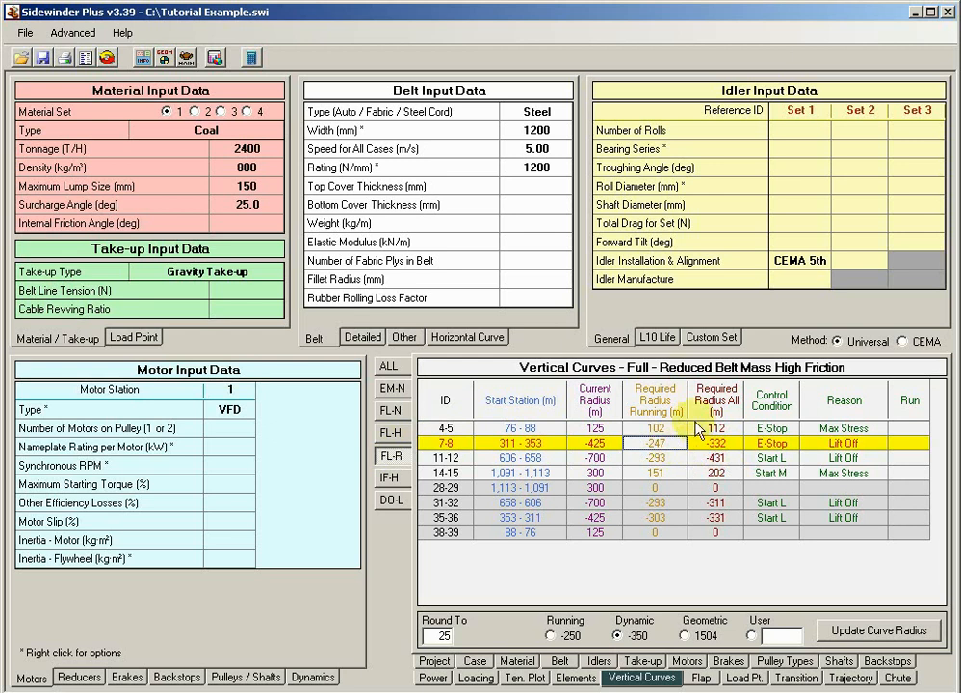
mouse_move(148, 58)
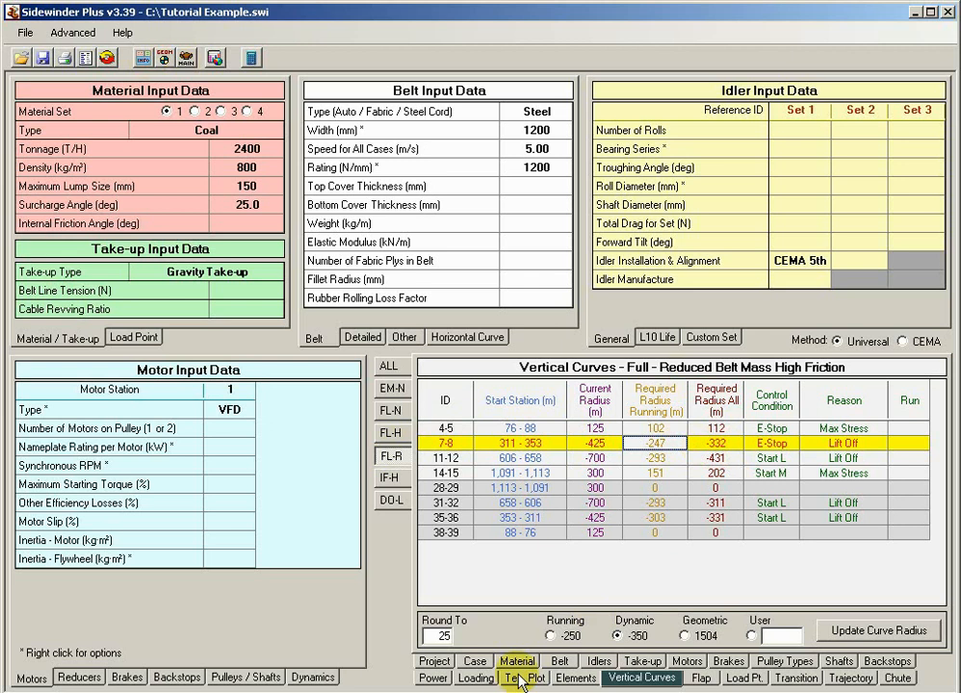
Step: Show the Conveyor Loading - Fully Loaded elevation profile chart
click(476, 678)
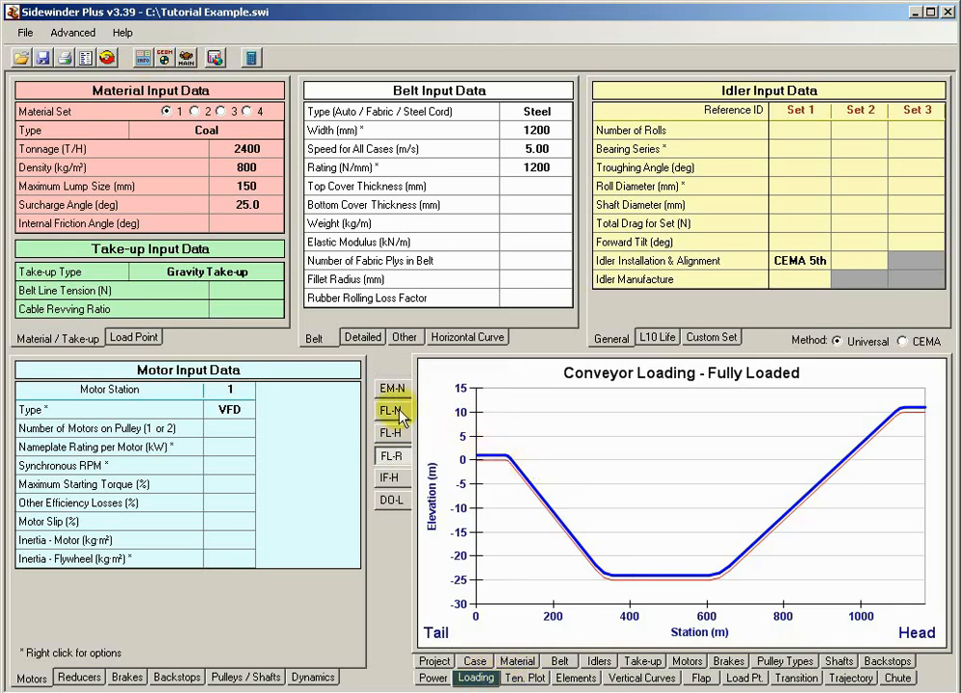
mouse_move(567, 520)
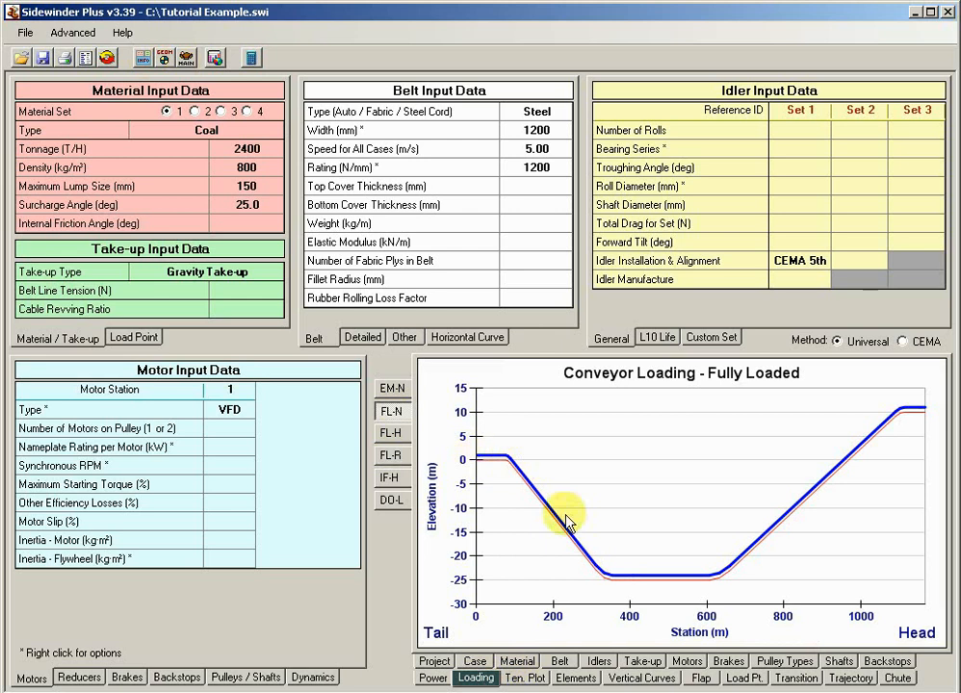
mouse_move(886, 424)
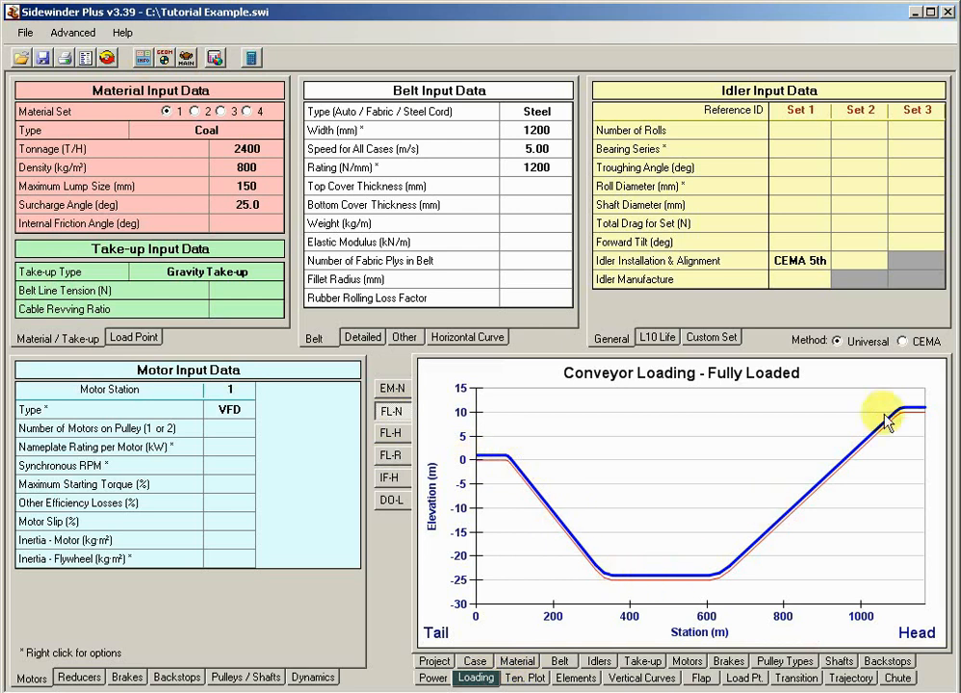
mouse_move(682, 594)
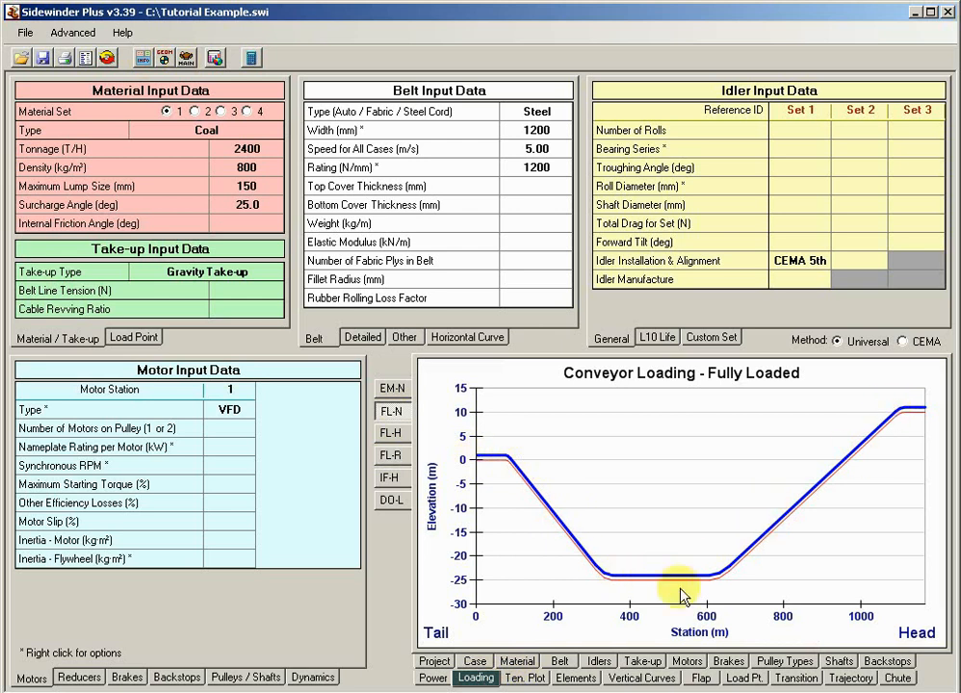
mouse_move(508, 454)
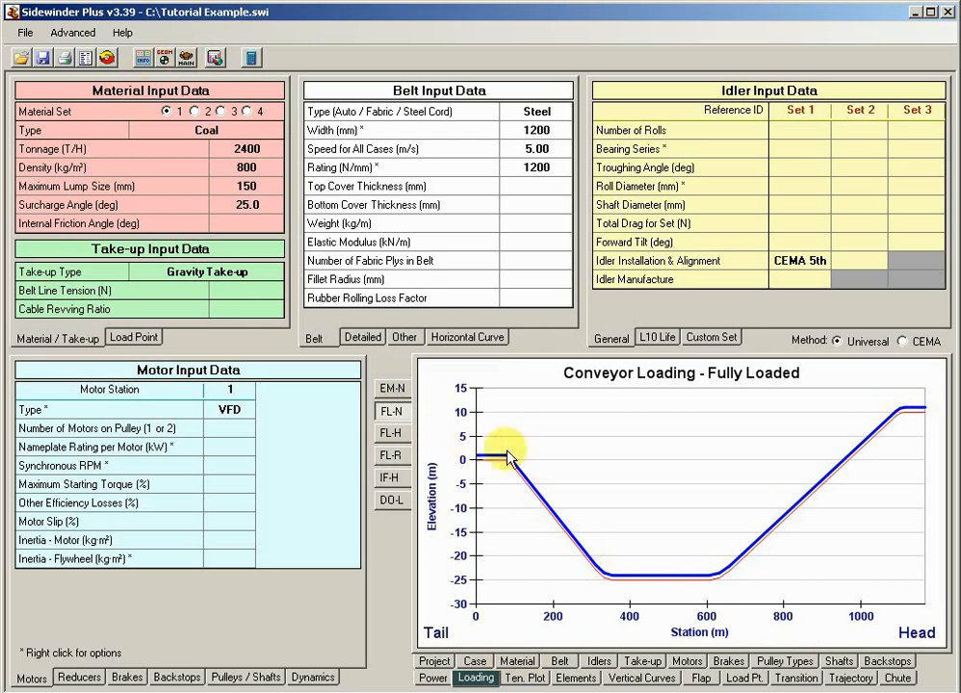
mouse_move(732, 555)
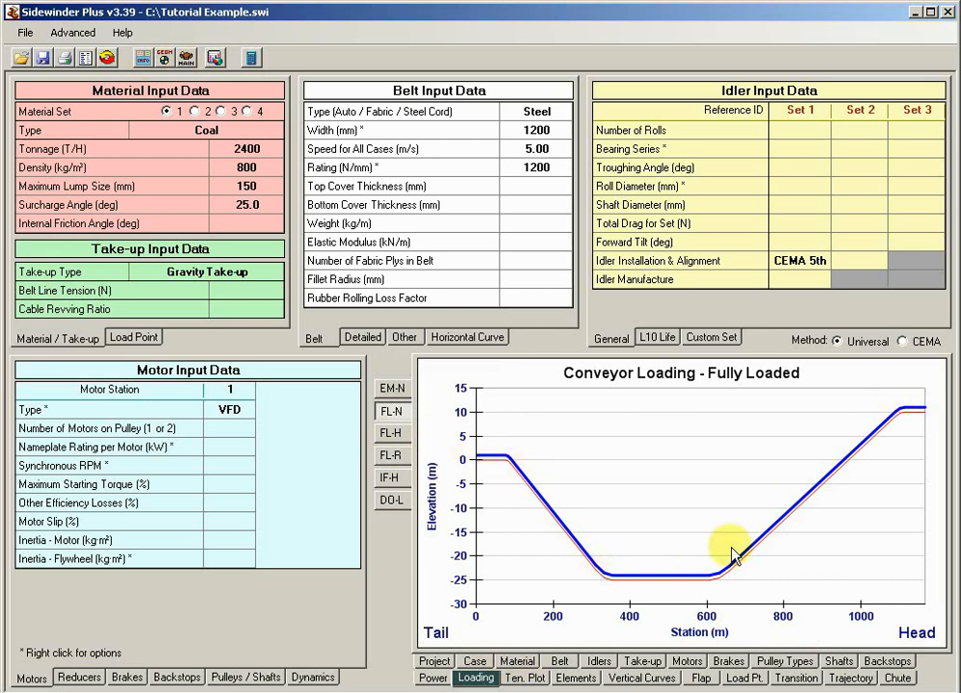
mouse_move(620, 596)
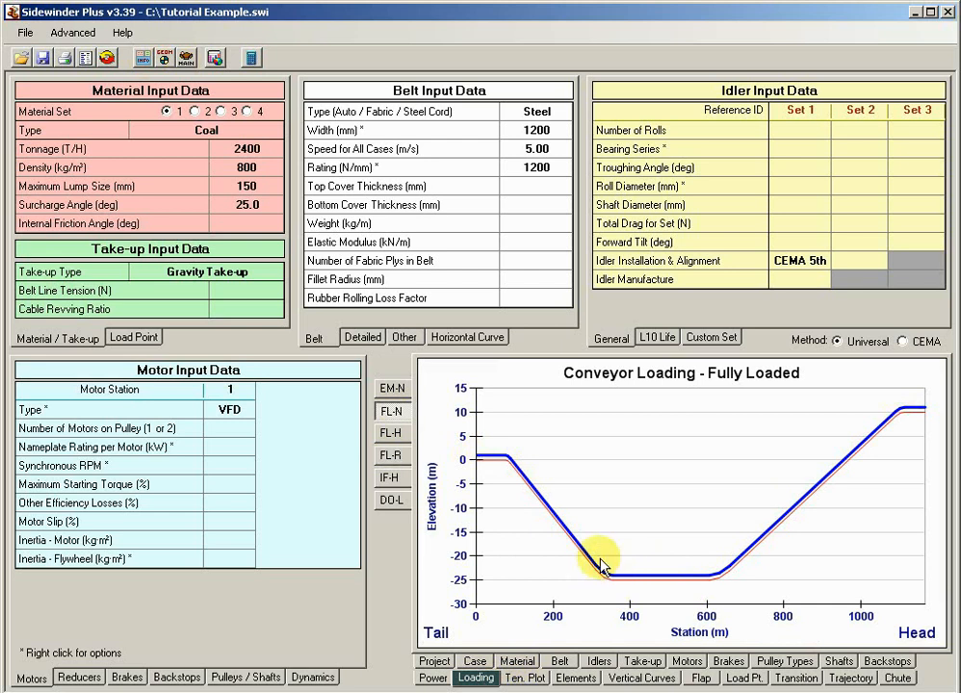
mouse_move(510, 453)
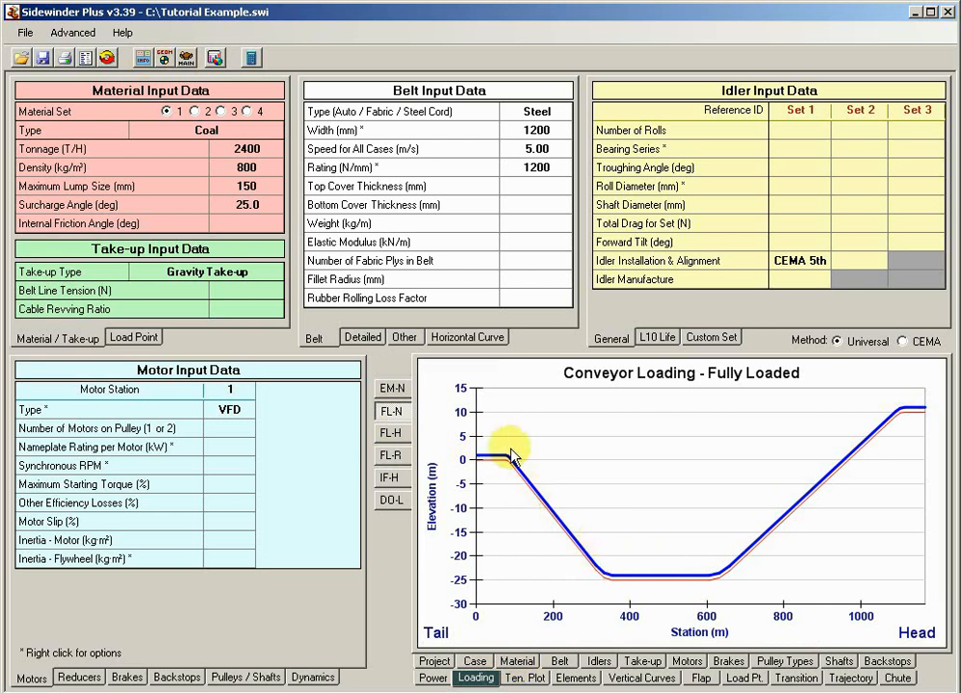
mouse_move(607, 558)
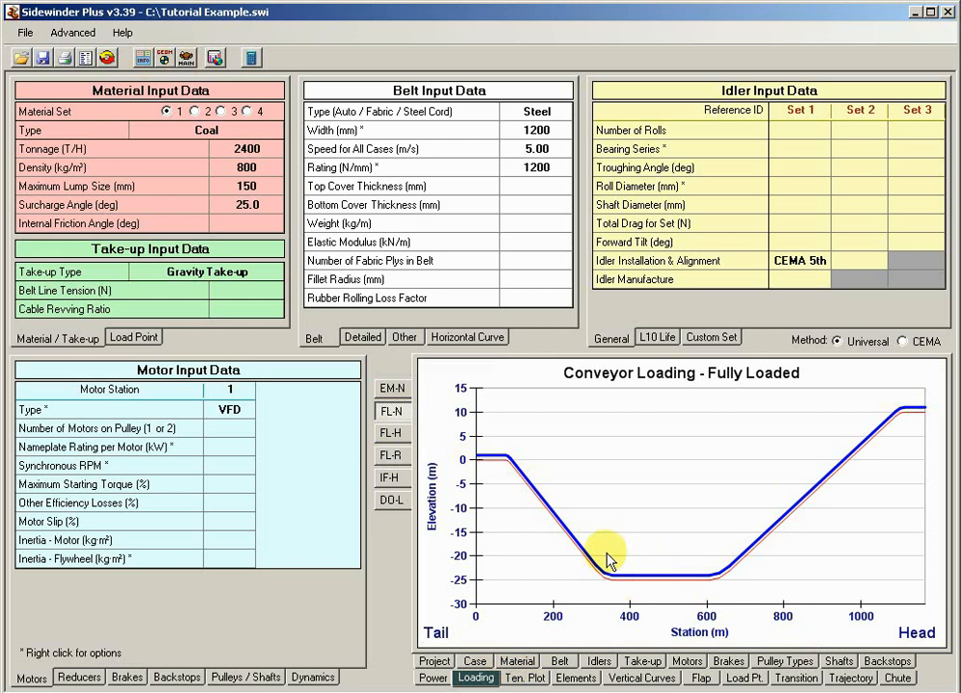
mouse_move(570, 539)
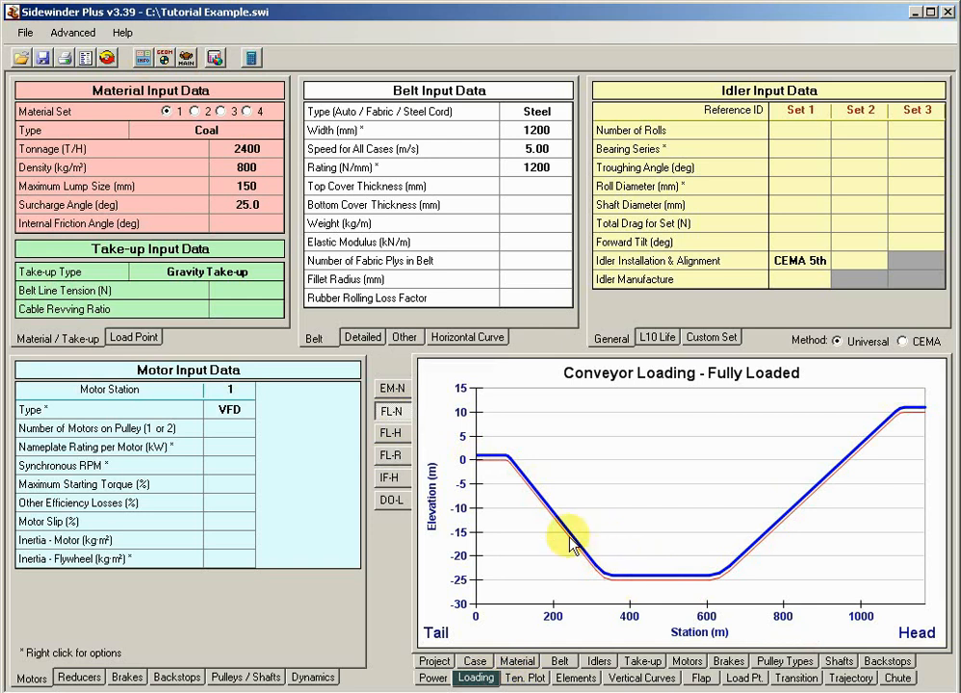
mouse_move(497, 458)
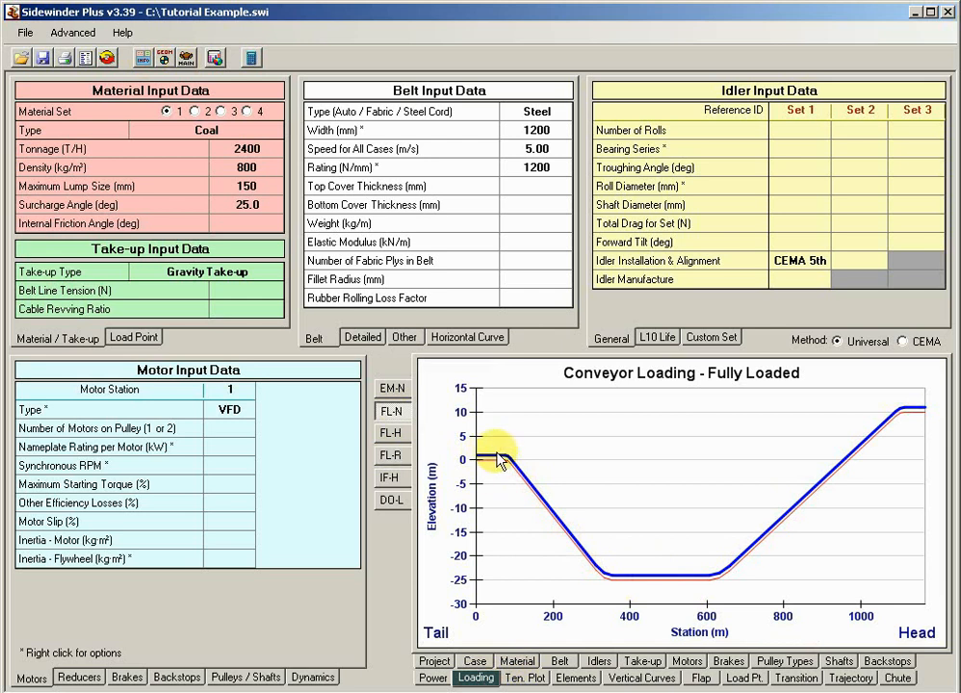
mouse_move(543, 511)
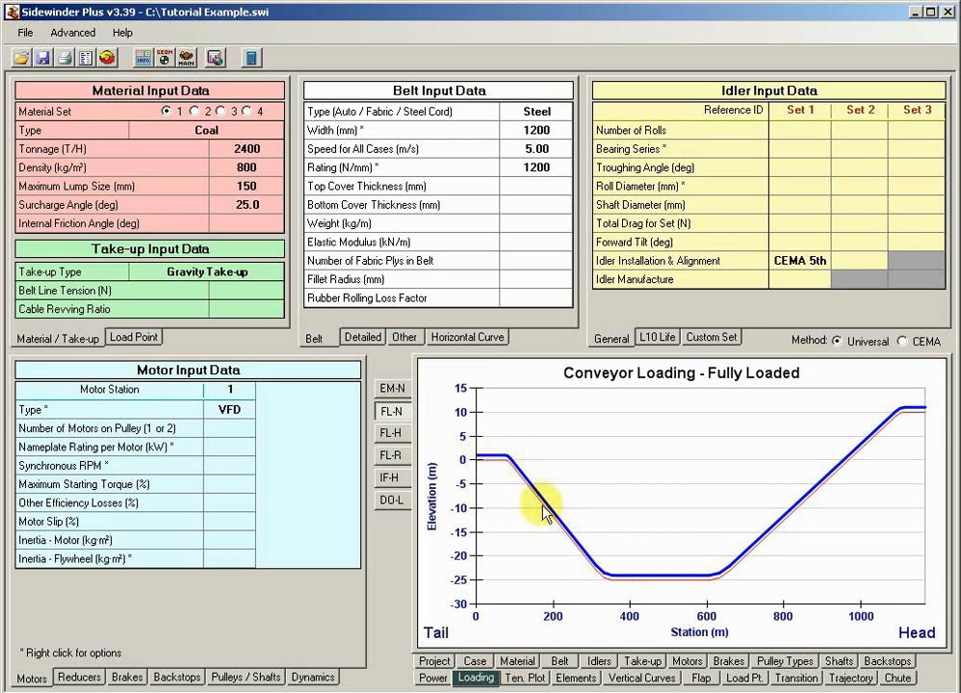
mouse_move(528, 491)
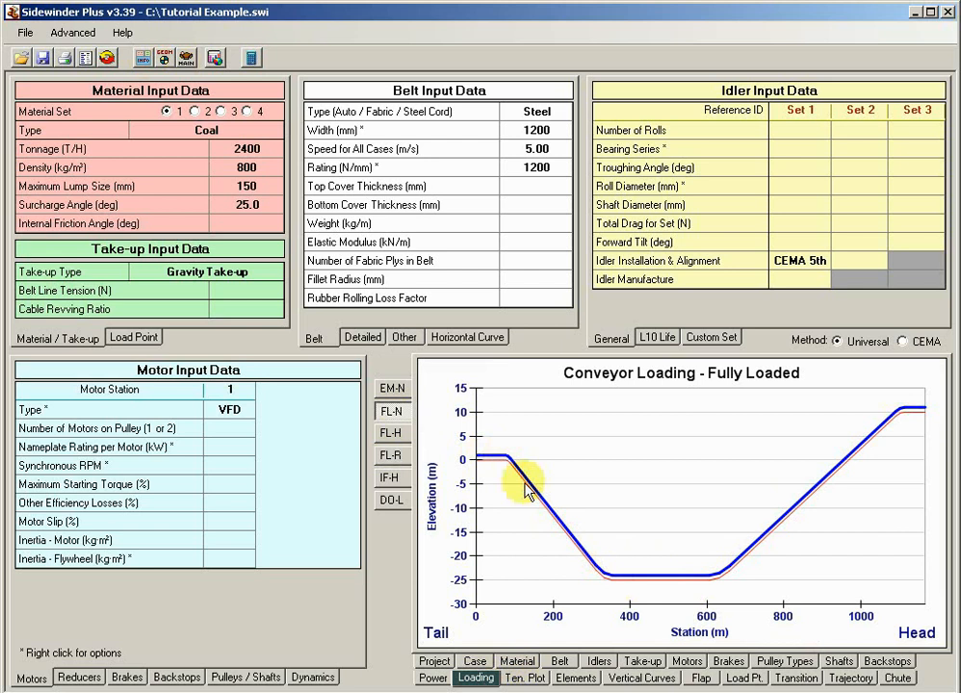
mouse_move(741, 563)
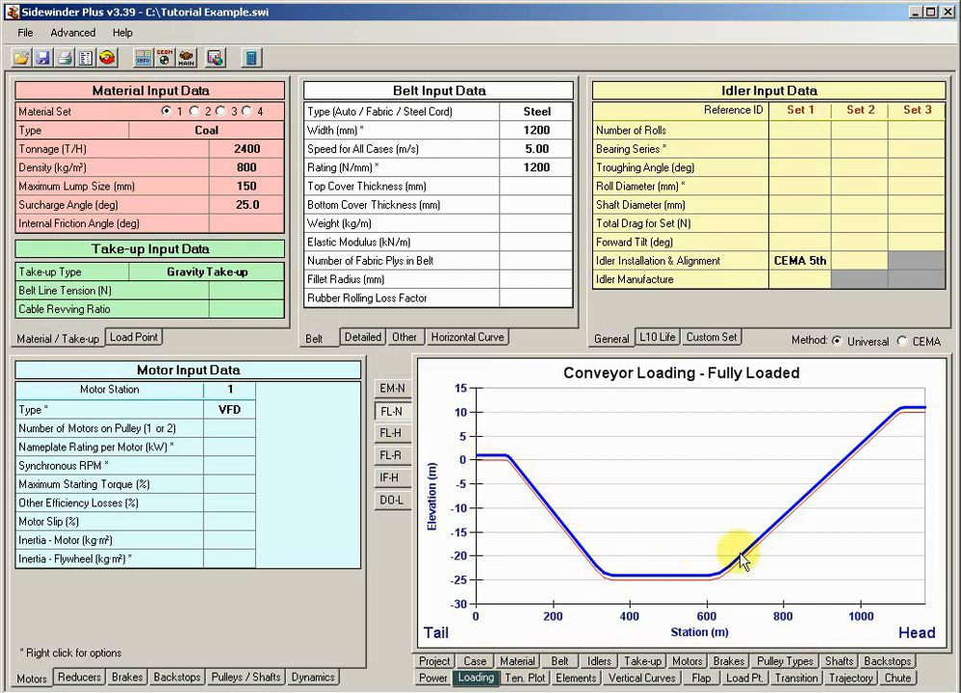
mouse_move(620, 587)
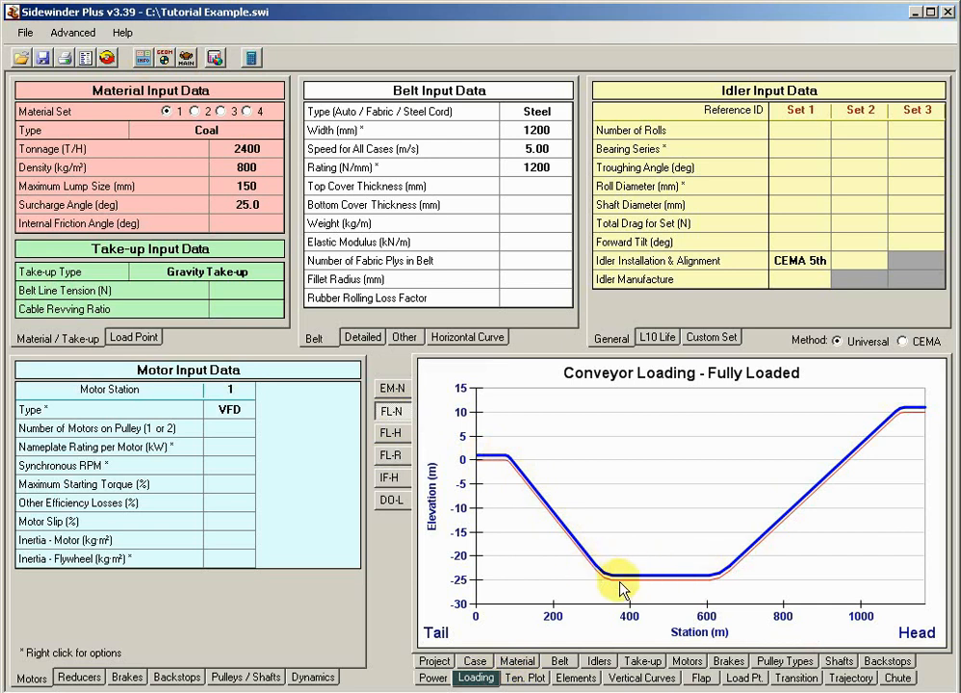
mouse_move(563, 574)
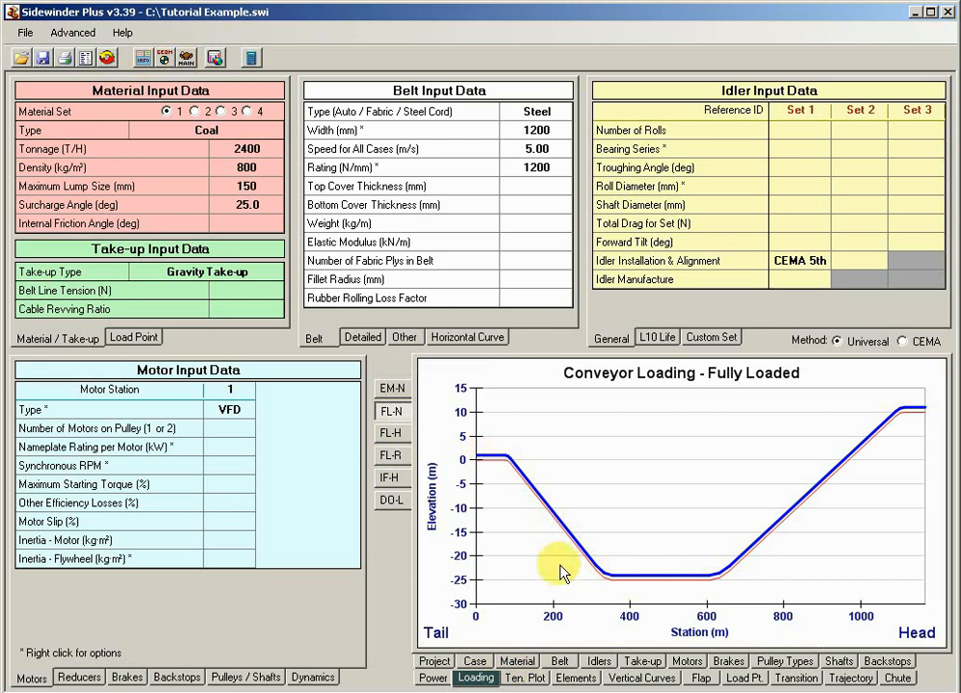
mouse_move(590, 554)
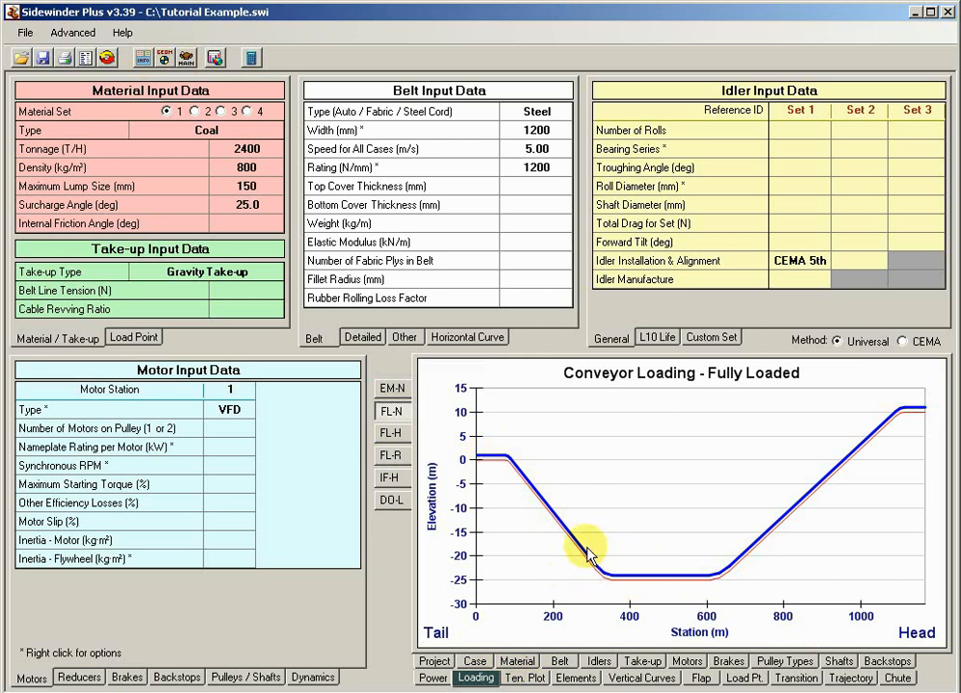
mouse_move(582, 520)
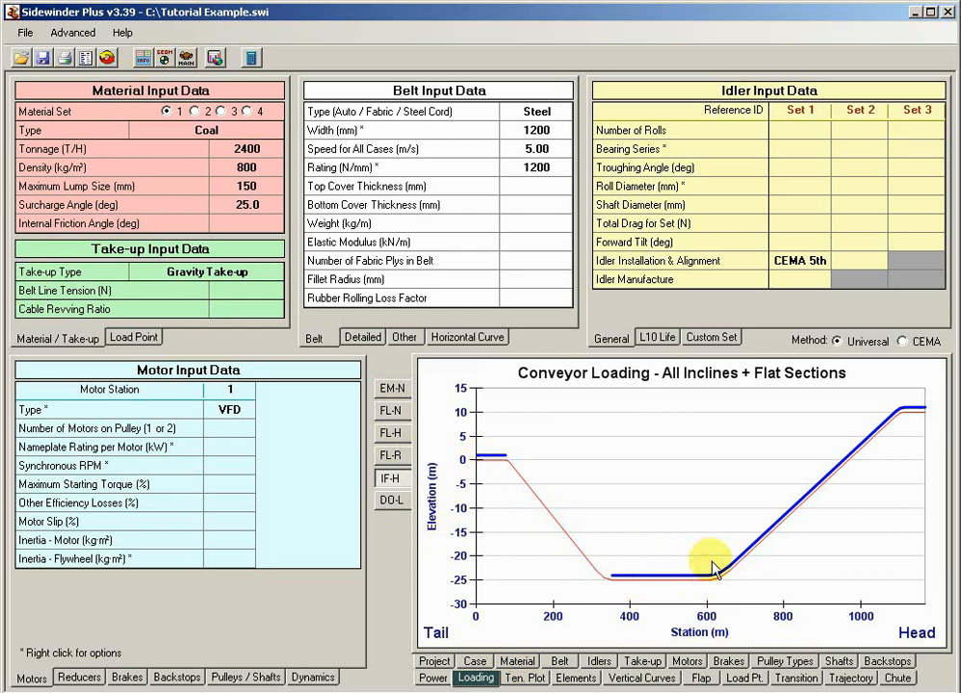
mouse_move(733, 578)
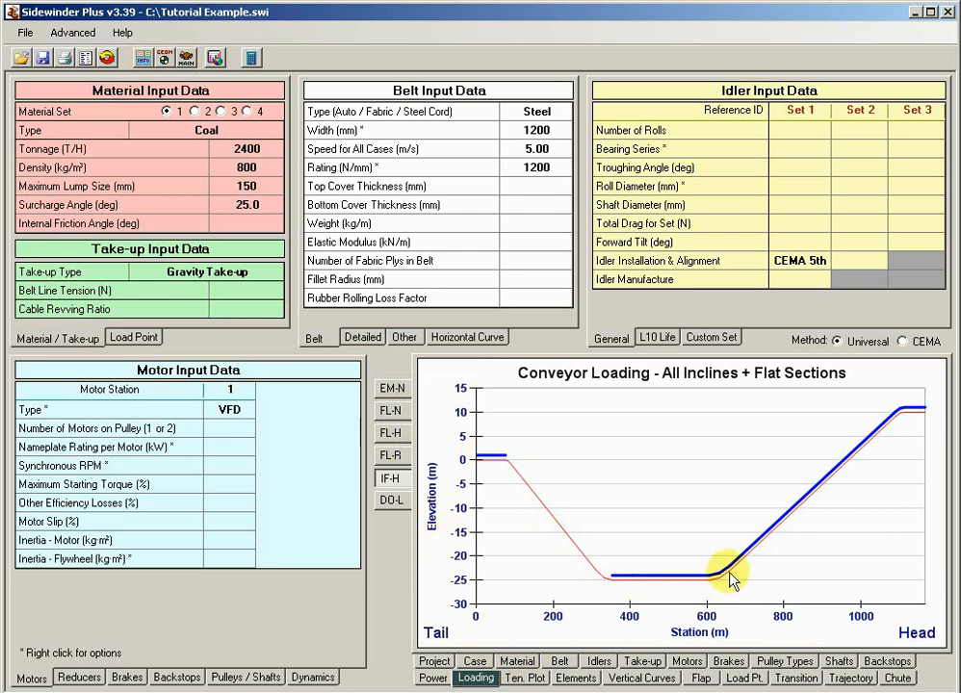
mouse_move(703, 585)
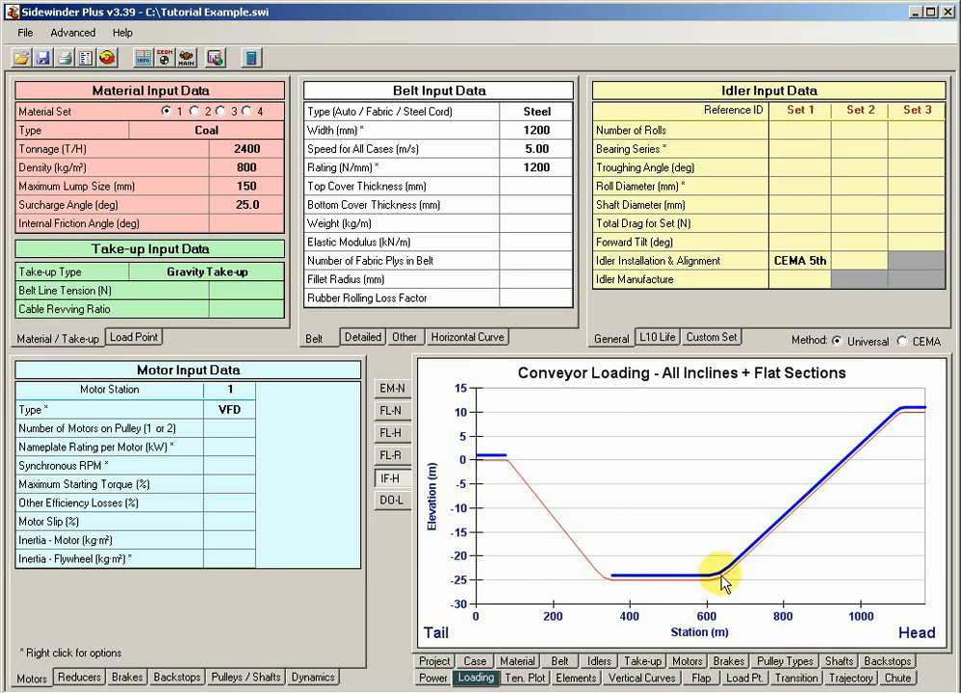
mouse_move(620, 551)
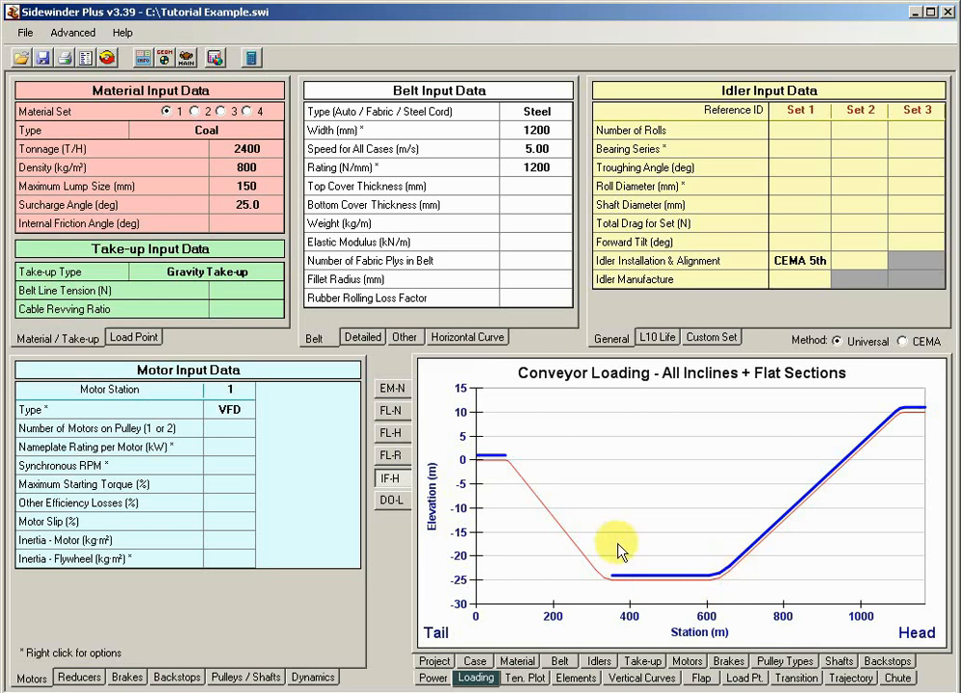
mouse_move(724, 586)
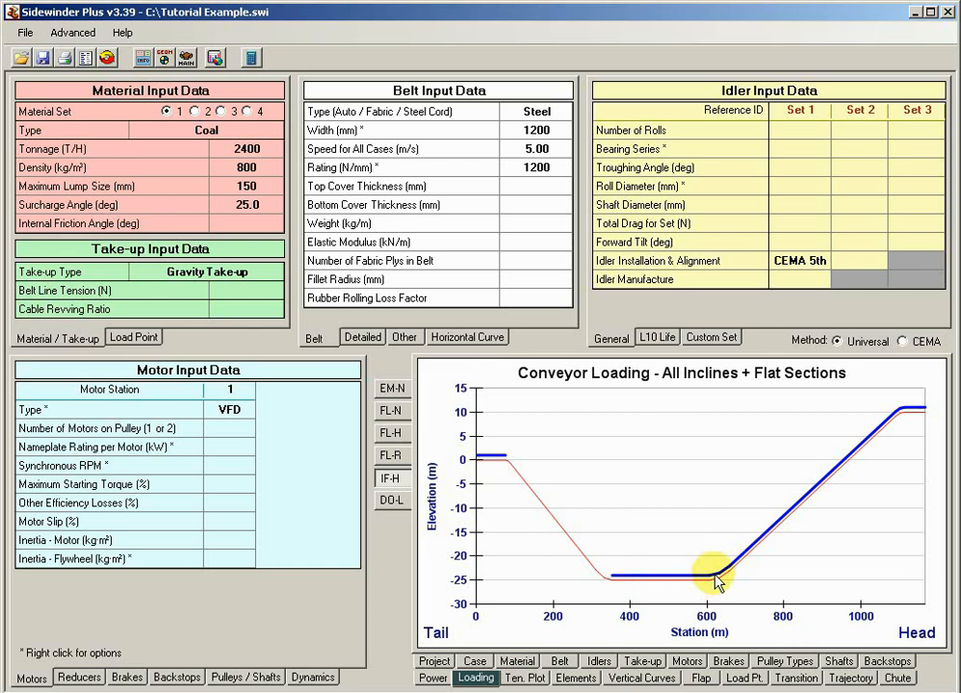
mouse_move(491, 458)
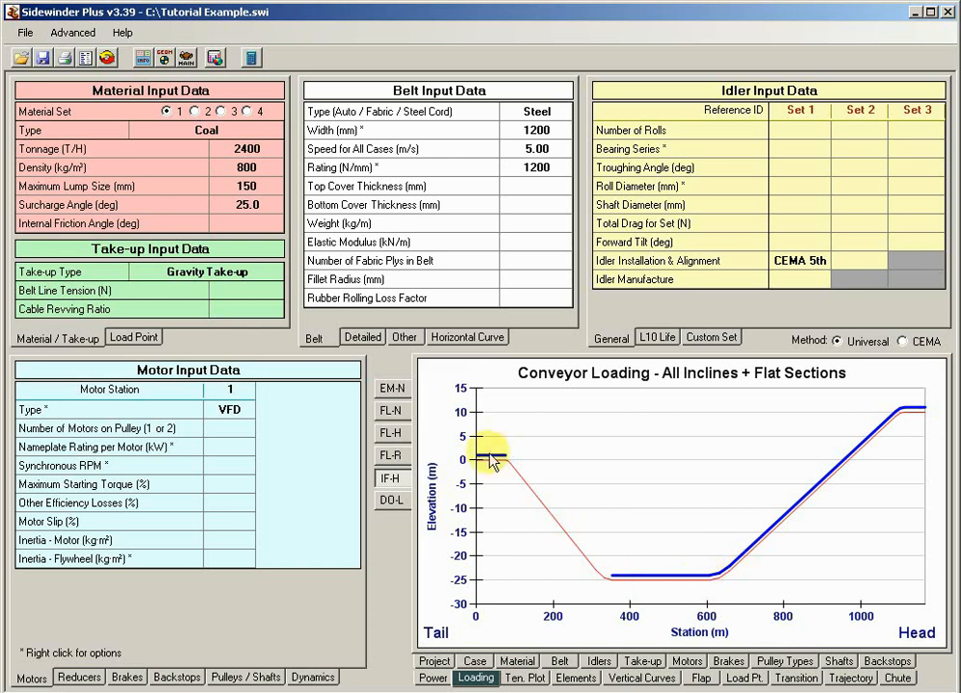
mouse_move(578, 493)
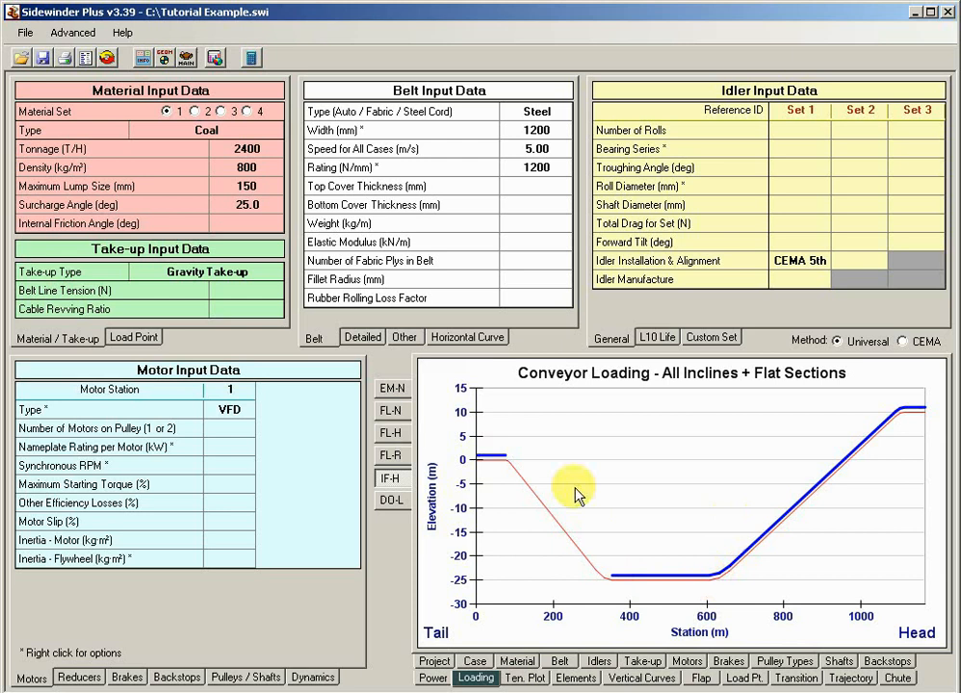
mouse_move(154, 57)
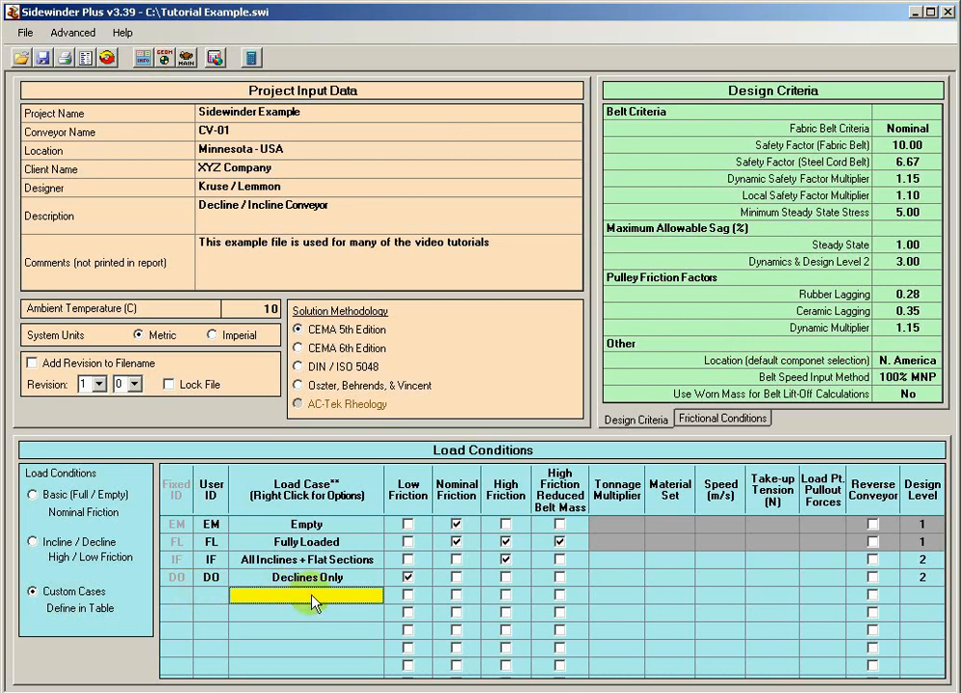
Step: Insert custom load case C1 named 'first curve unloaded' and go to the vertical profile
right_click(306, 597)
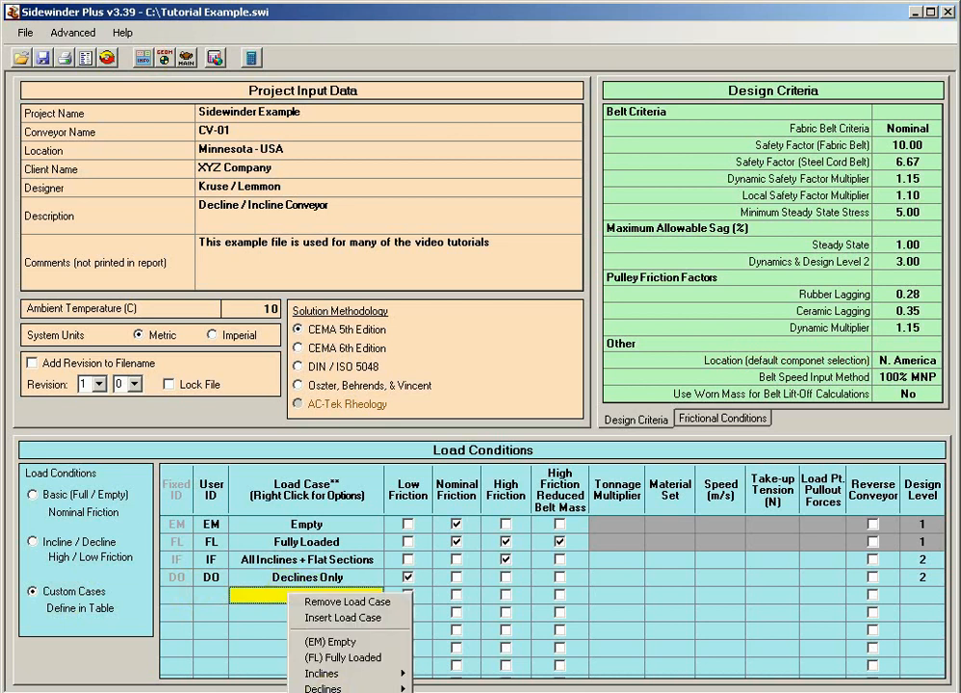
click(343, 616)
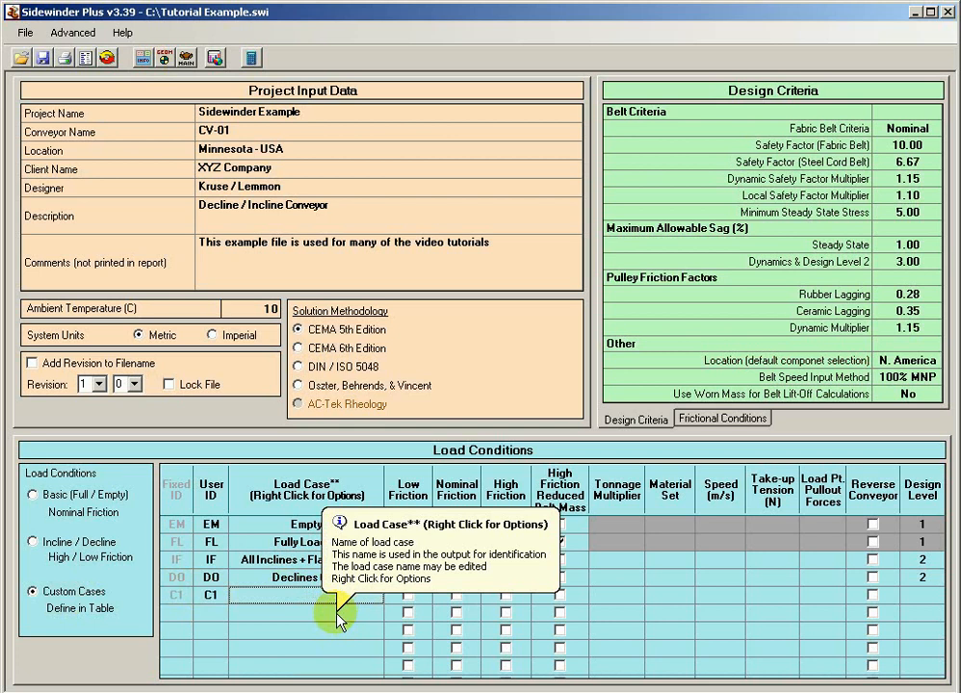
text(first curve unloaded)
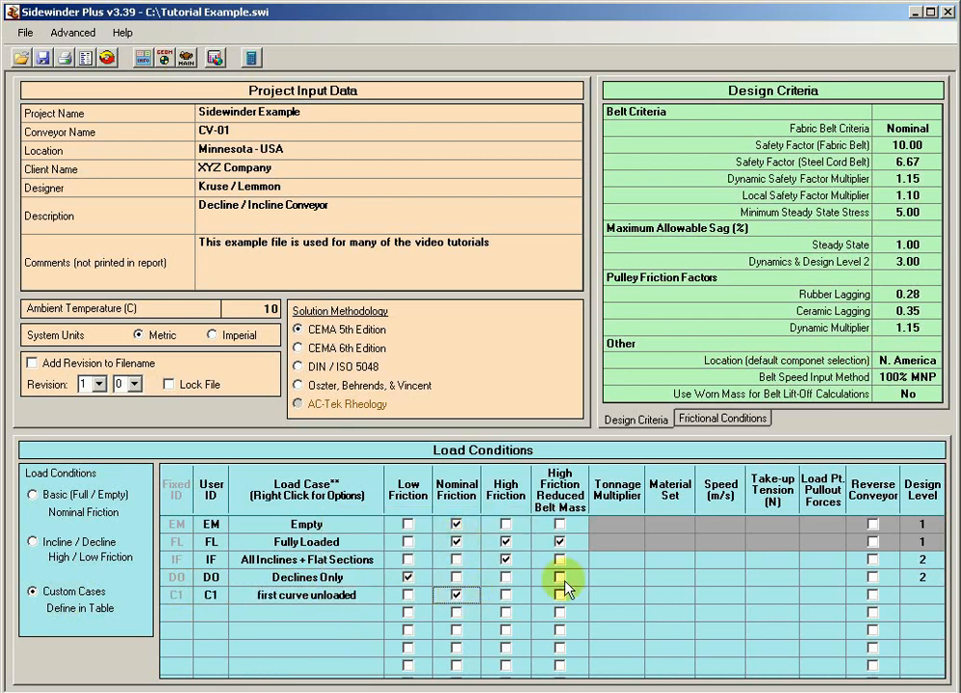
click(123, 89)
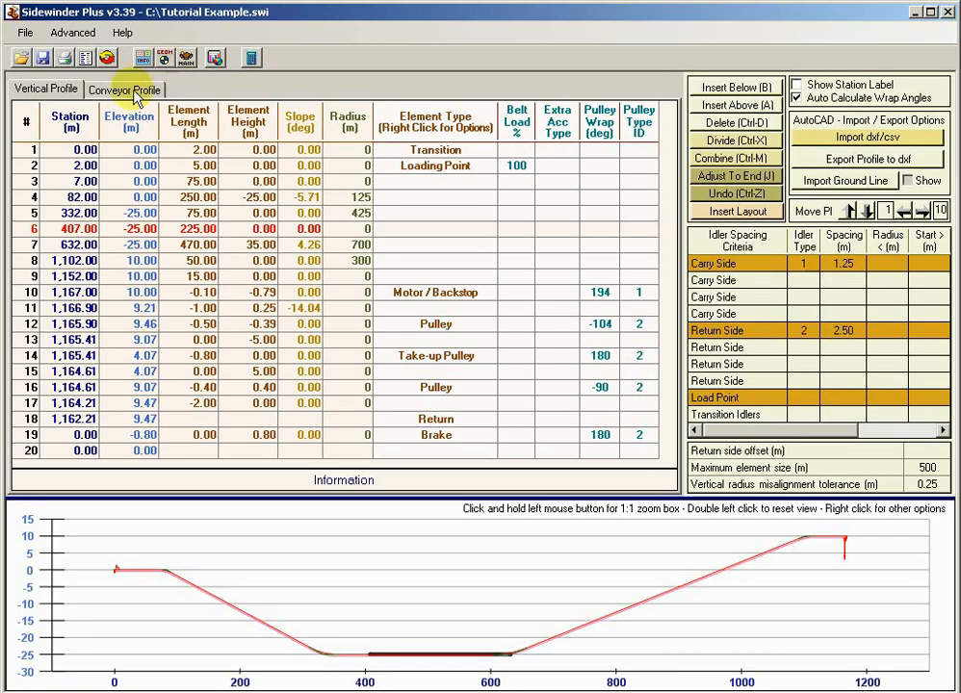
Step: Edit the Load C1 column so the first vertical curve rows carry no material
click(124, 89)
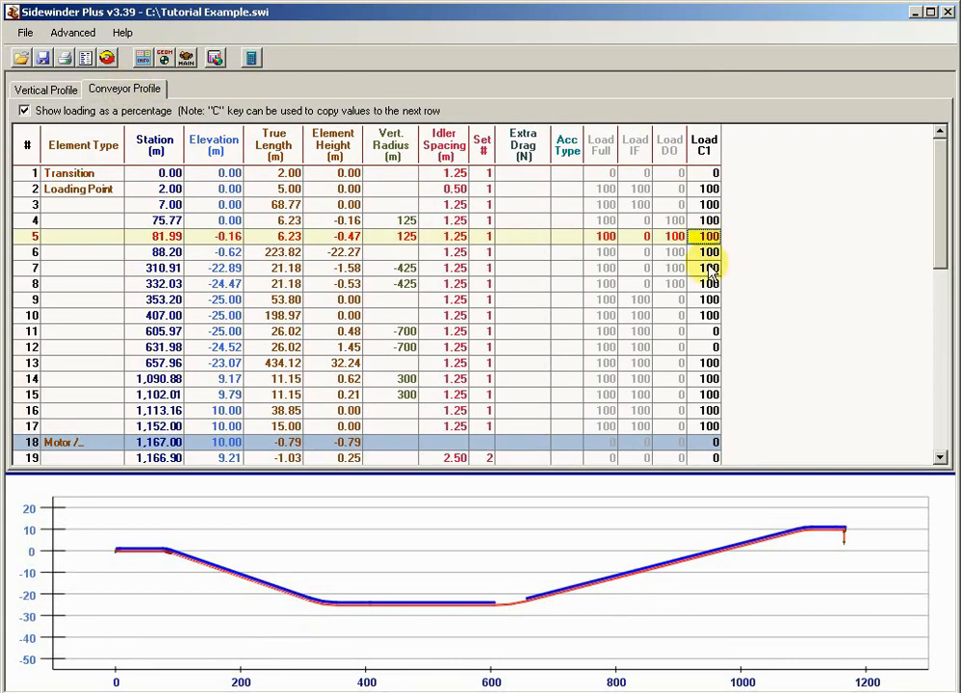
click(705, 331)
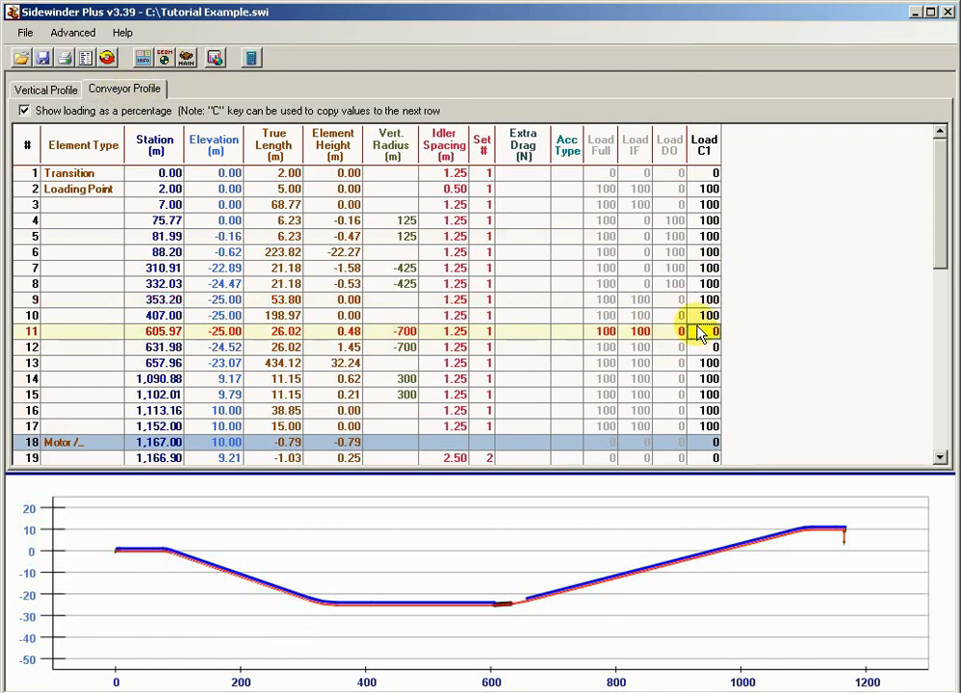
click(705, 346)
text(100)
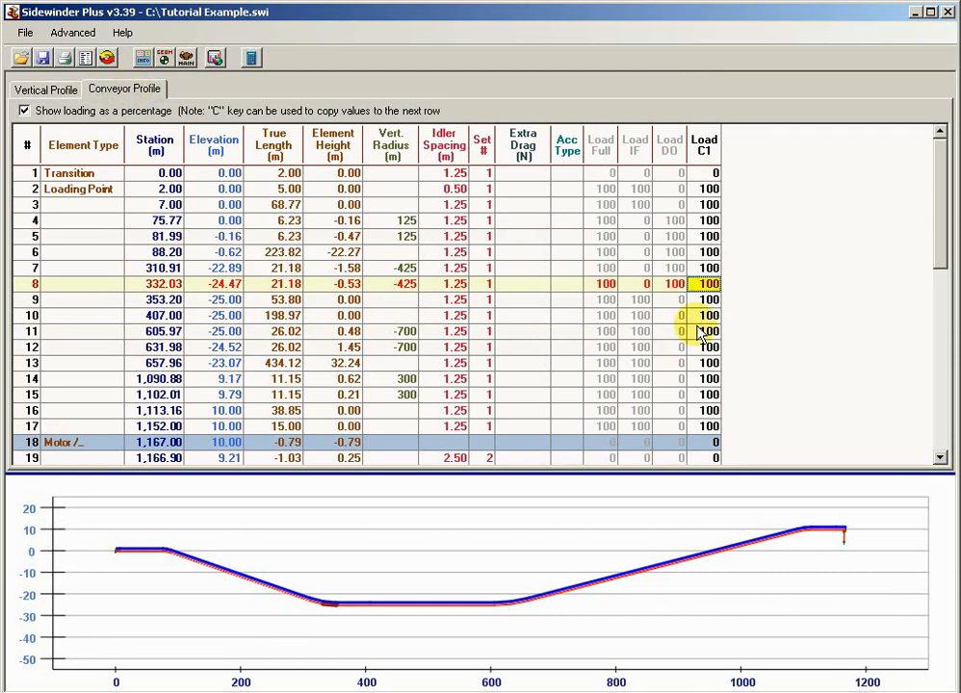
click(705, 268)
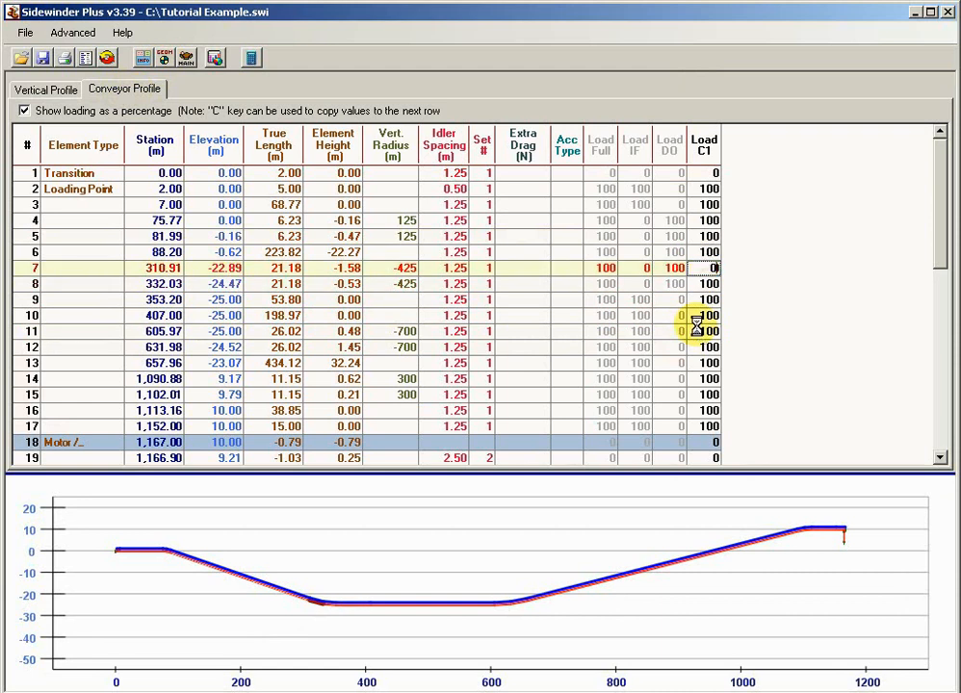
click(705, 332)
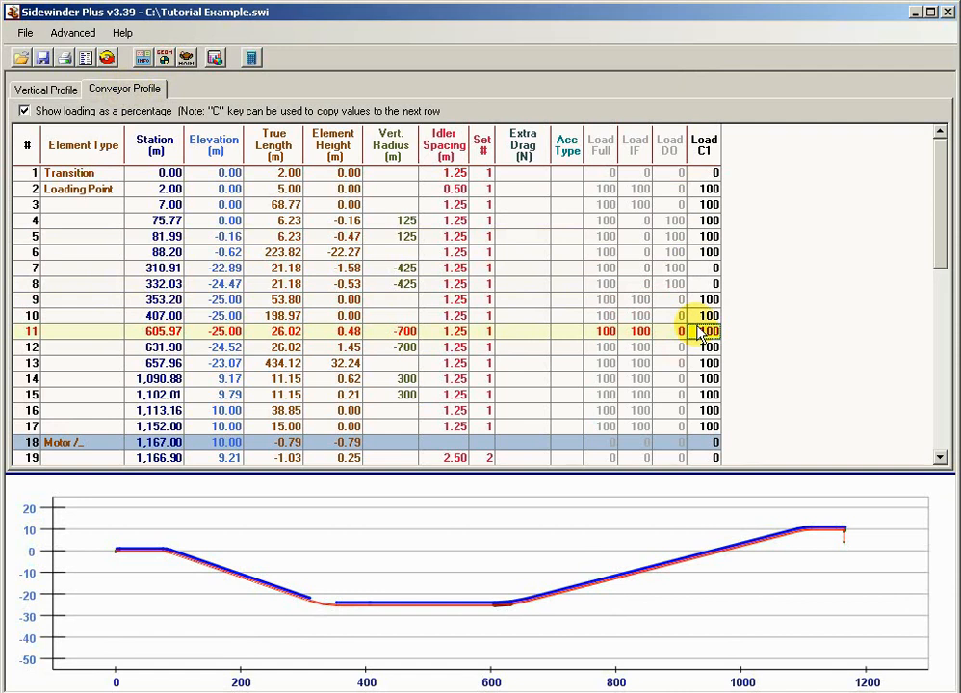
click(705, 250)
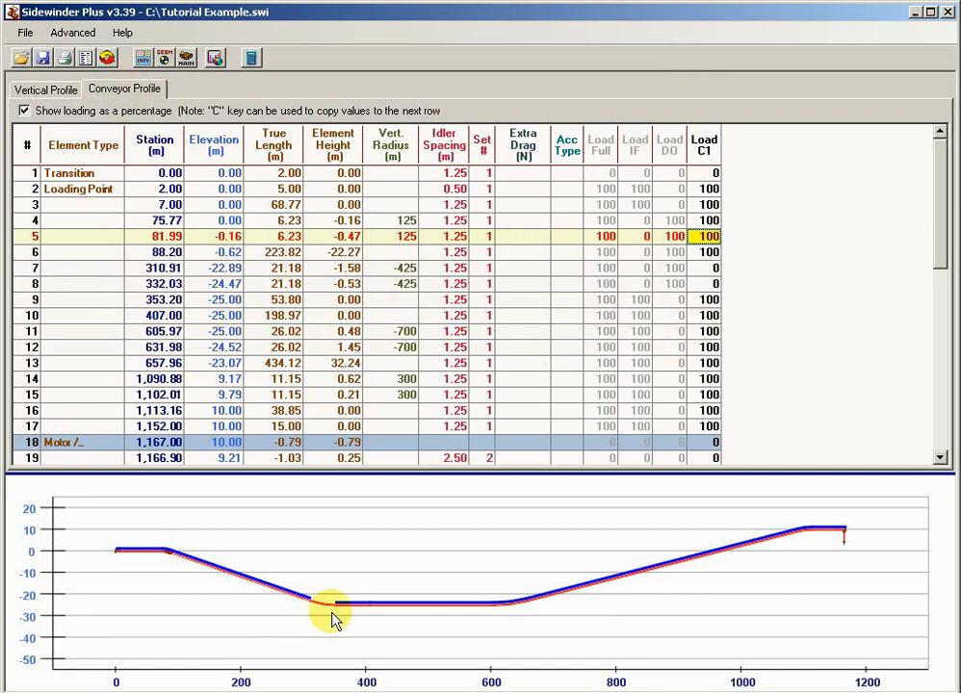
mouse_move(354, 597)
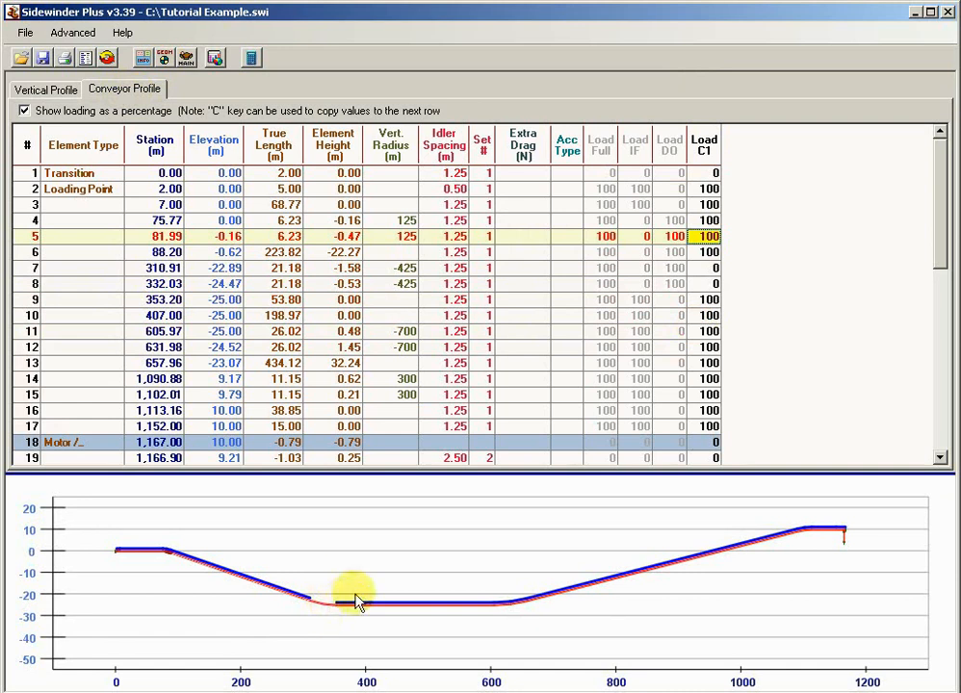
mouse_move(344, 614)
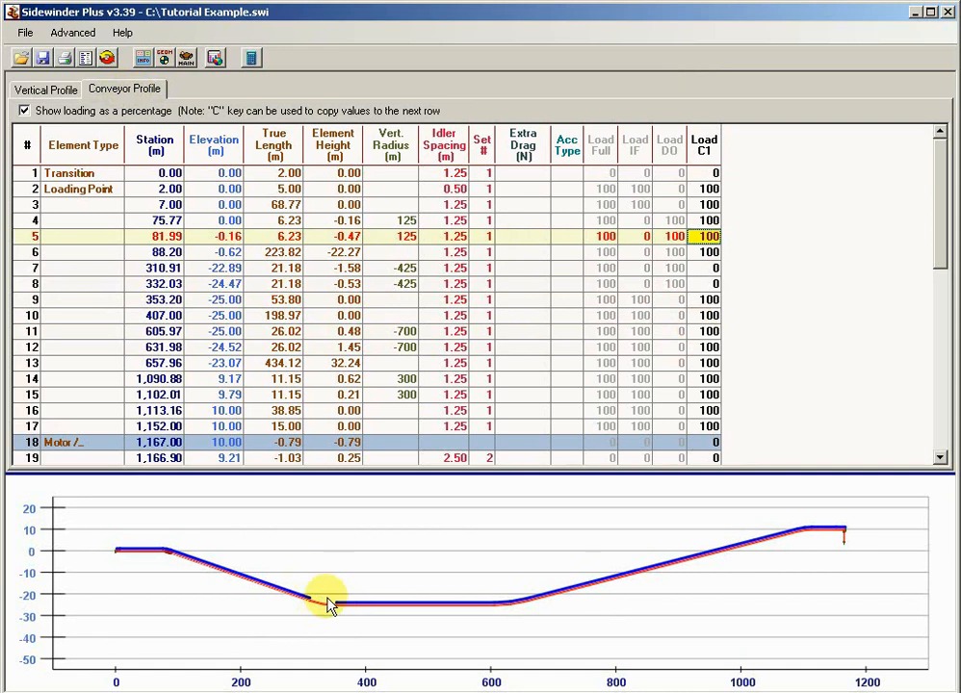
mouse_move(558, 593)
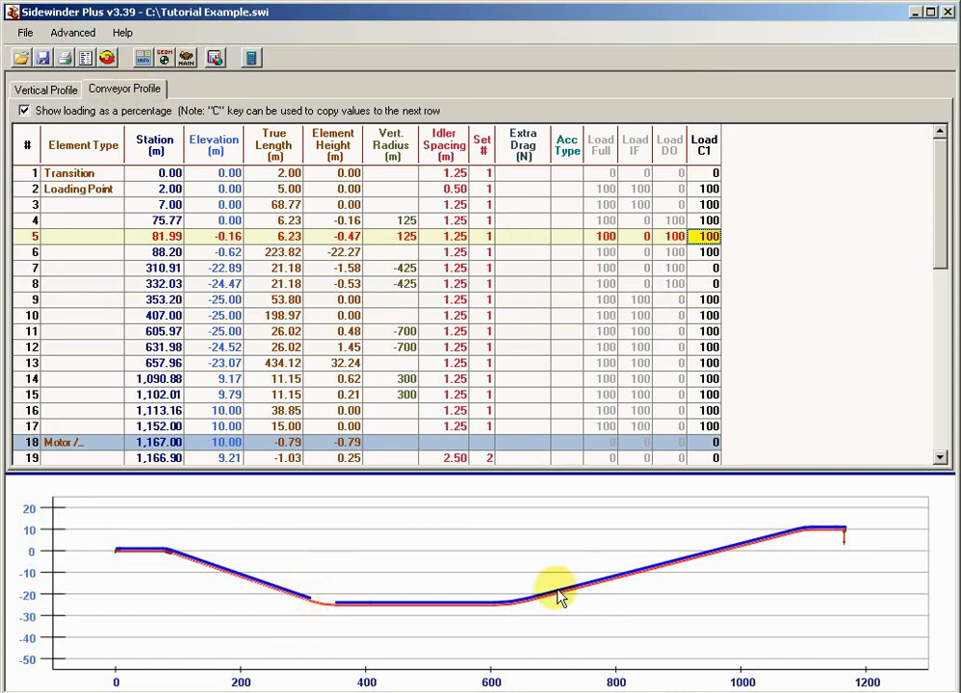
mouse_move(593, 612)
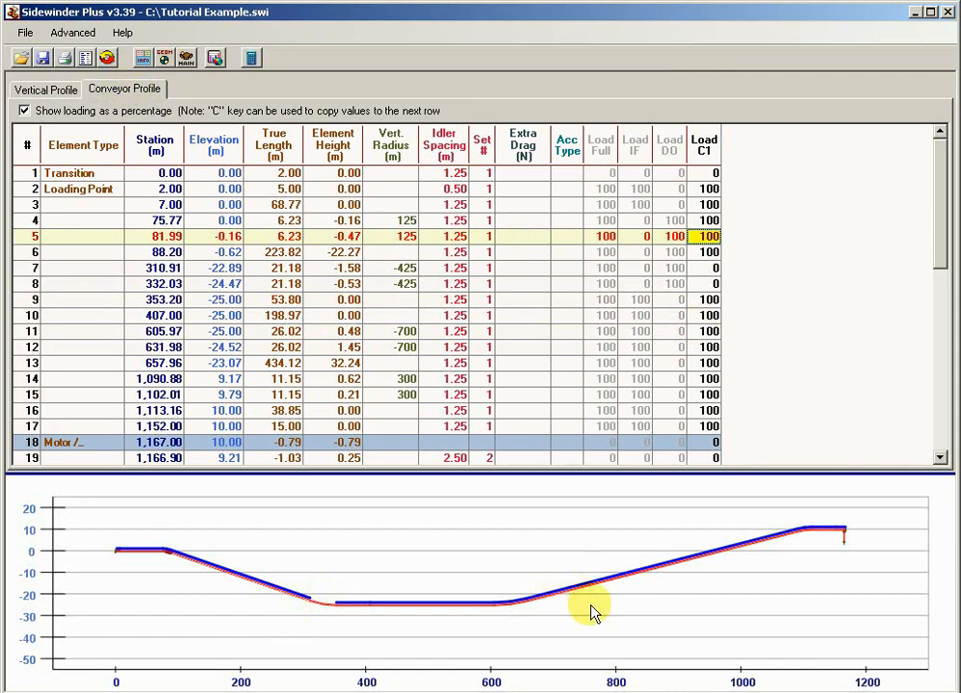
mouse_move(501, 606)
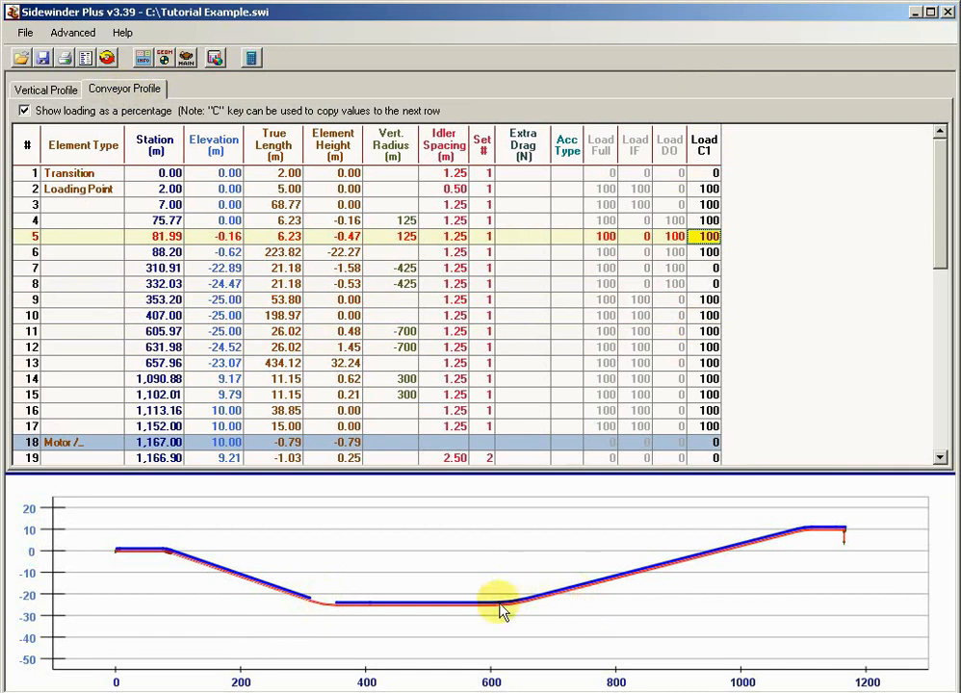
mouse_move(595, 597)
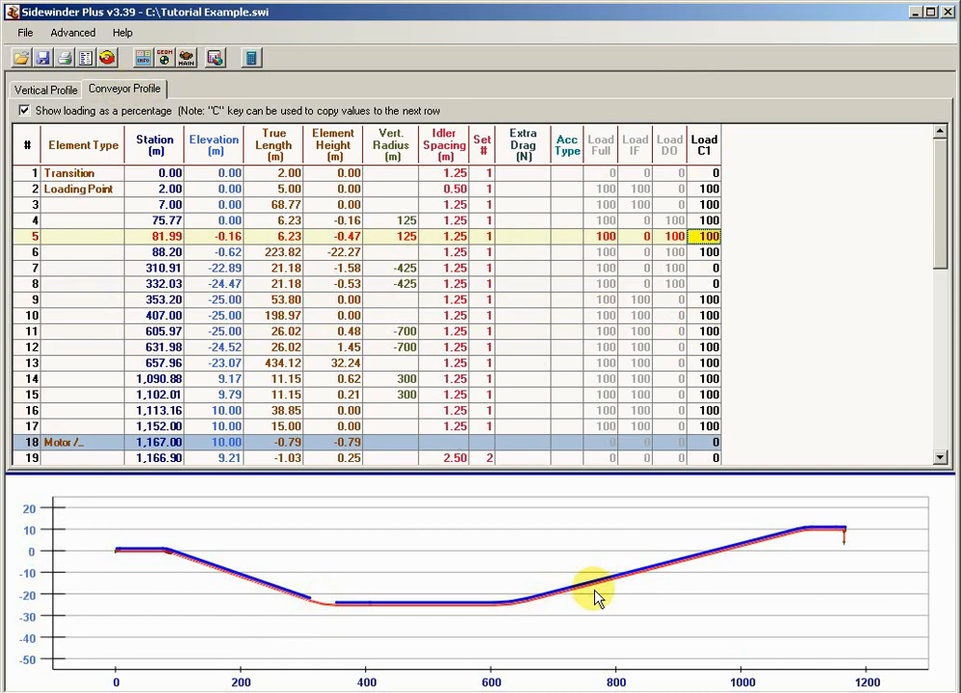
mouse_move(570, 594)
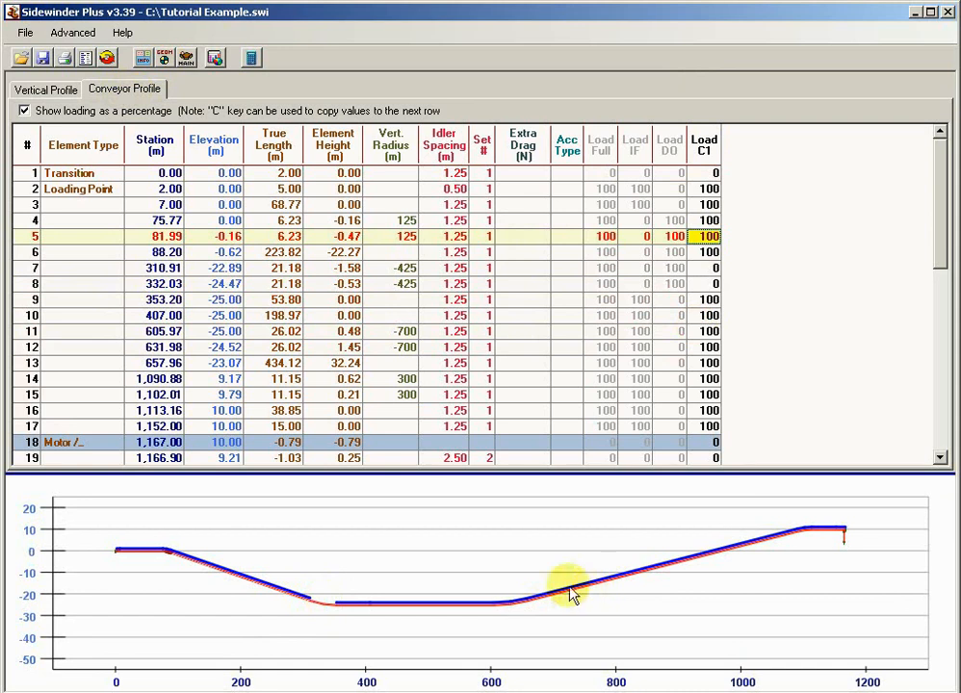
mouse_move(539, 601)
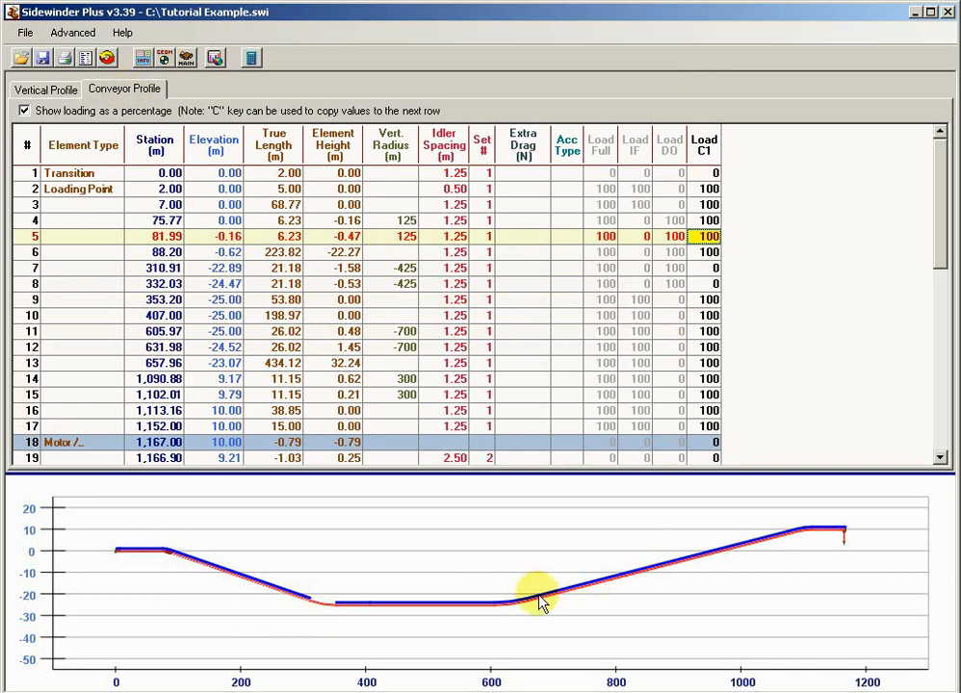
mouse_move(632, 235)
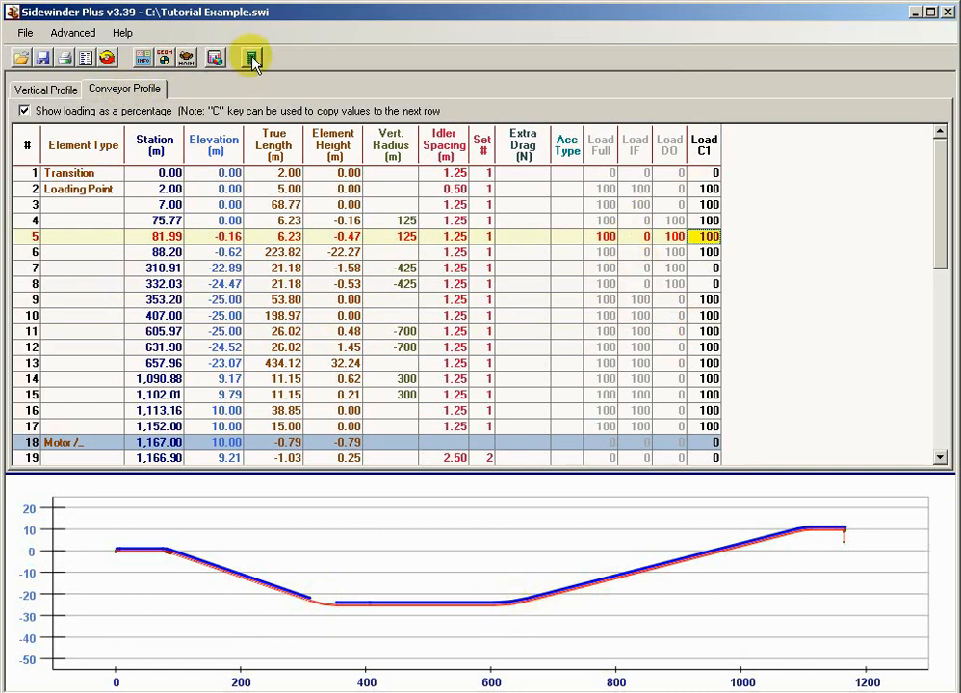
Step: Show the Vertical Curves summary, the FL-N and C1-N results, then the loading chart for C1-N
click(251, 58)
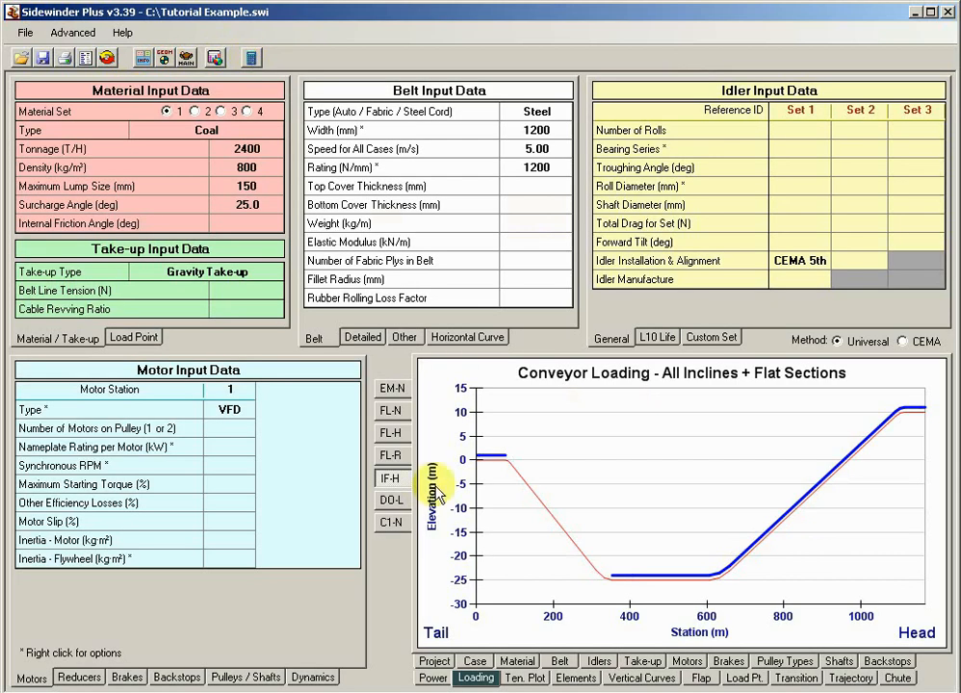
click(641, 678)
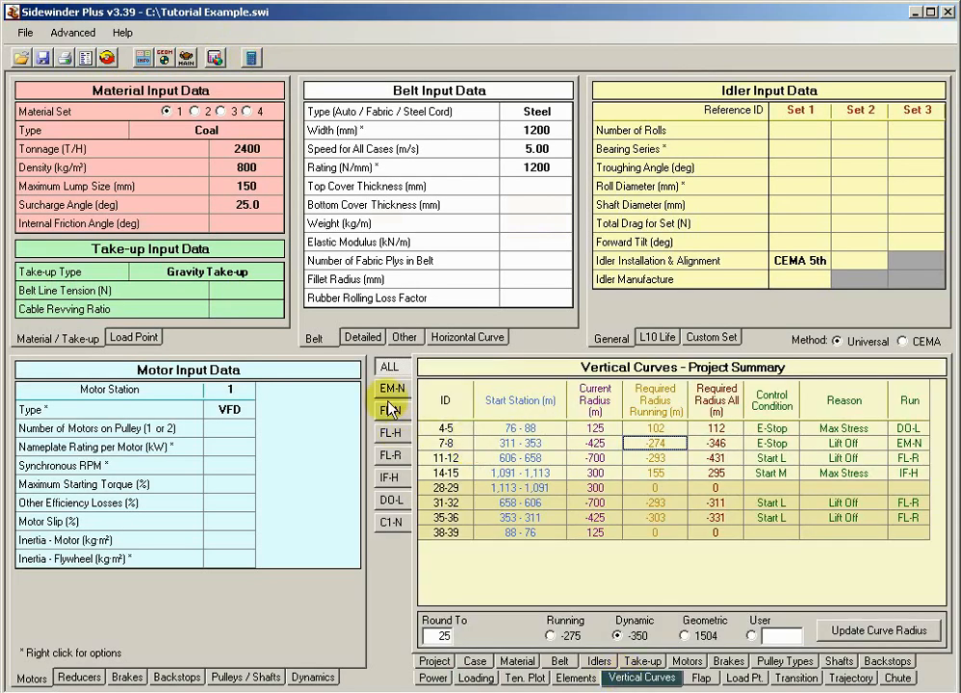
click(391, 397)
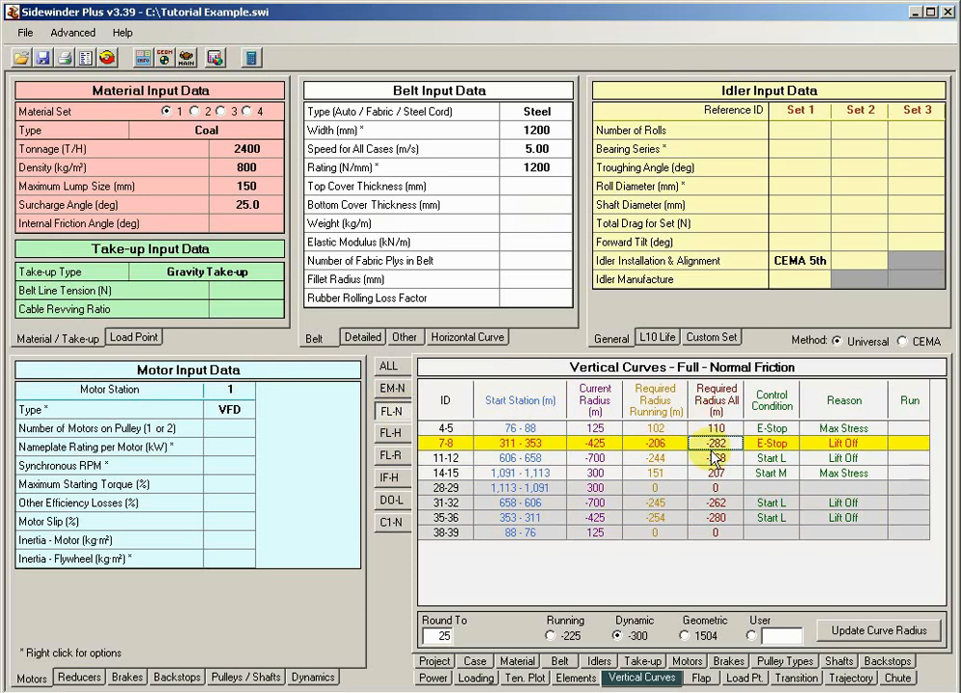
click(393, 527)
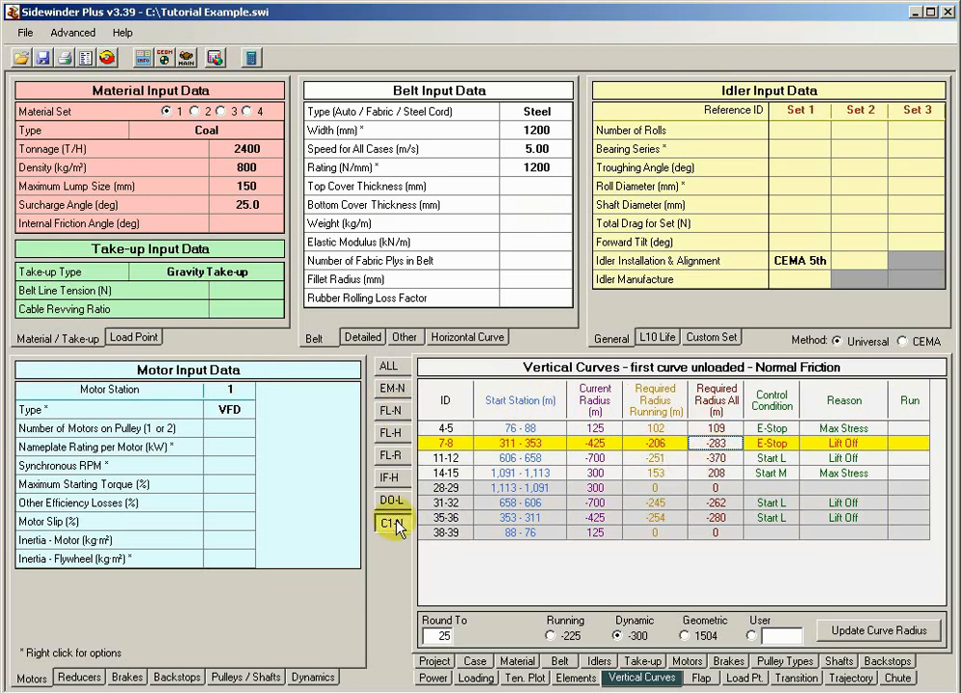
mouse_move(476, 678)
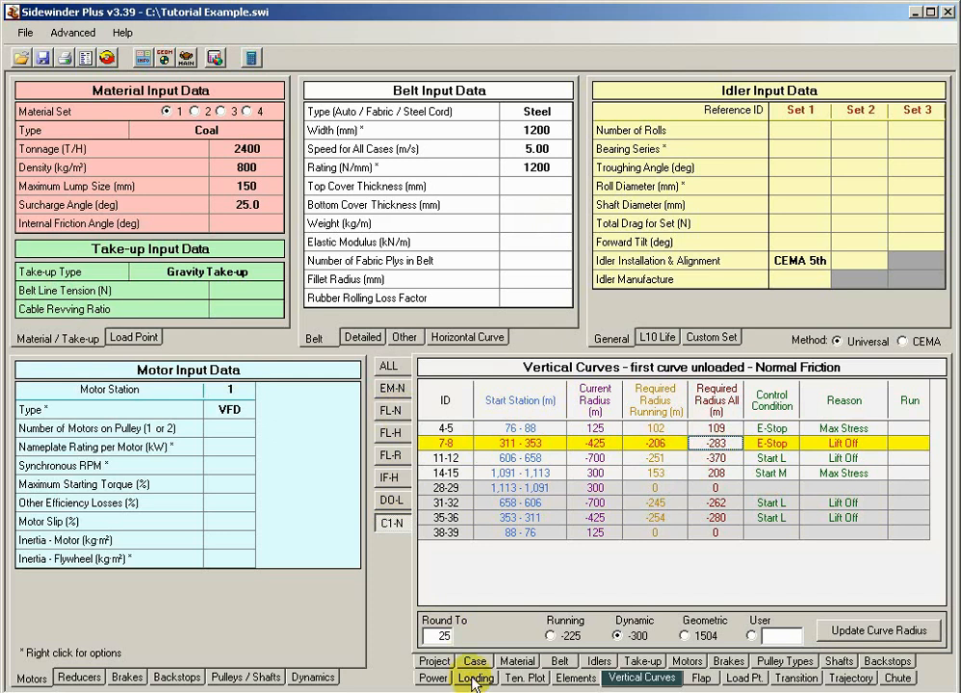
click(475, 678)
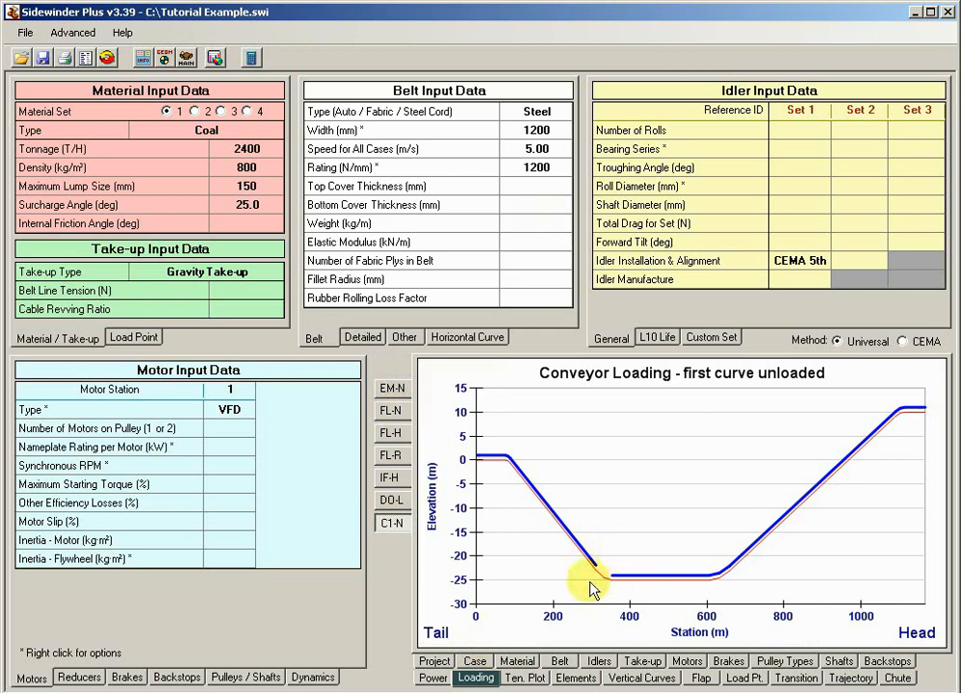
mouse_move(736, 560)
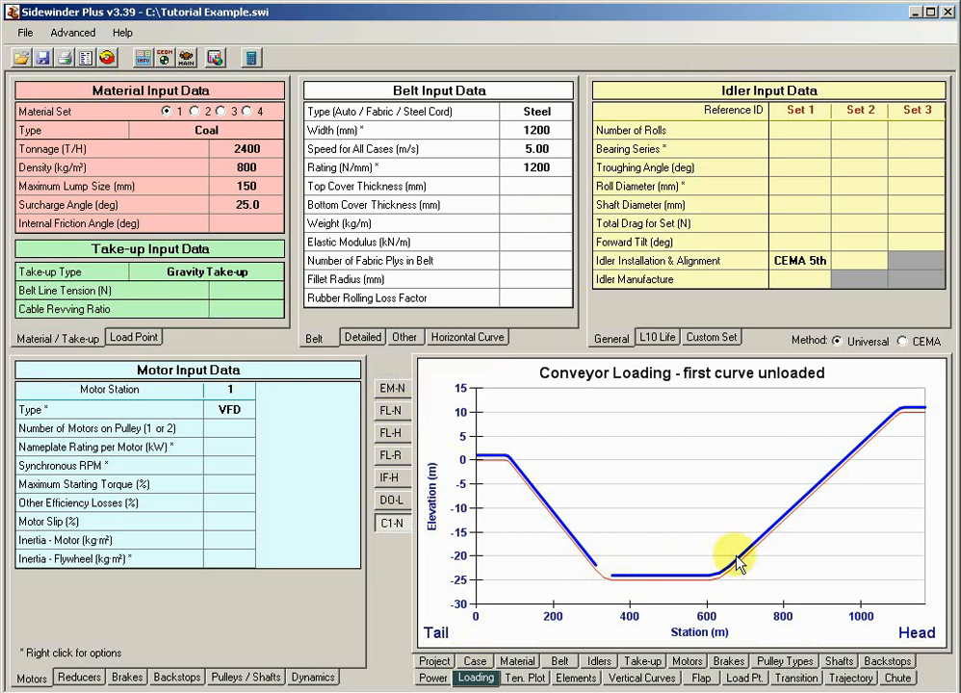
mouse_move(214, 58)
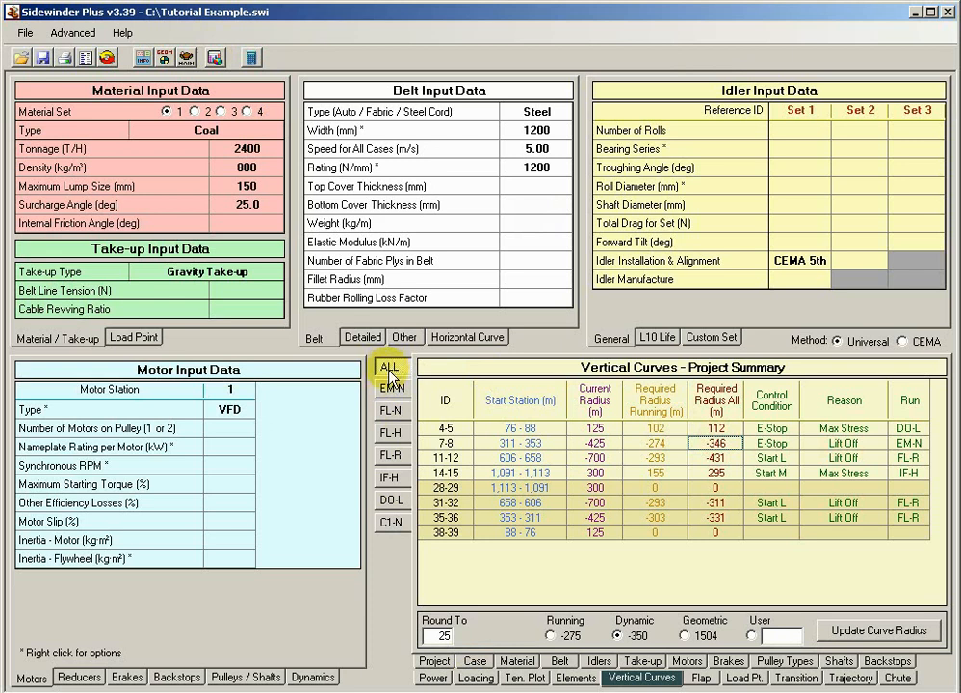
Step: Show the FL-N results and bring up their detailed vertical curve output report
click(393, 412)
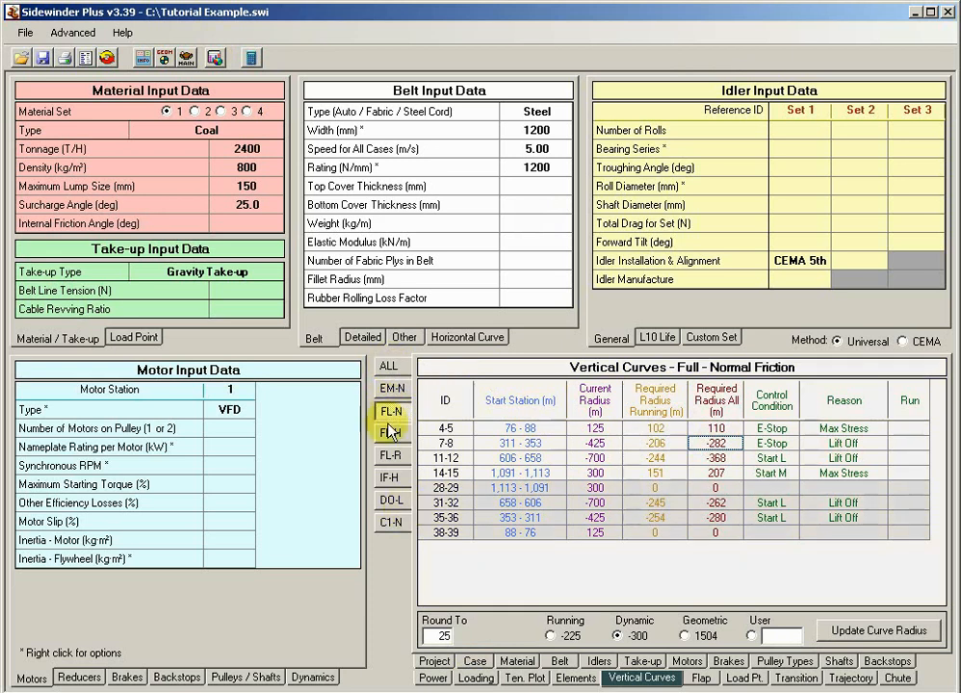
mouse_move(214, 58)
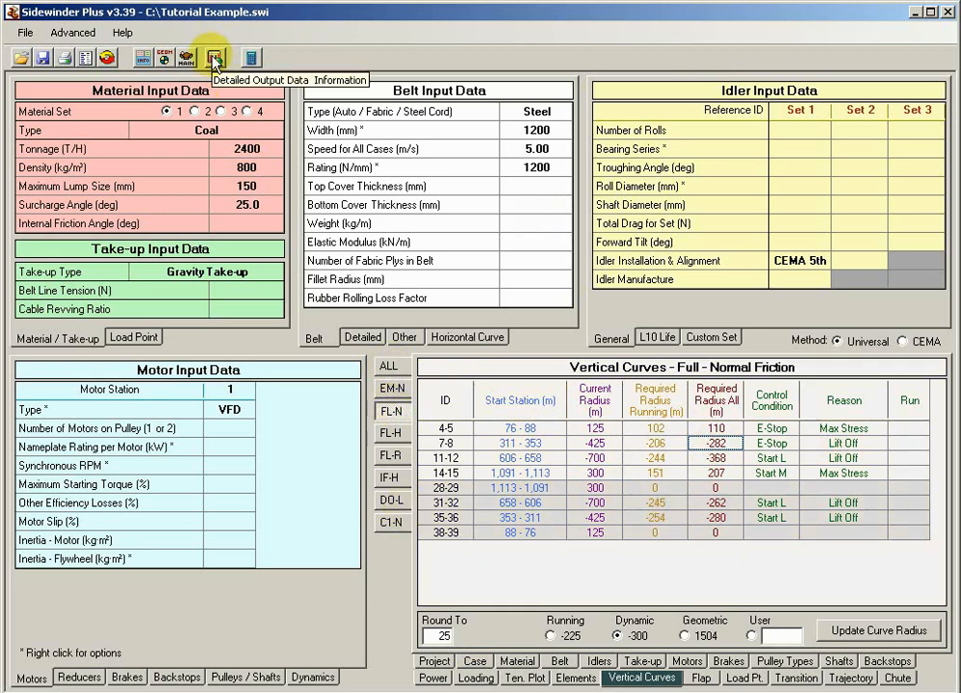
click(214, 58)
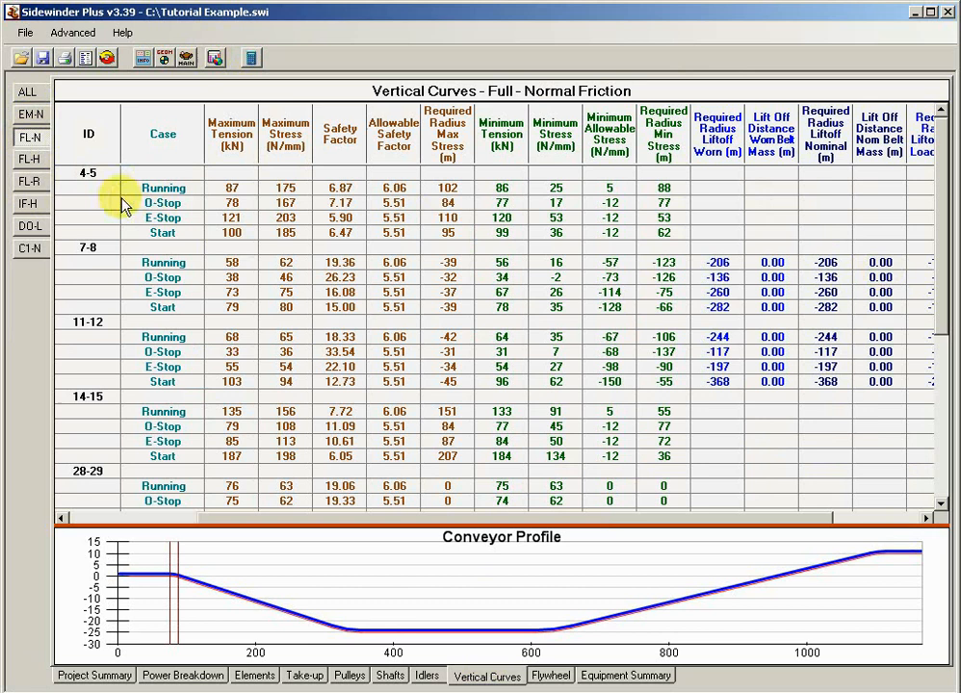
mouse_move(135, 197)
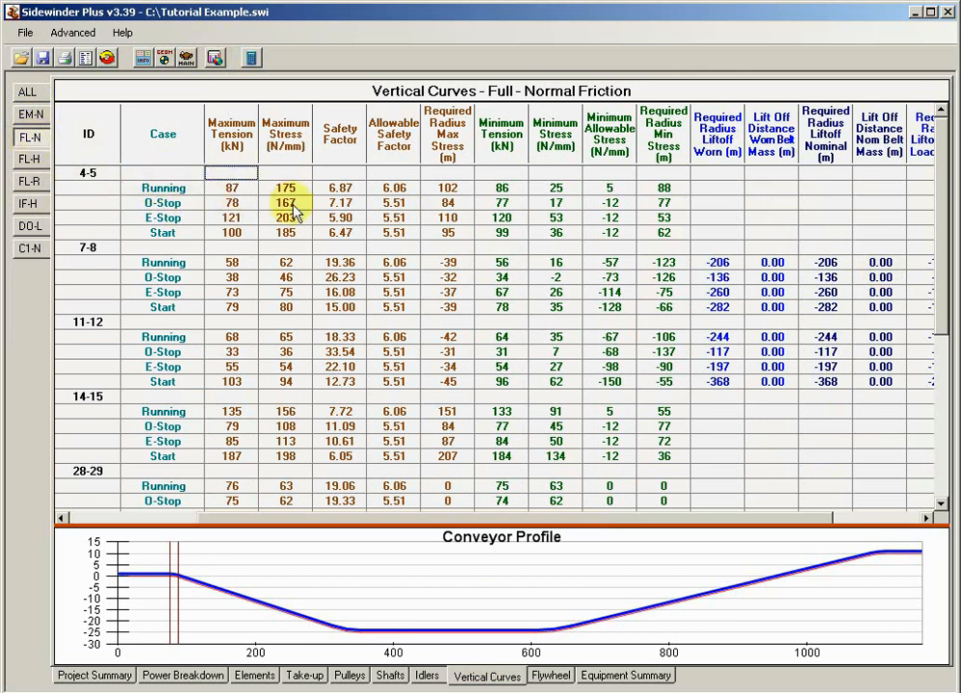
Step: Review the running-case maximum stress, safety factor and allowable safety factor cells, then go to the Project input screen
click(285, 187)
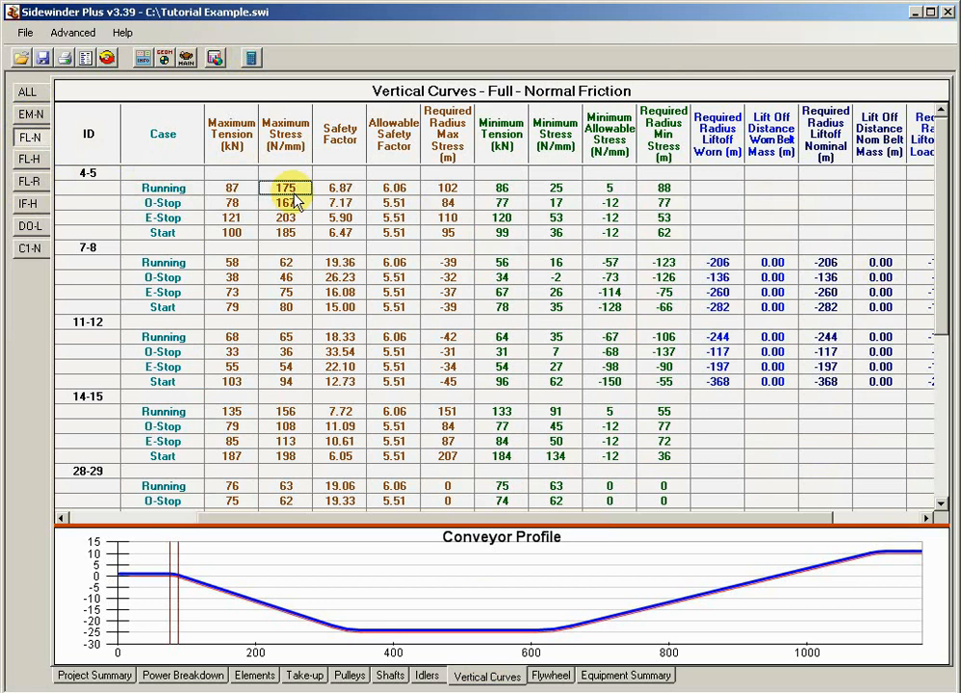
click(339, 189)
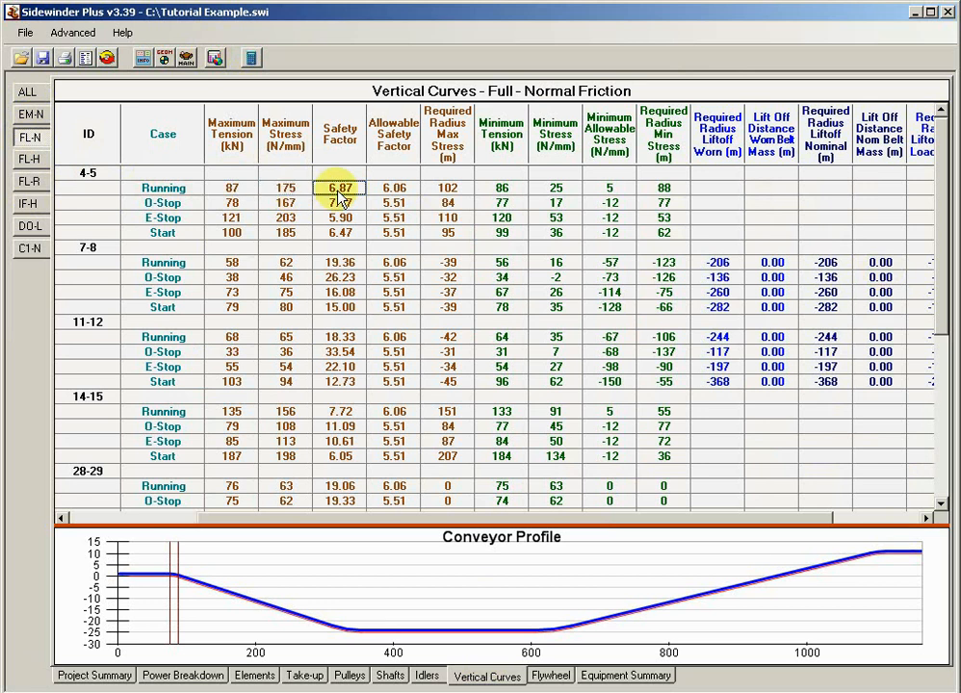
click(393, 187)
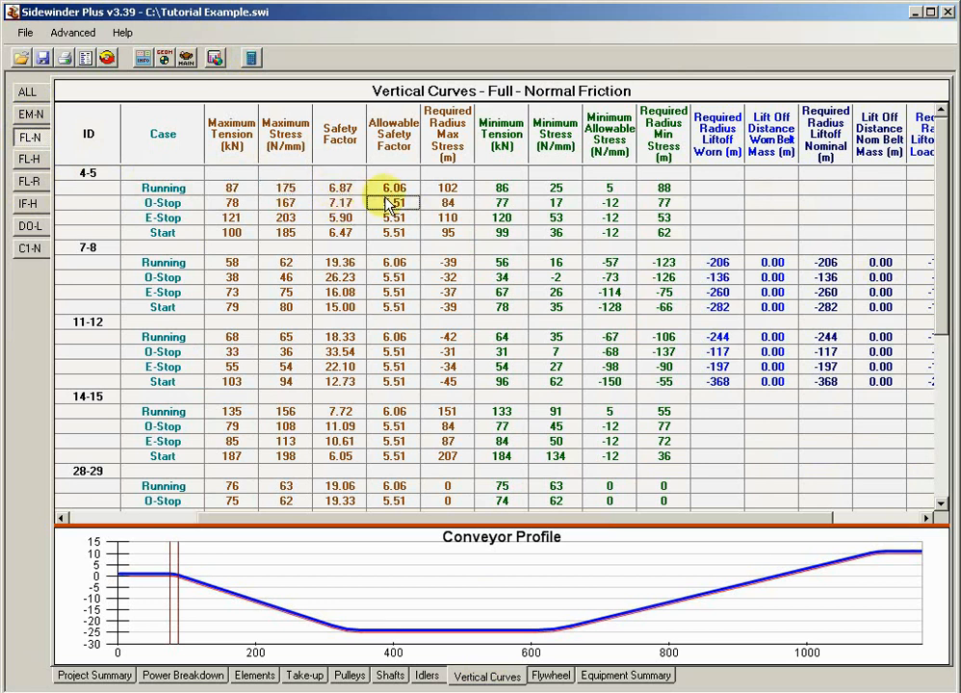
click(393, 217)
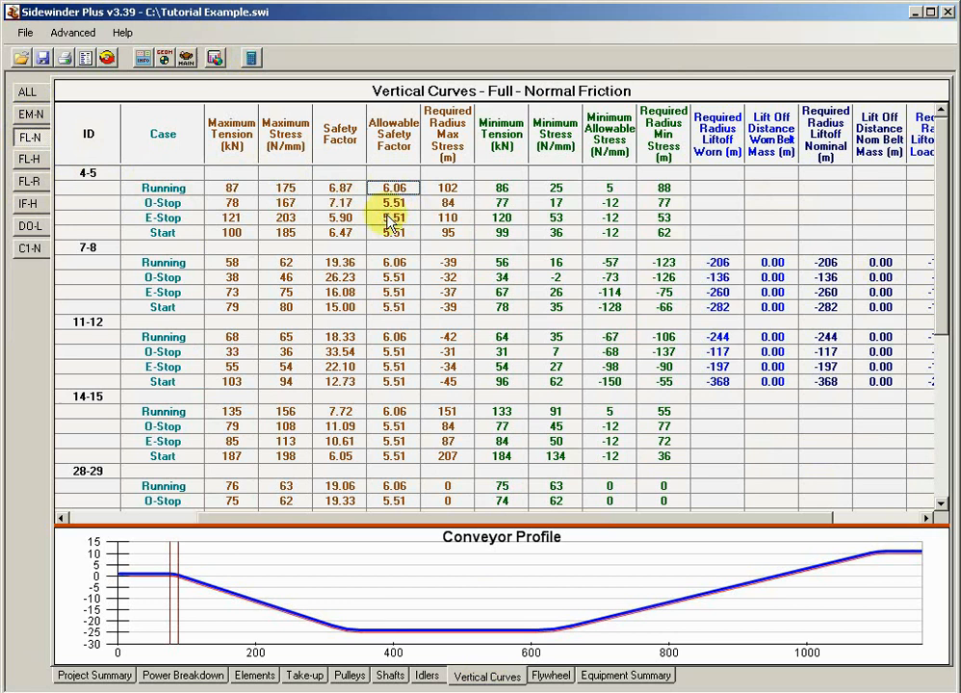
click(393, 189)
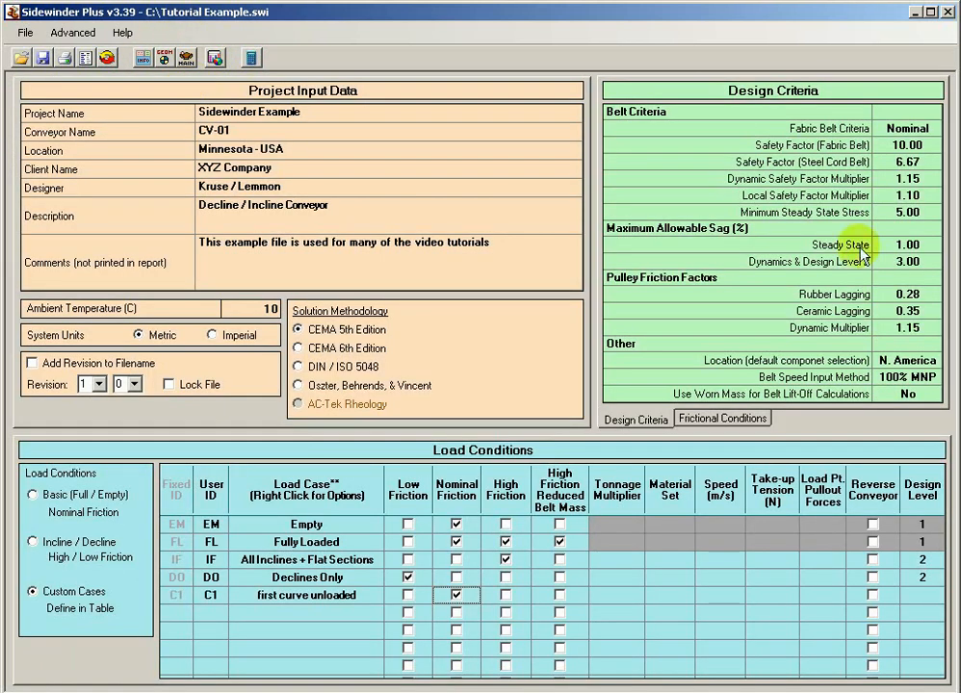
Step: Review the steel cord safety factor and local multiplier, then return to the FL-N detailed results
click(905, 162)
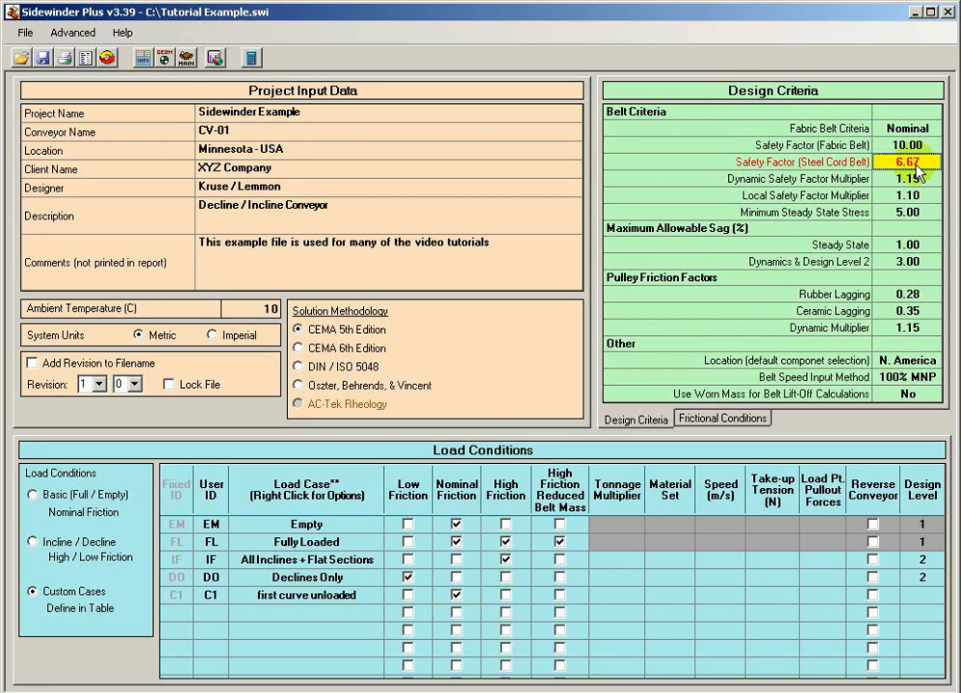
click(905, 196)
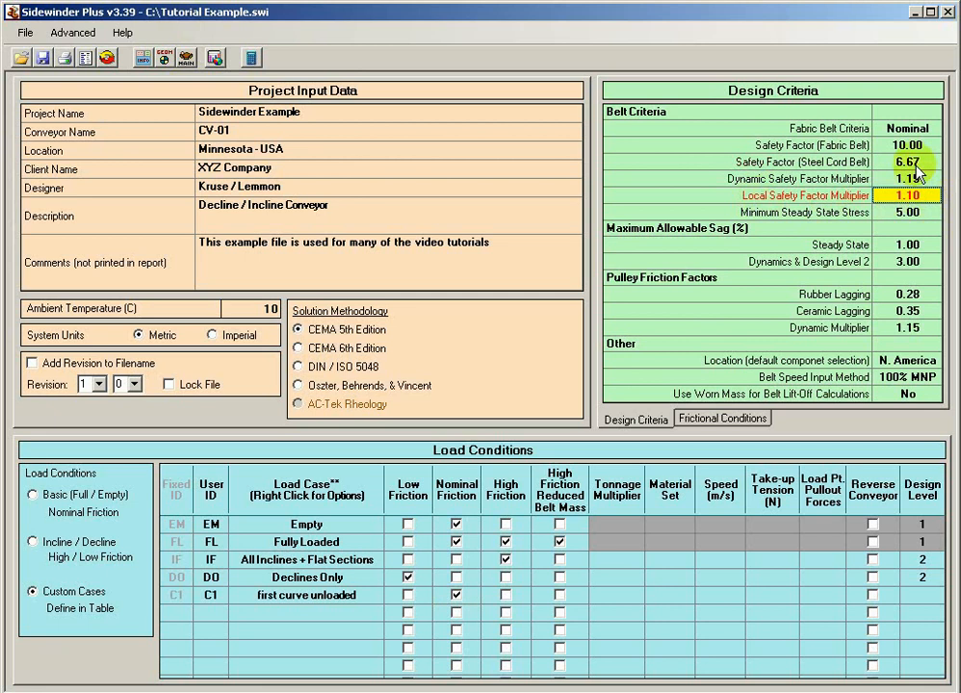
mouse_move(780, 185)
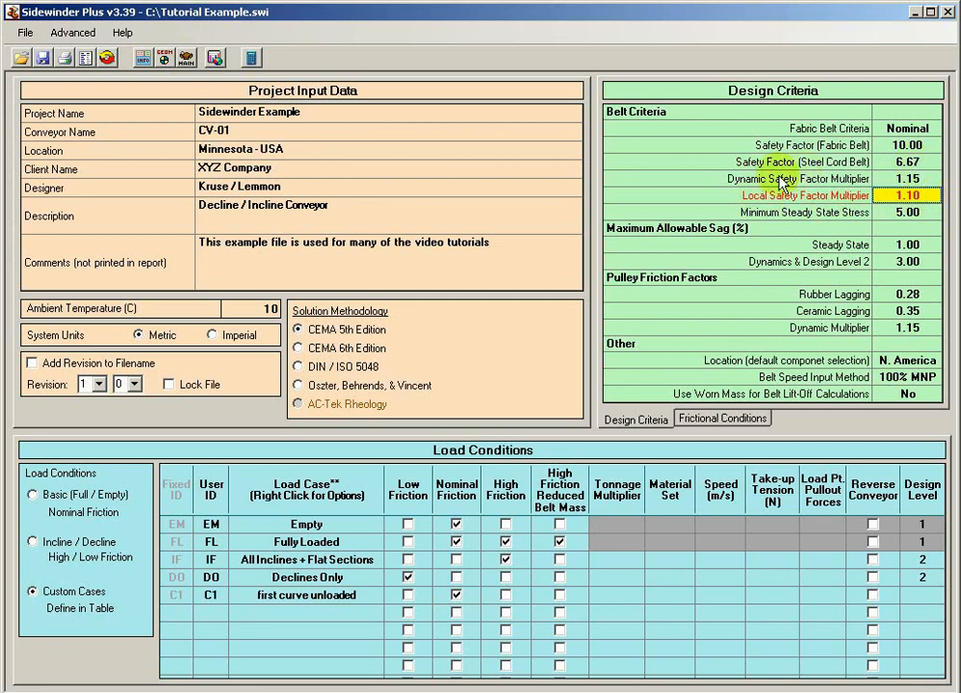
mouse_move(896, 183)
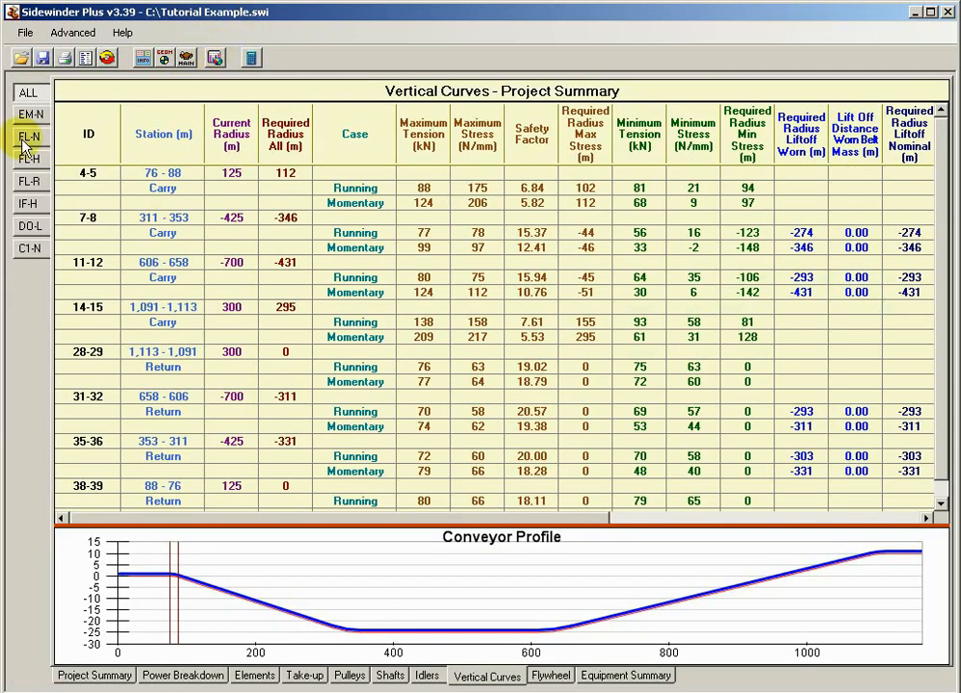
click(31, 136)
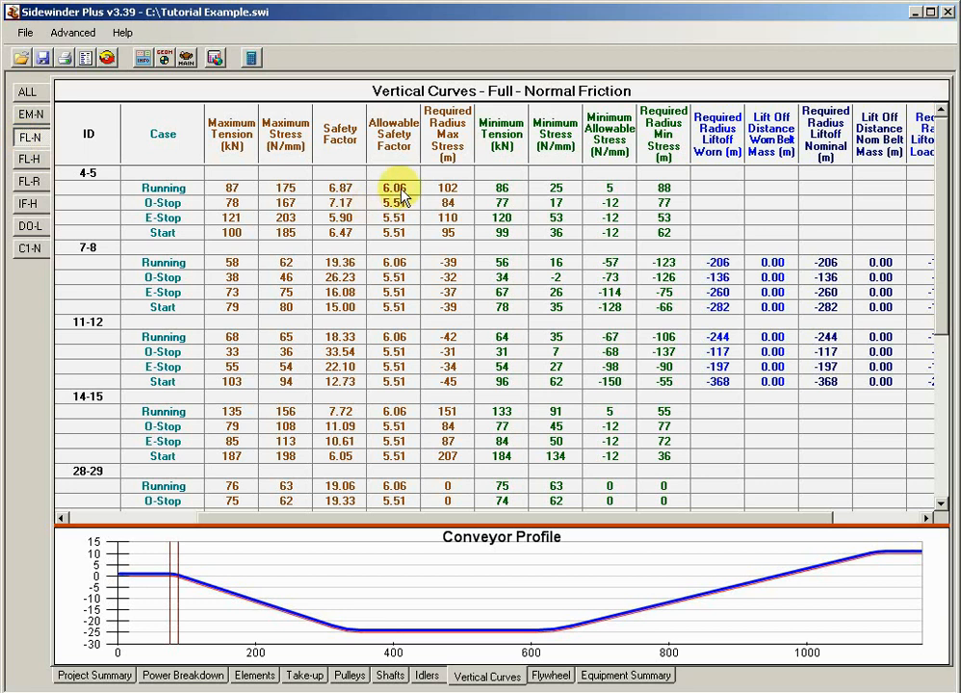
Step: Review the stopping-case allowable safety factor and minimum stress cells in the FL-N table
click(393, 218)
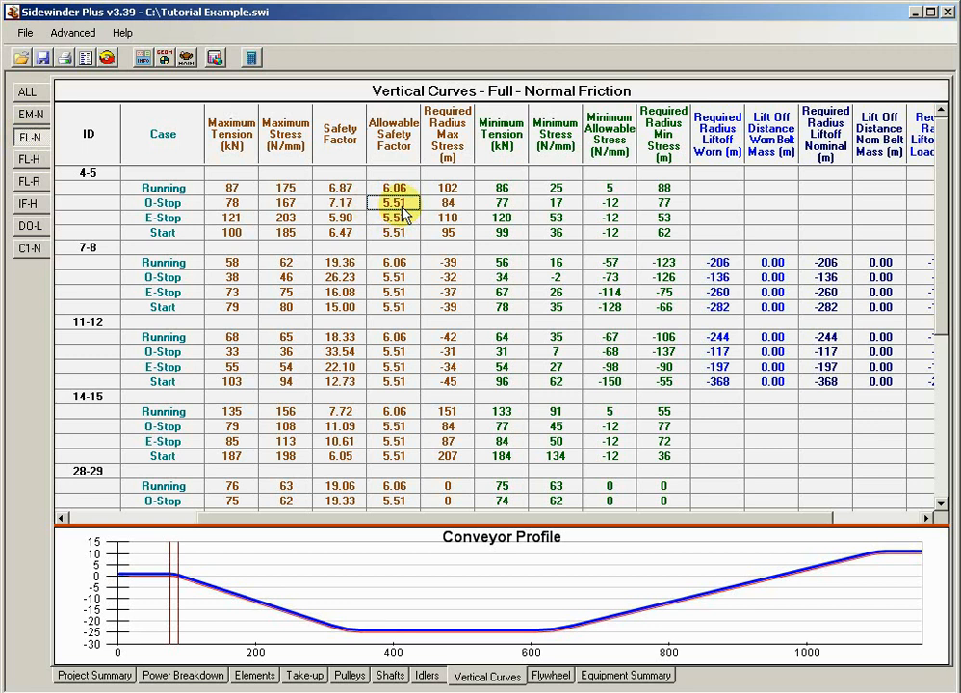
click(393, 233)
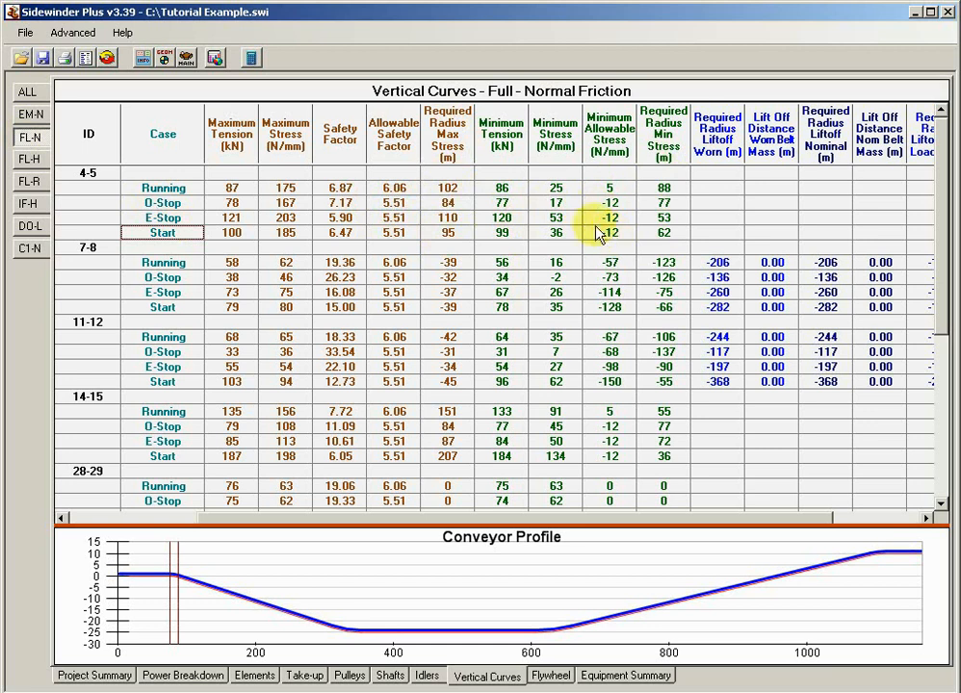
mouse_move(491, 304)
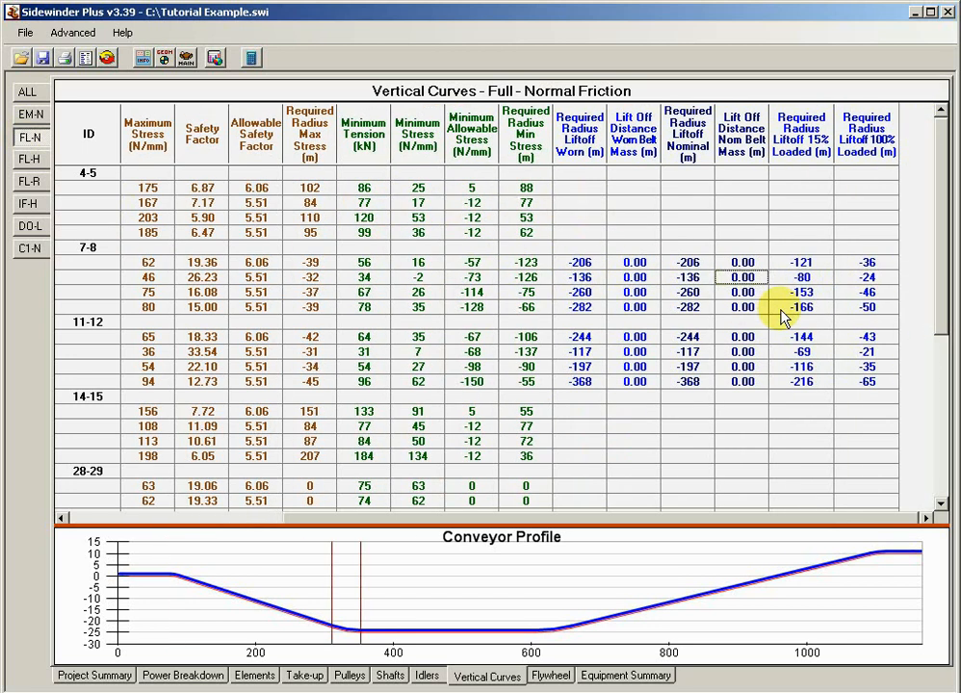
Step: Review the worn liftoff radius for curve 7-8 and recompute the Project Summary showing required radius -416
click(580, 173)
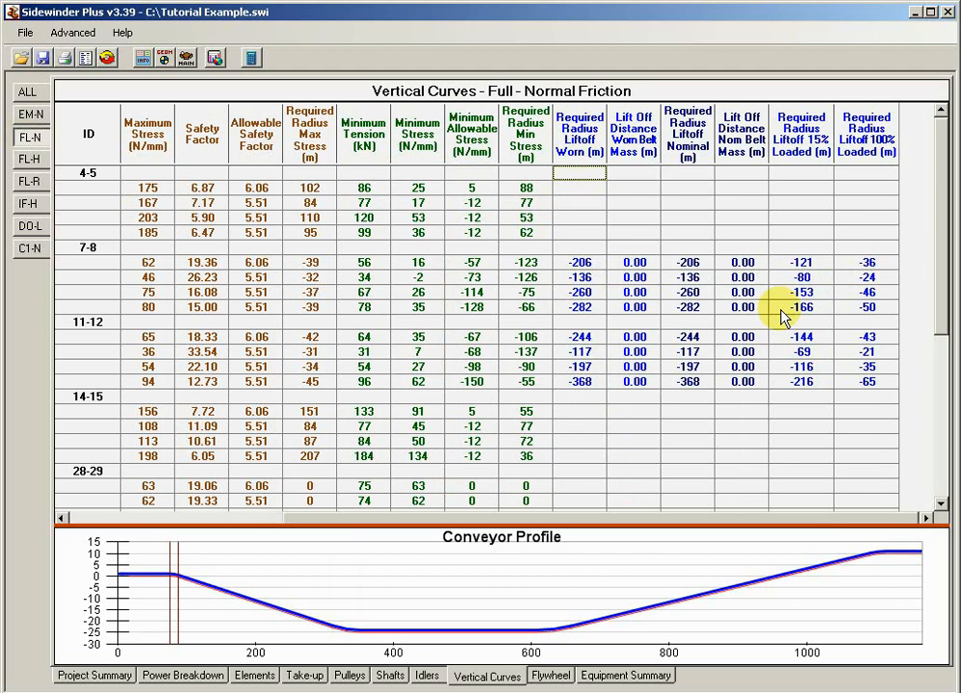
click(741, 203)
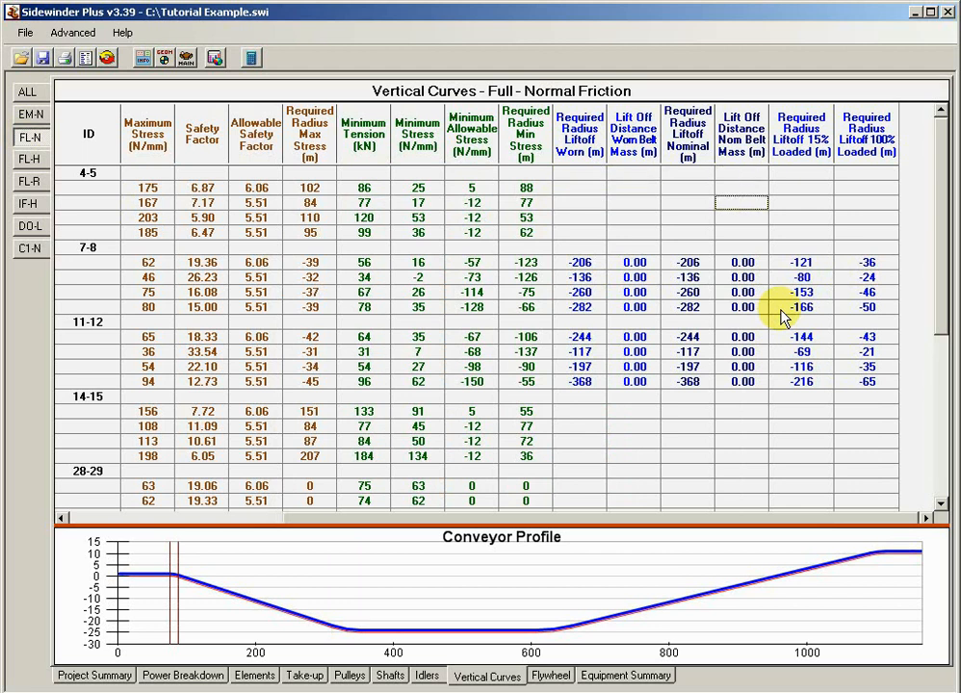
click(580, 262)
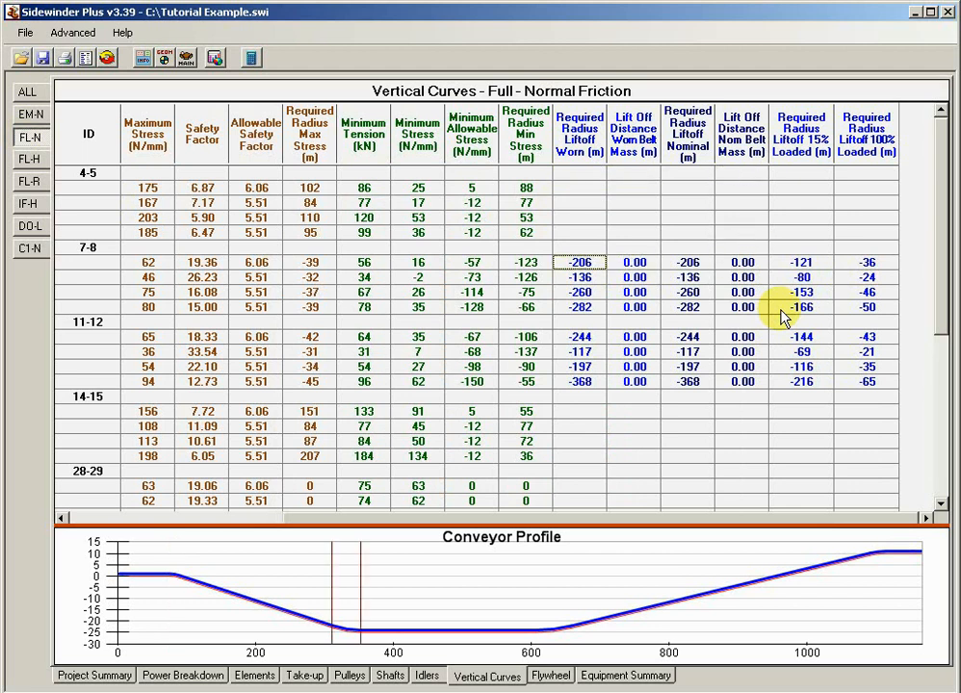
mouse_move(697, 139)
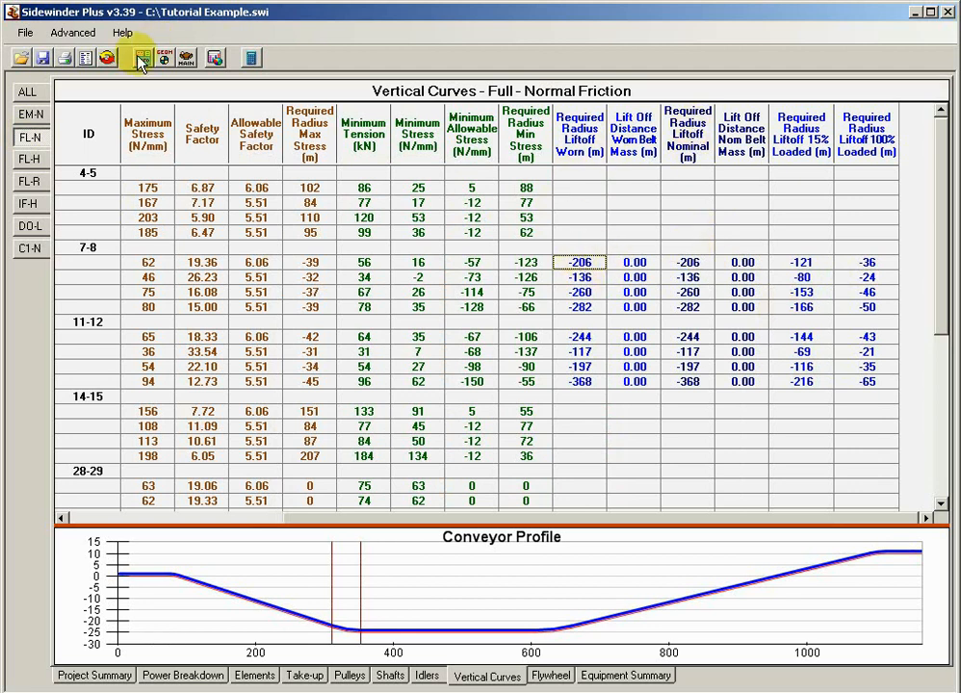
click(92, 675)
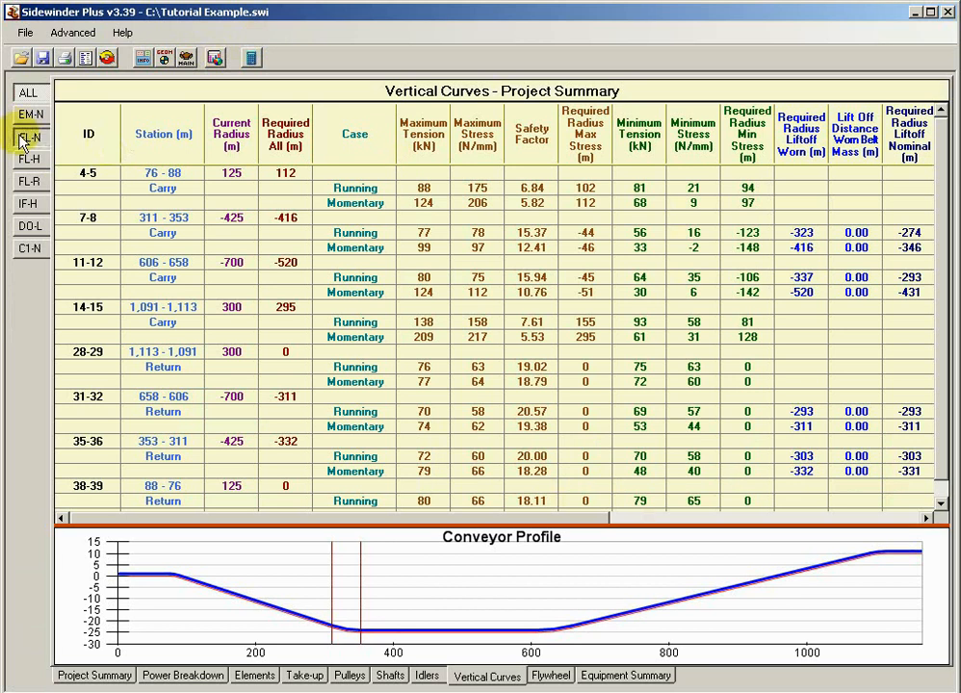
click(31, 137)
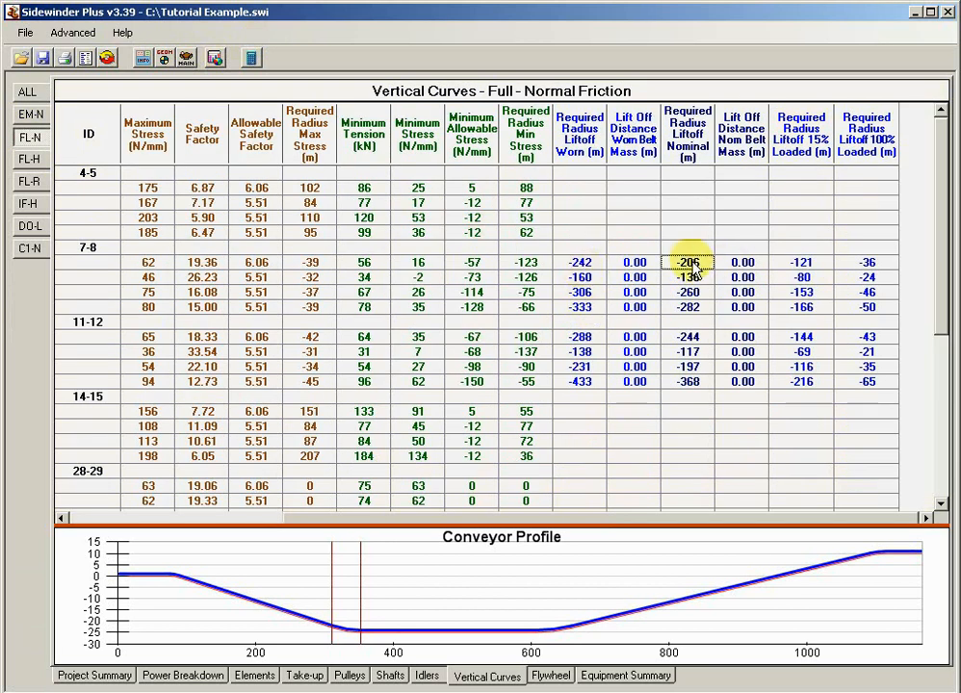
click(578, 262)
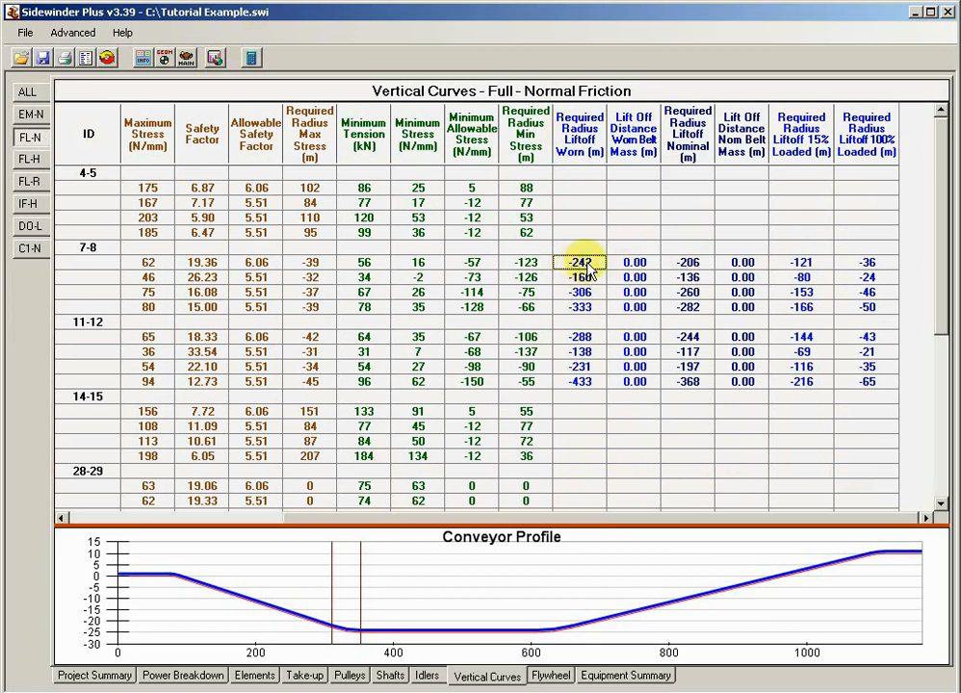
click(203, 262)
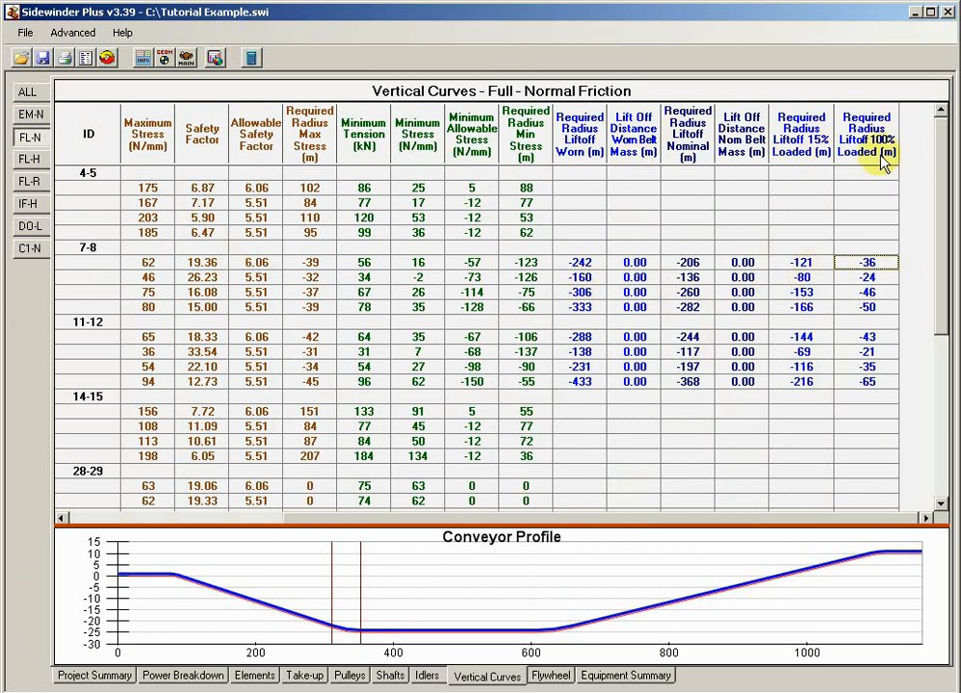
mouse_move(866, 328)
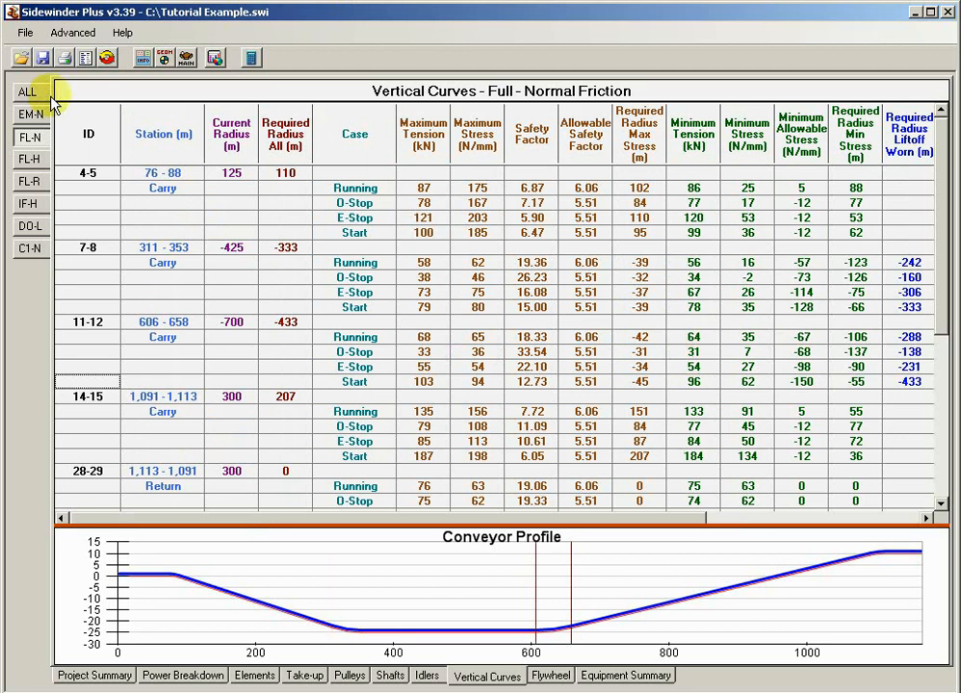
click(31, 92)
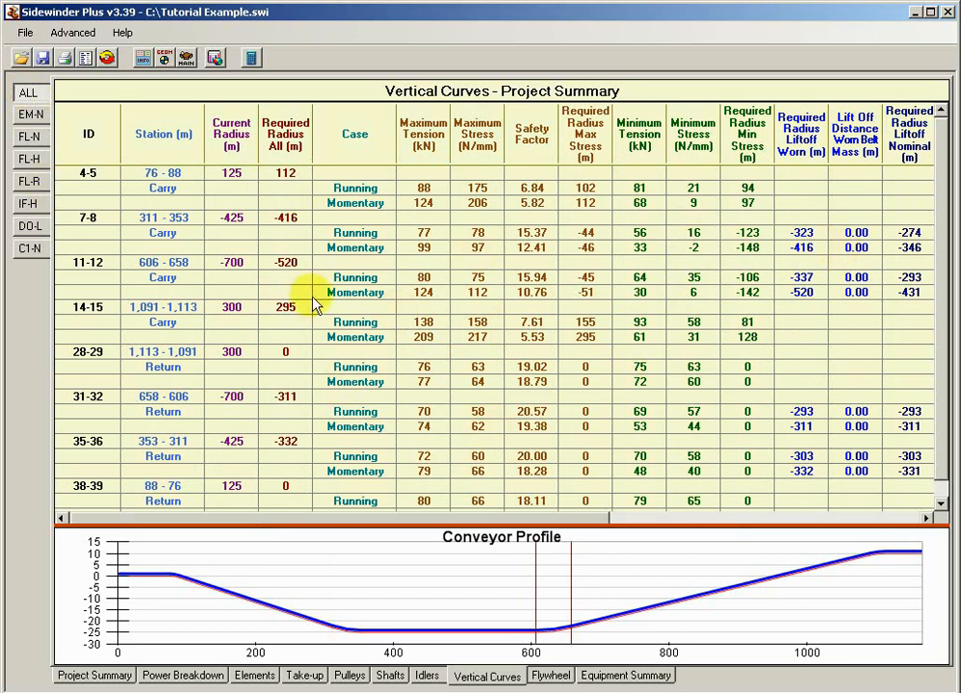
mouse_move(420, 398)
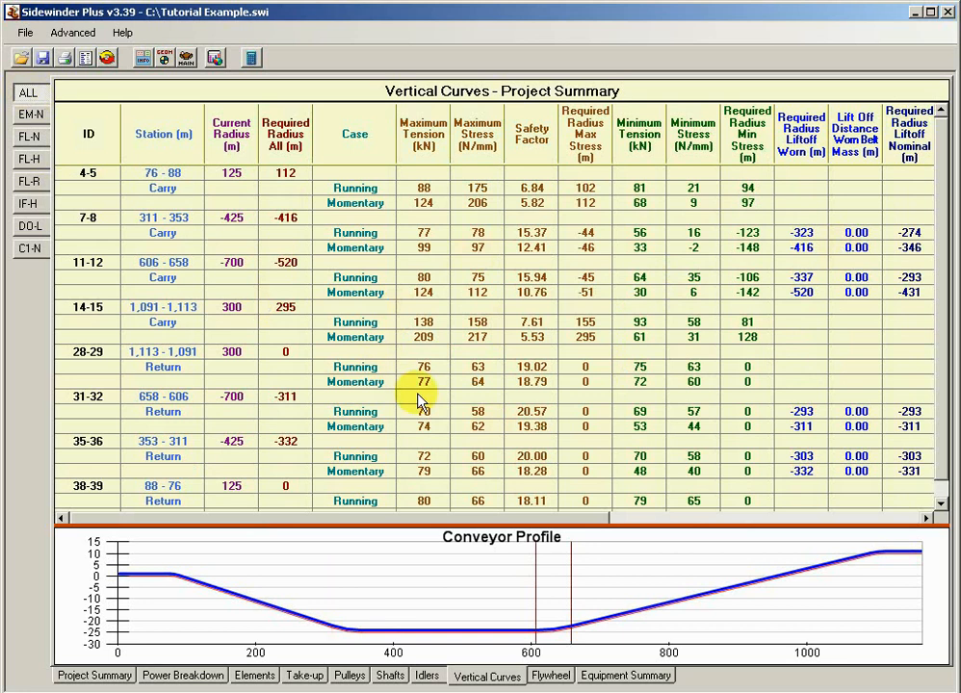